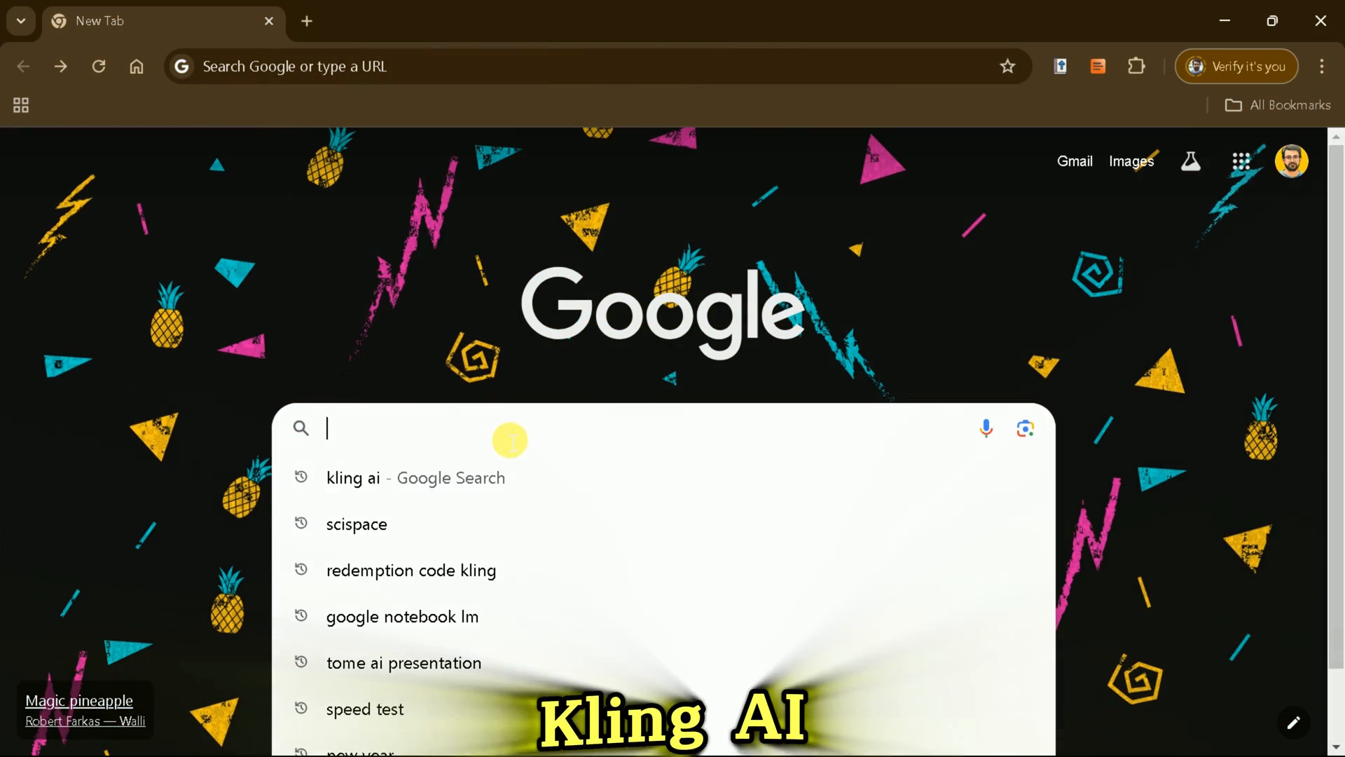
Step: Search Google for 'kling ai'
type("kling ai")
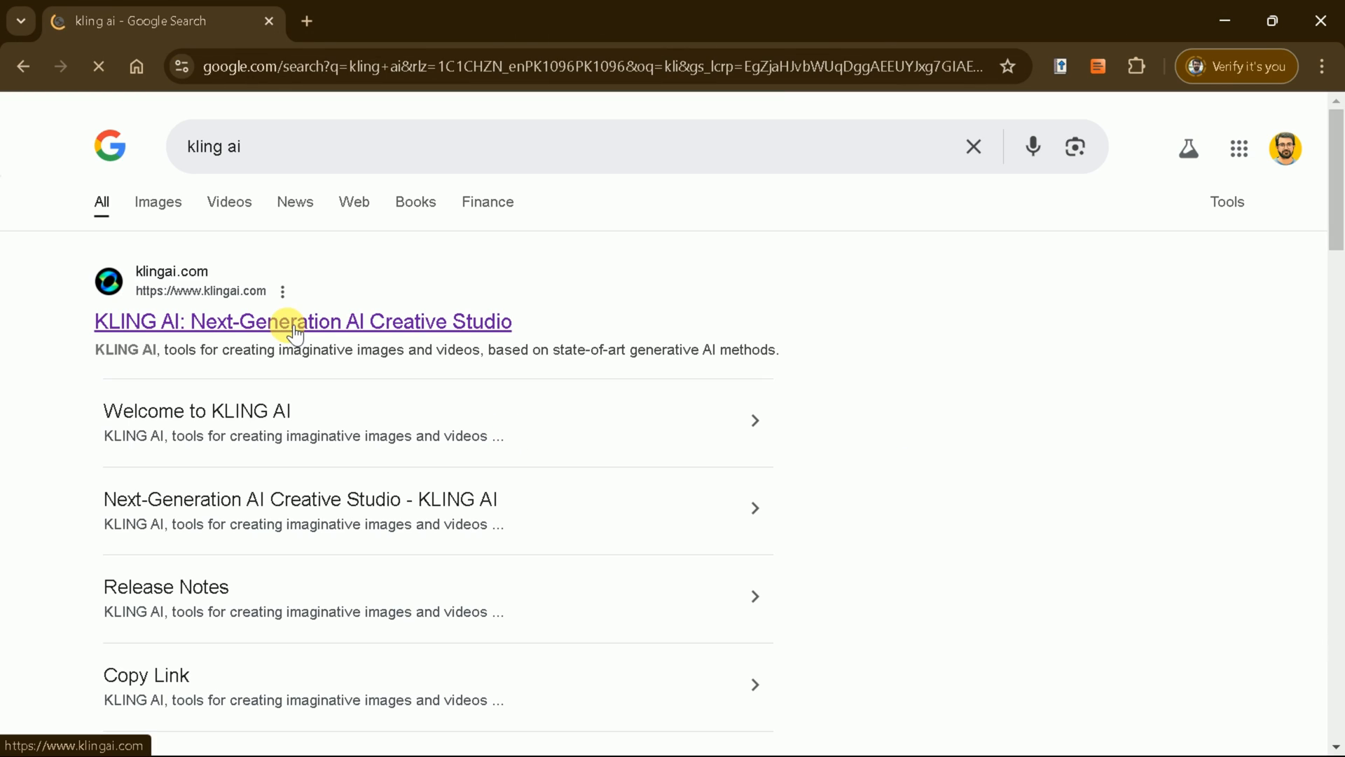
Step: Open the KLING AI site and browse through Trending Shorts and Creatives
left_click(302, 321)
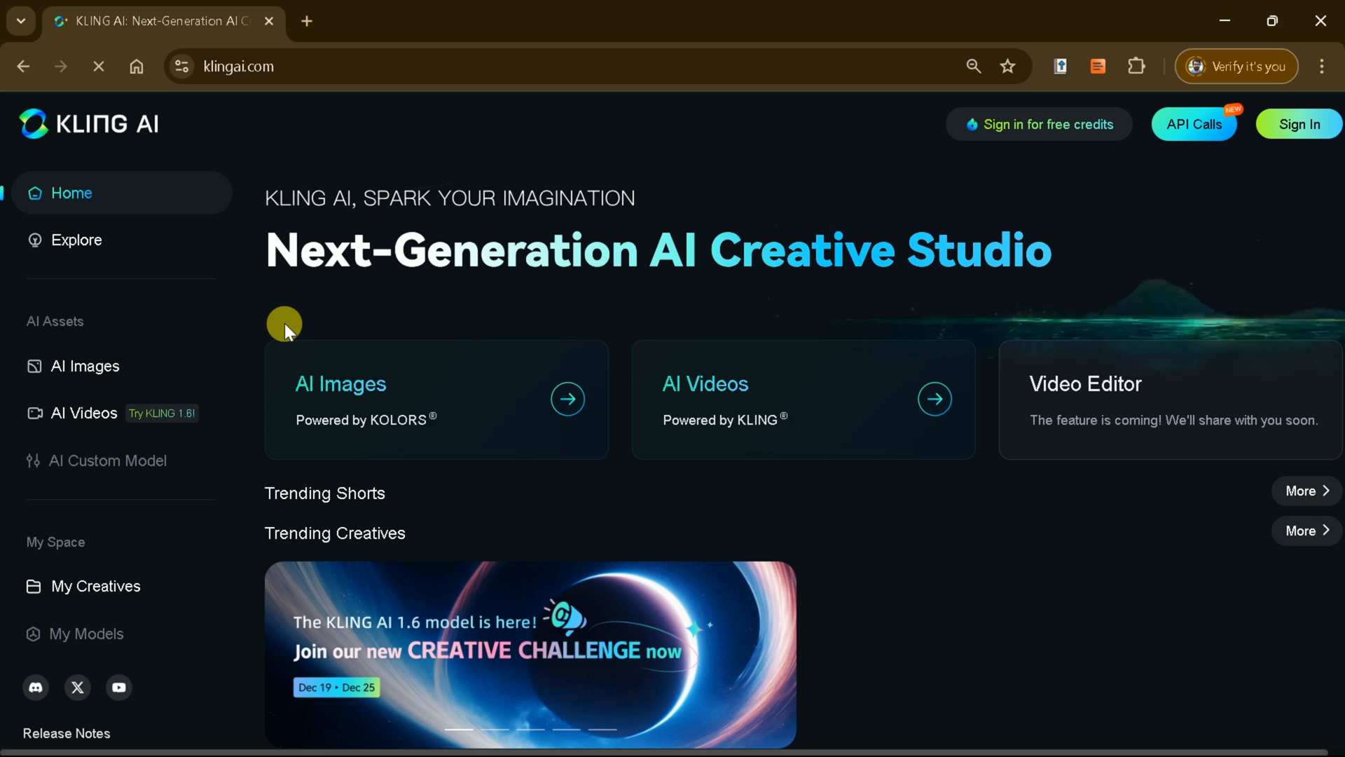
scroll("down", 3)
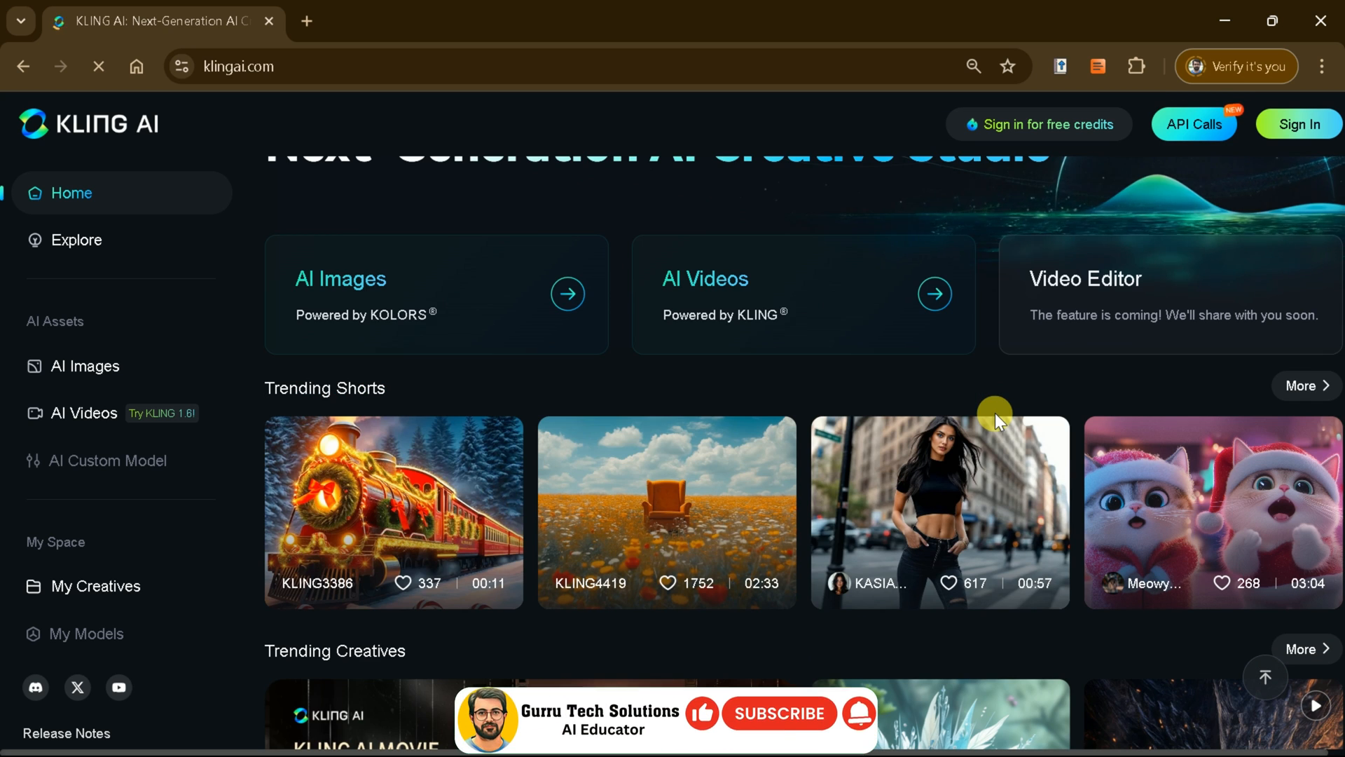
scroll("down", 3)
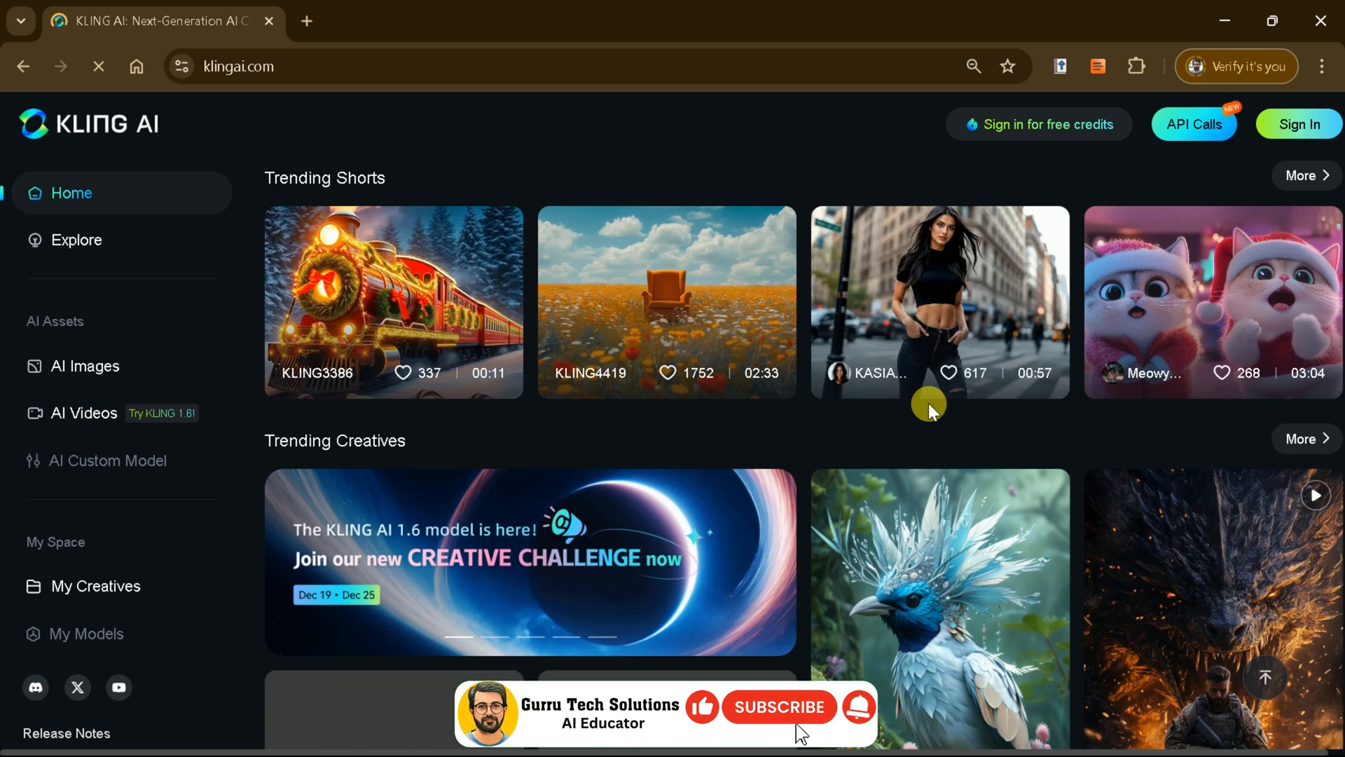
scroll("down", 3)
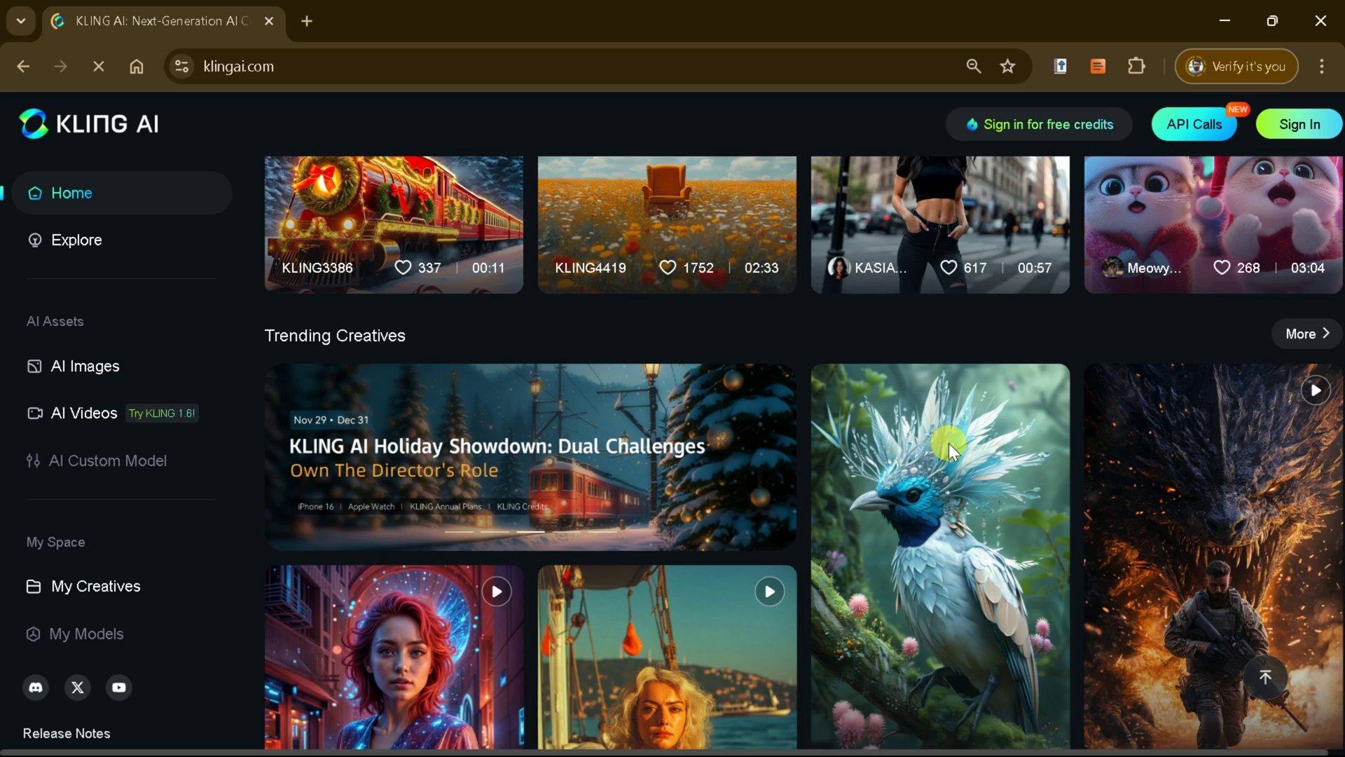
scroll("down", 3)
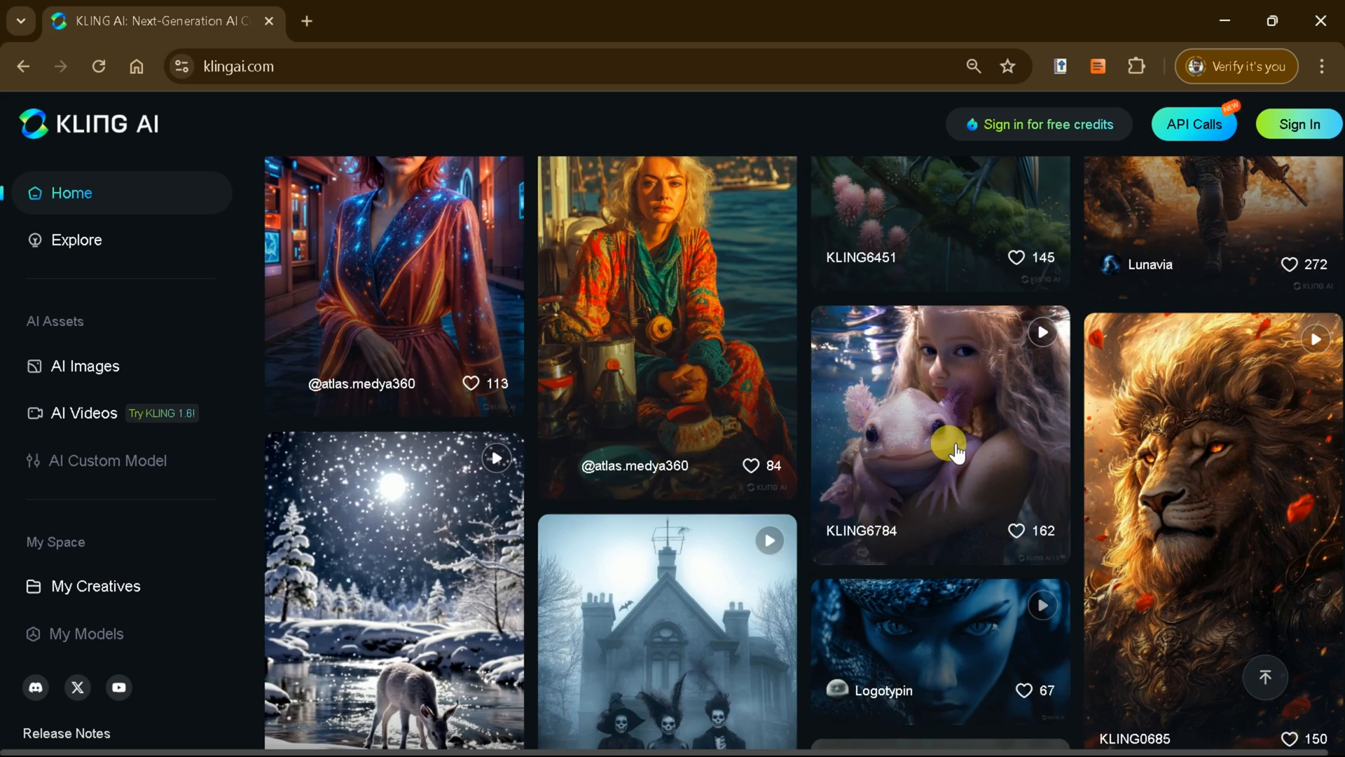
scroll("down", 3)
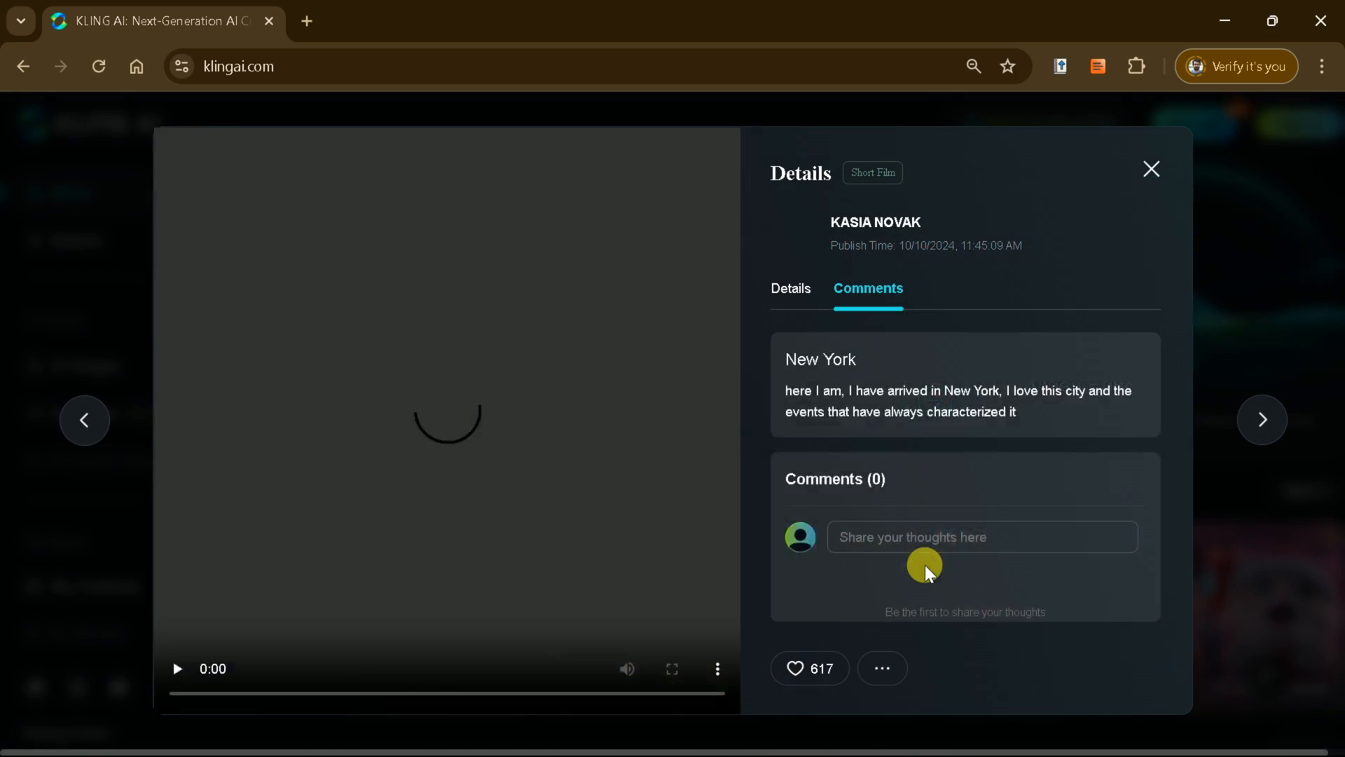
Step: Watch the New York short full screen, read its comments, then close its details panel
left_click(672, 668)
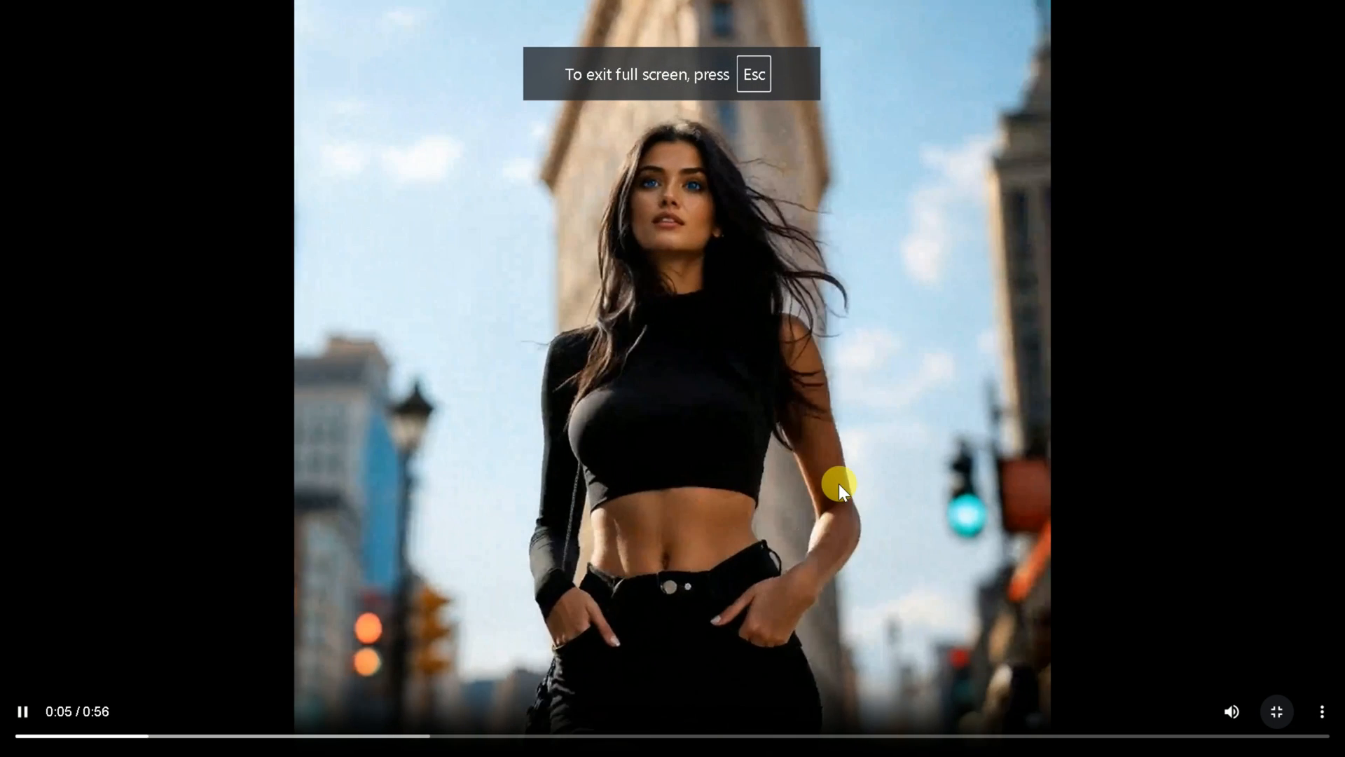
key("Escape")
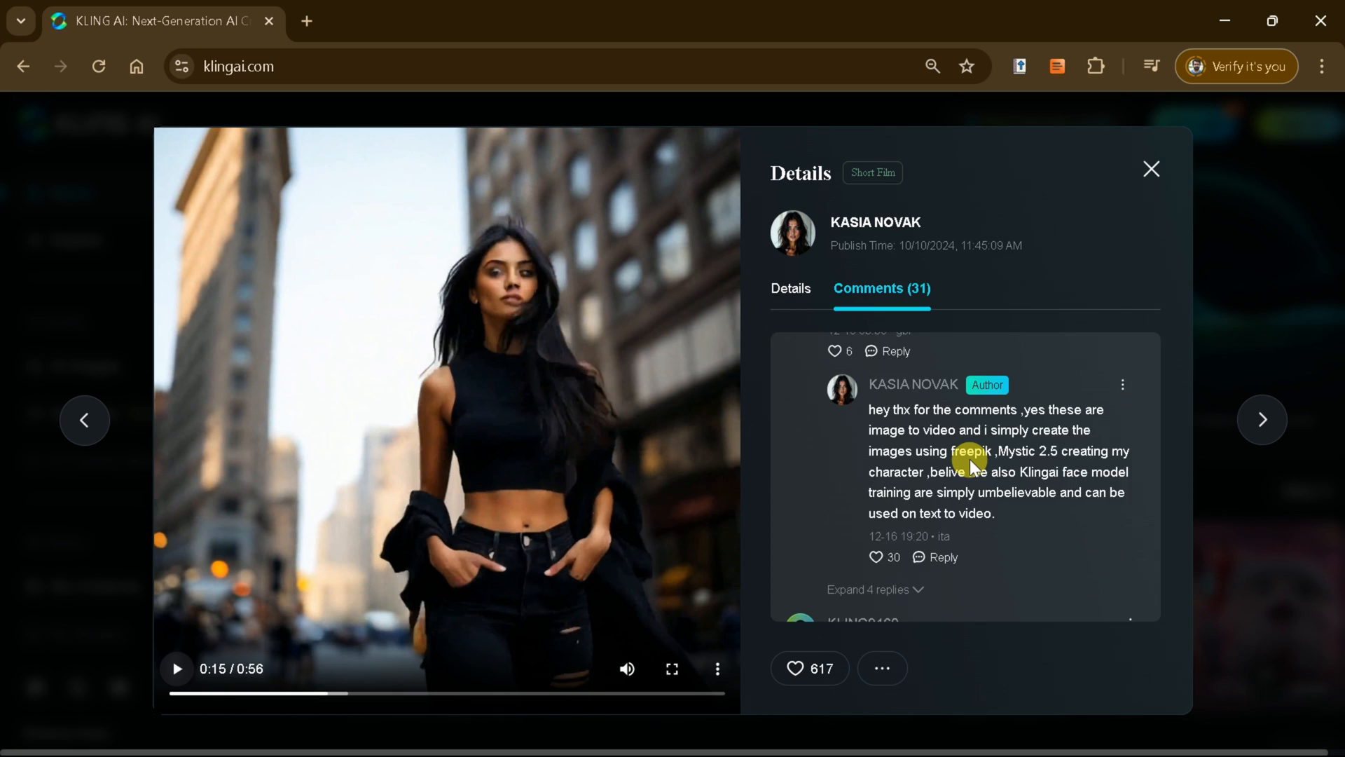
scroll("down", 3)
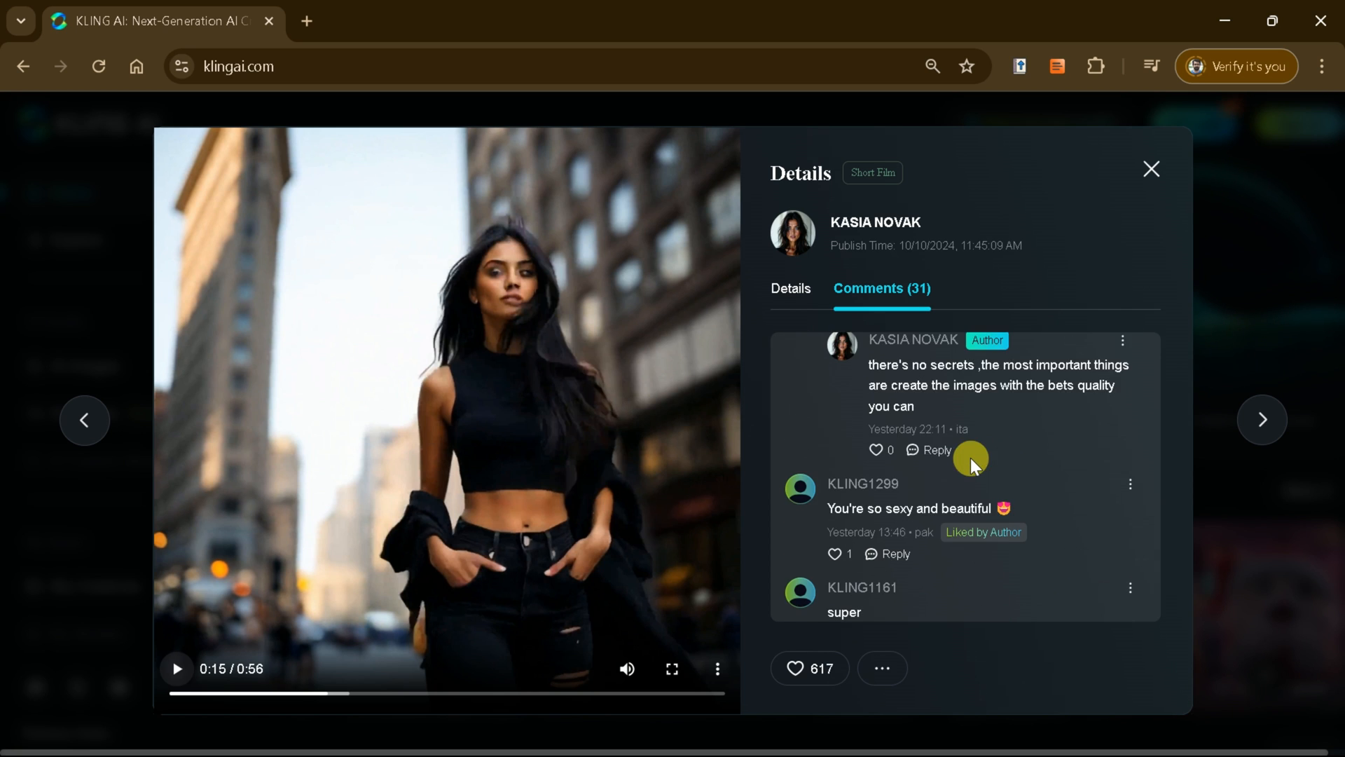
left_click(791, 288)
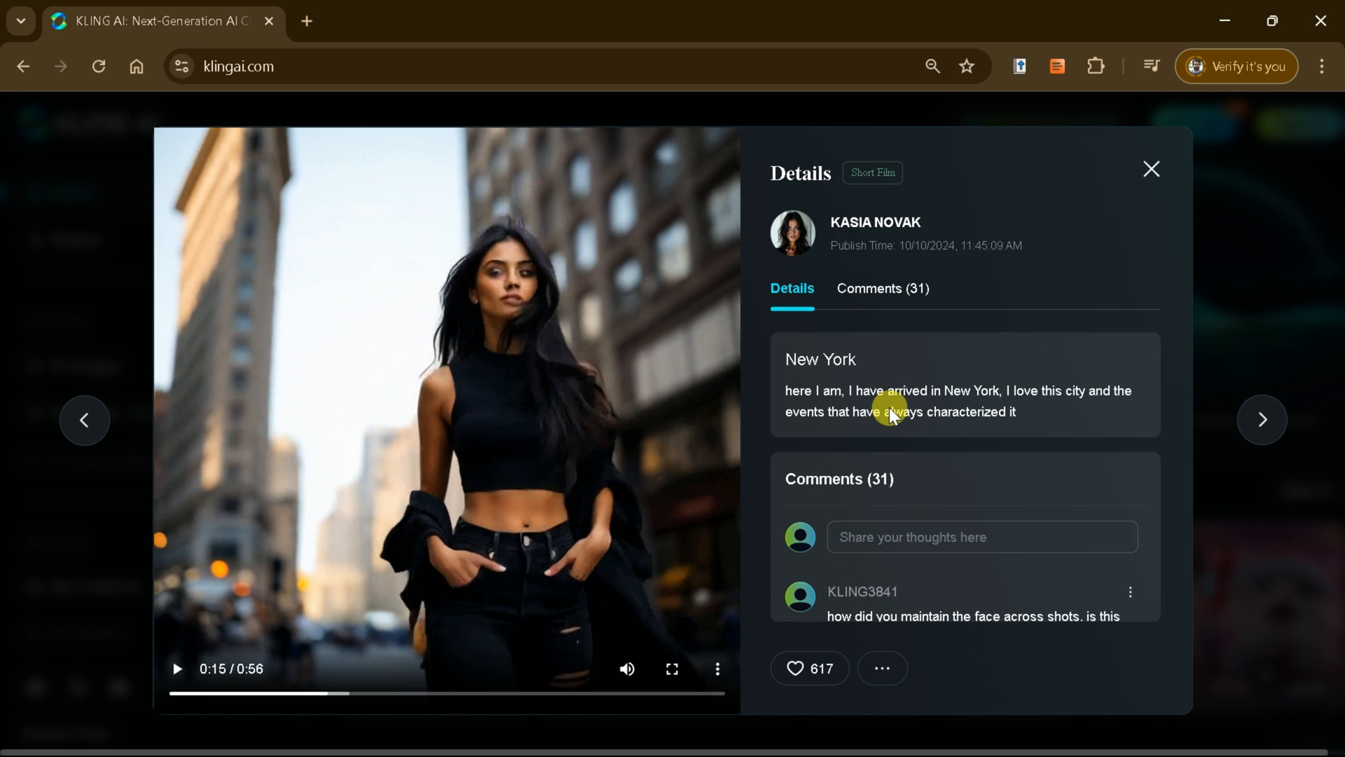
mouse_move(892, 388)
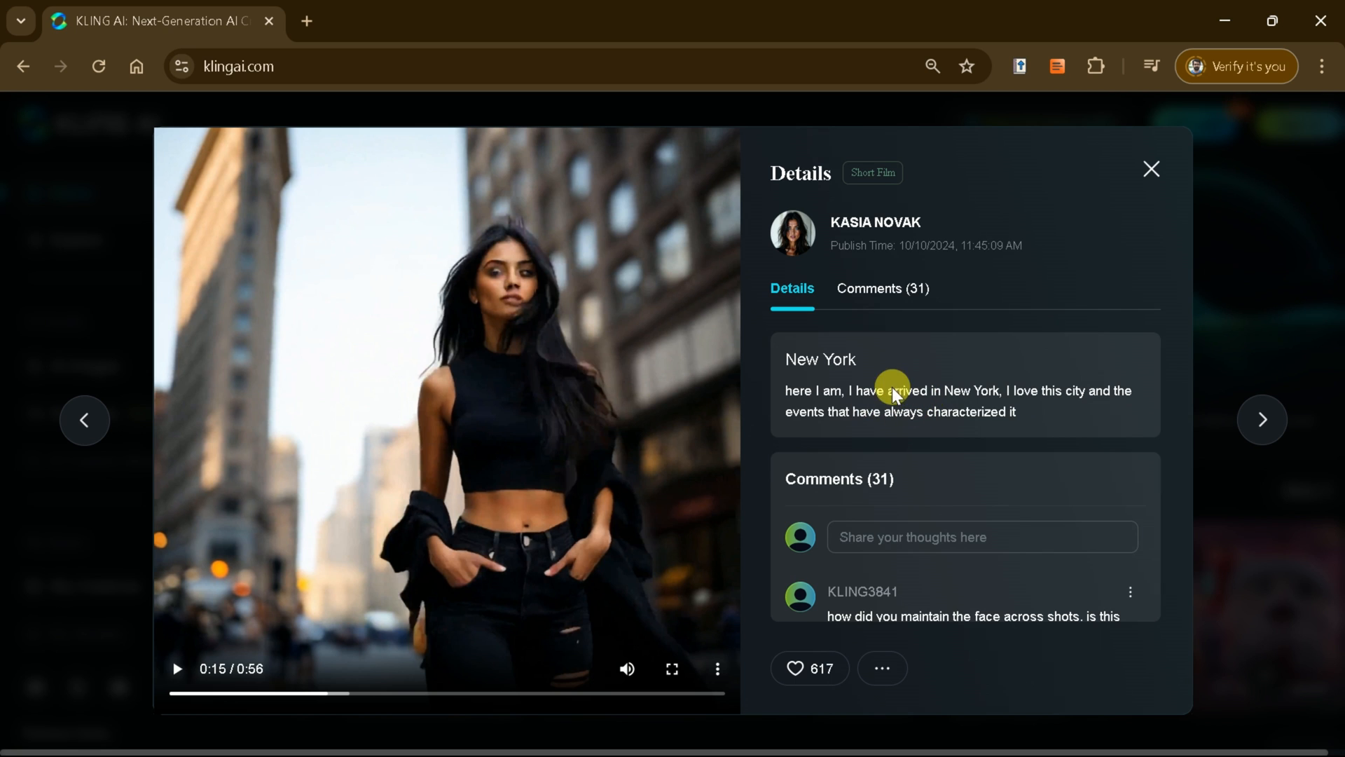
left_click(1151, 169)
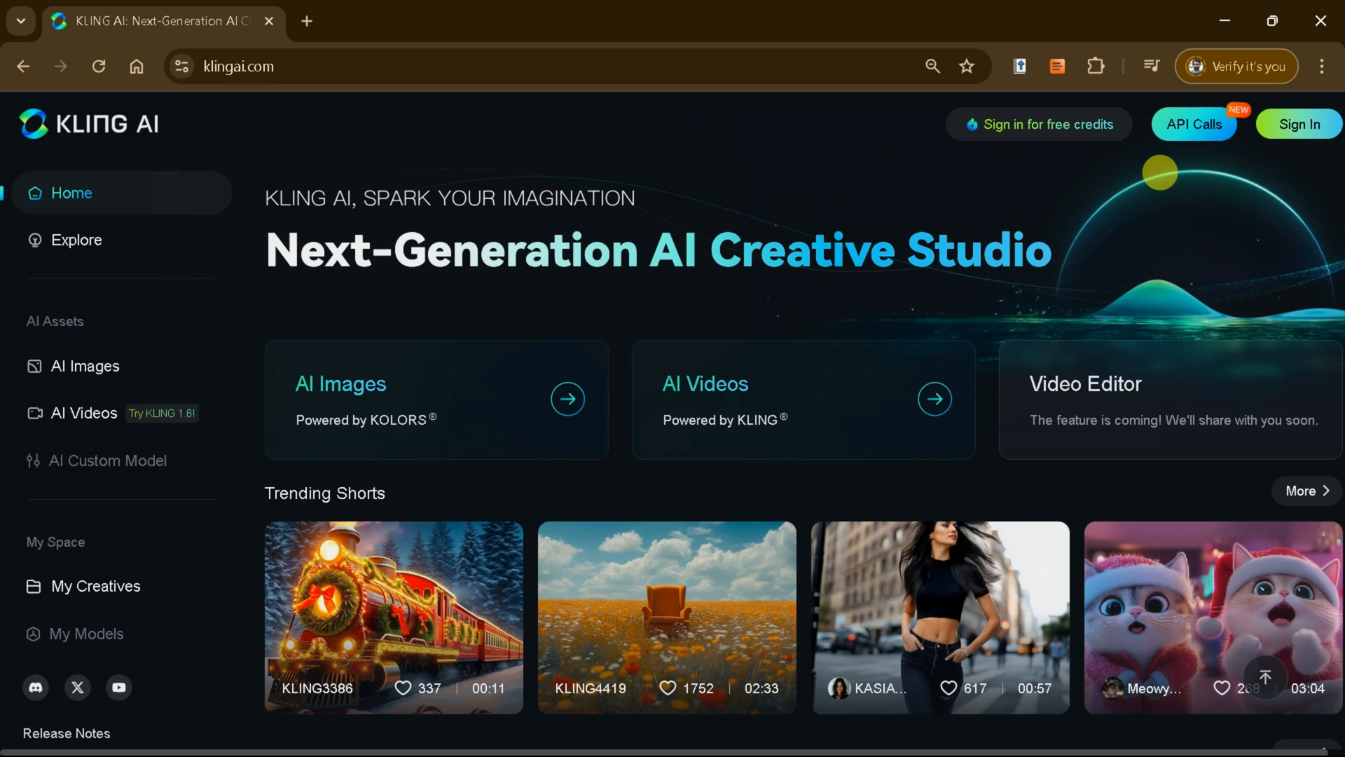
mouse_move(1249, 182)
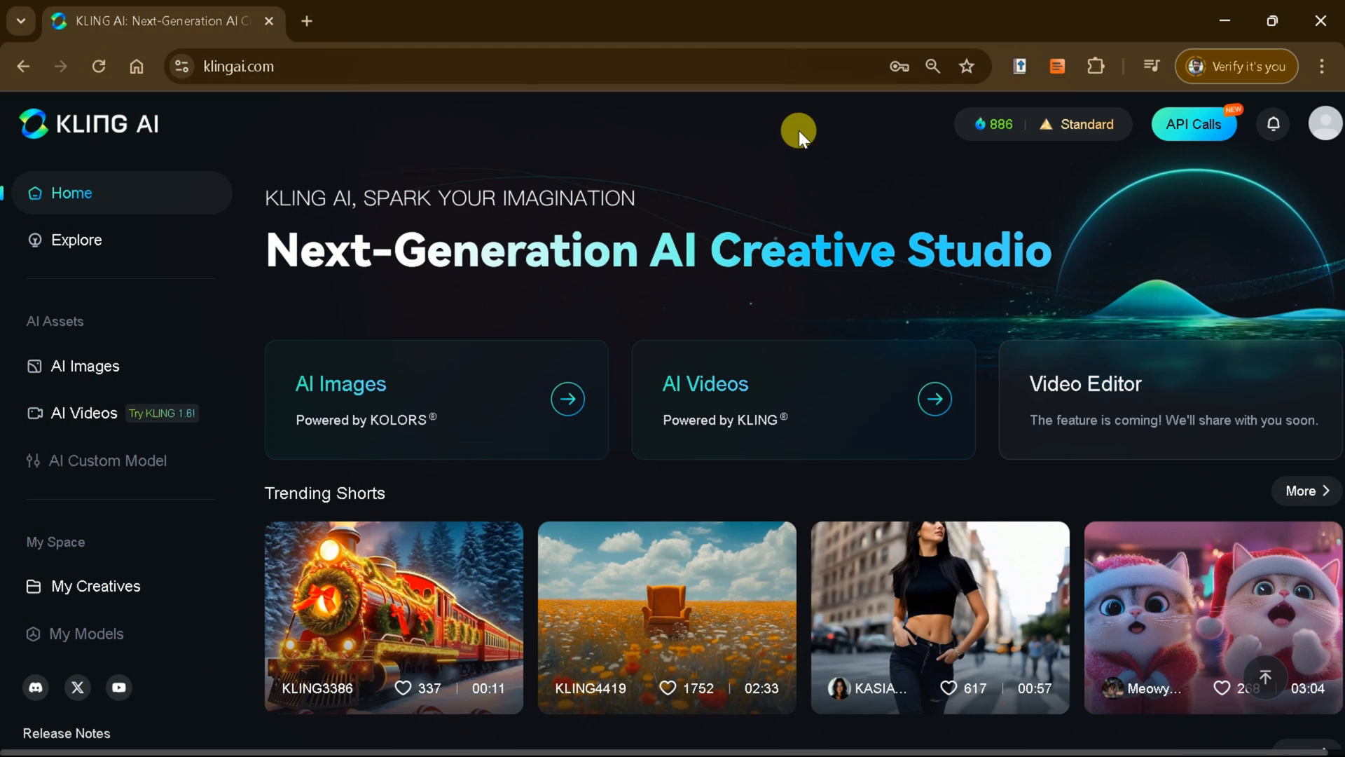
mouse_move(673, 143)
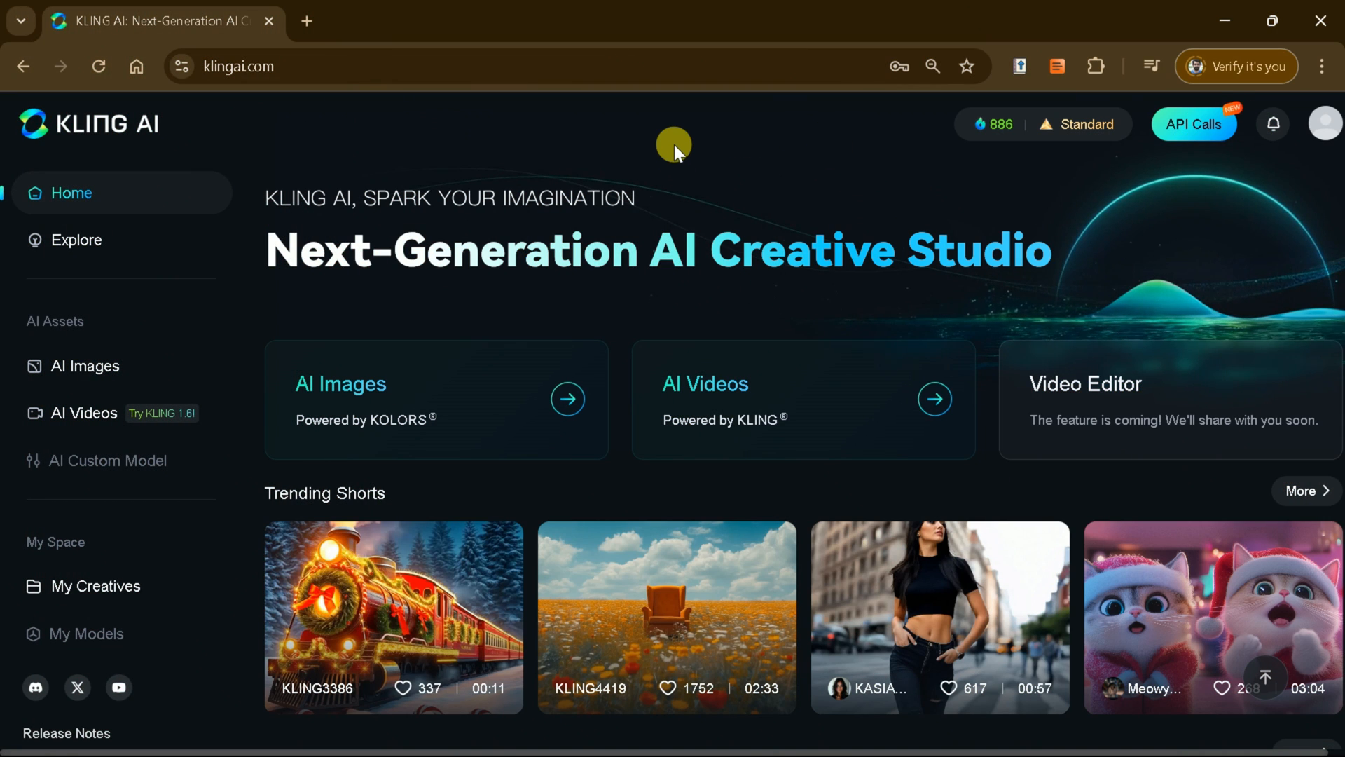
mouse_move(723, 398)
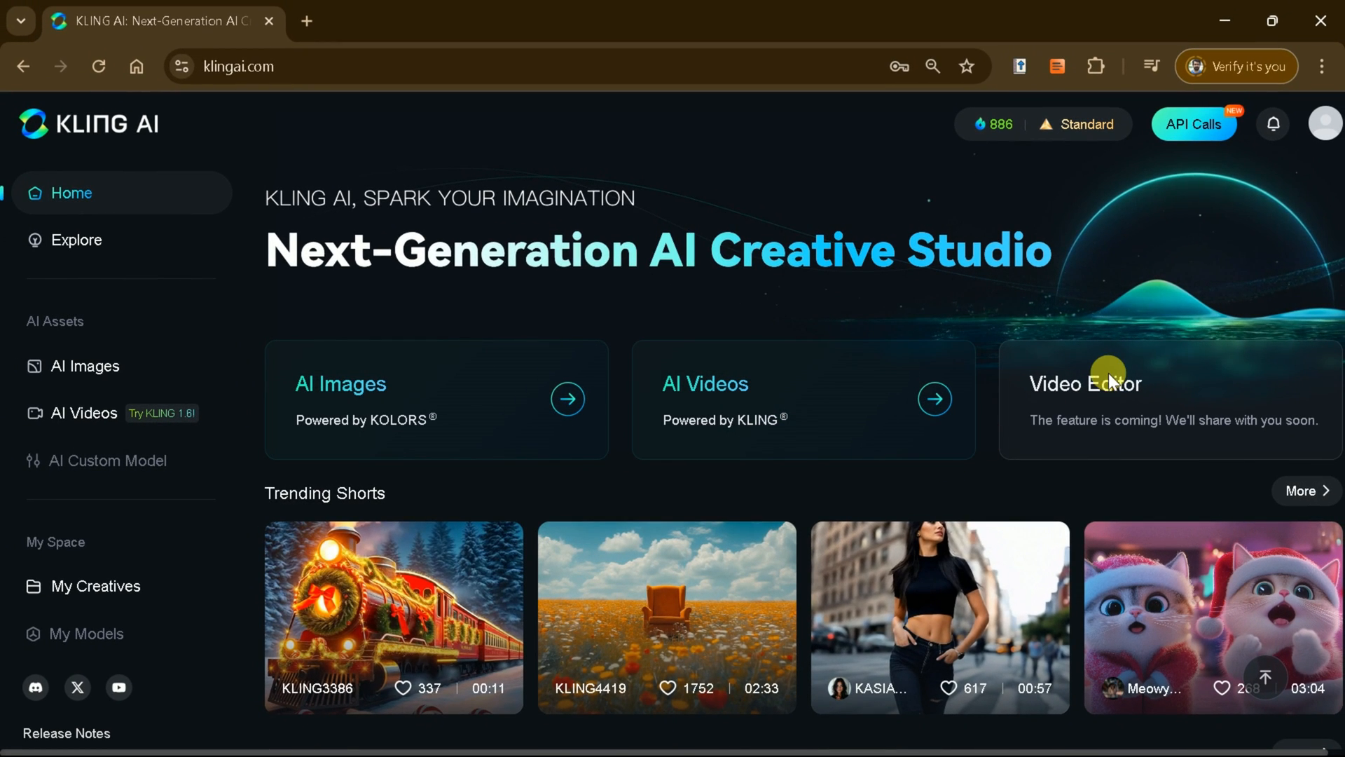
mouse_move(1110, 409)
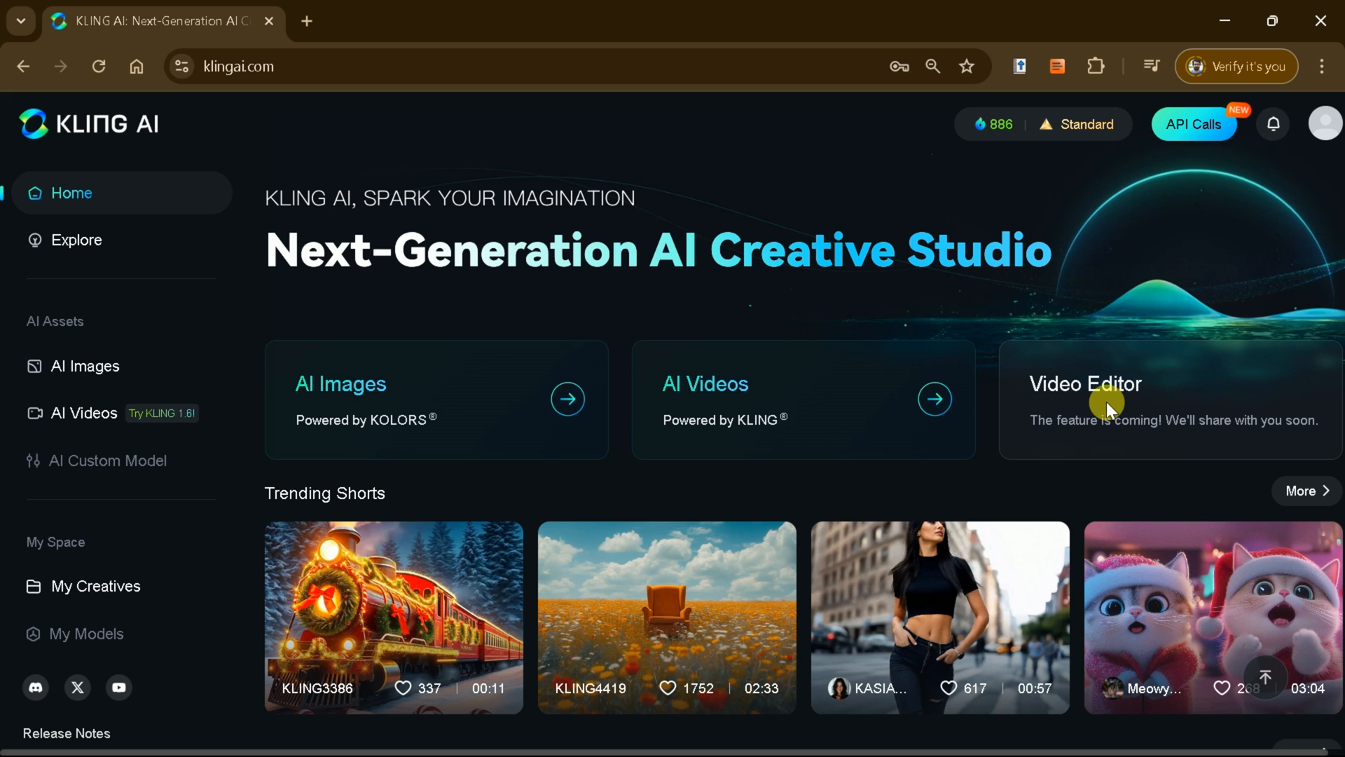
mouse_move(815, 386)
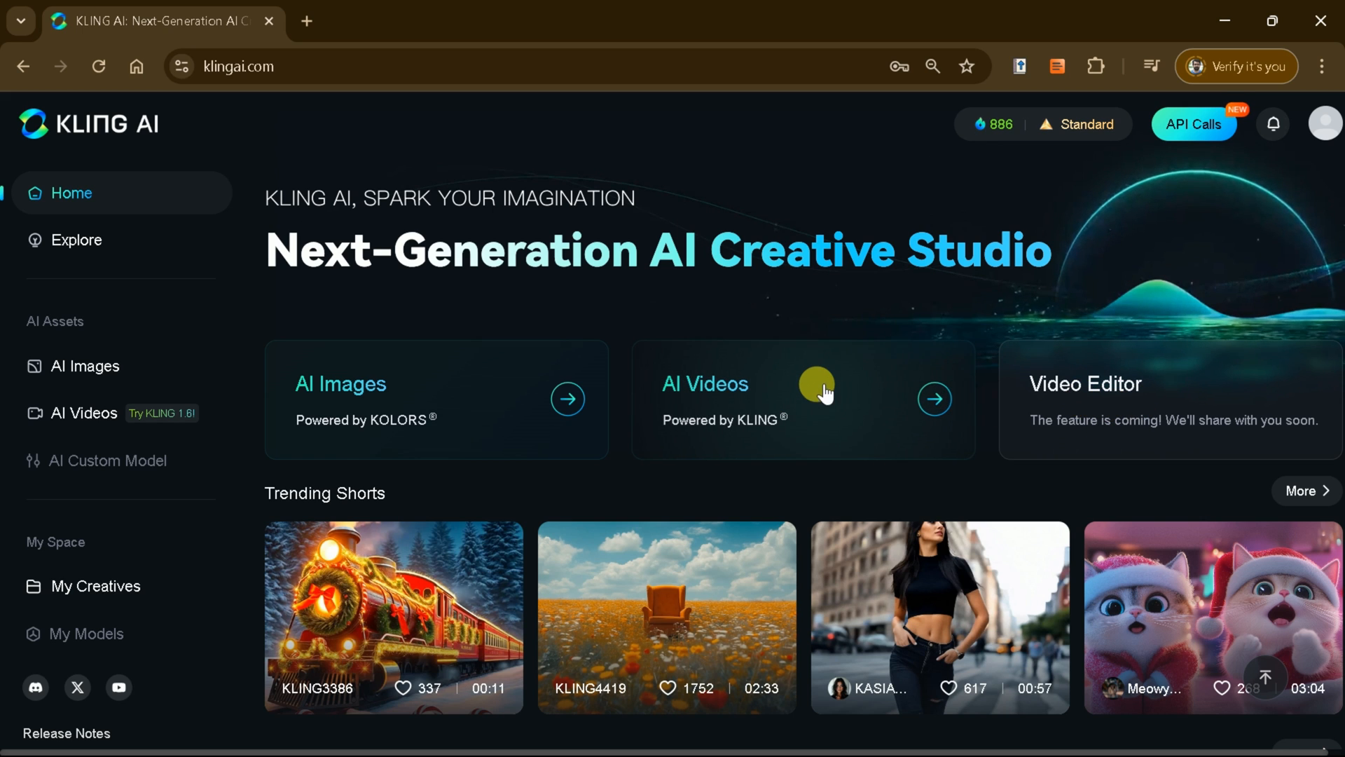
Step: Open AI Videos and settle on the Text to Video tab after trying Image to Video
left_click(815, 386)
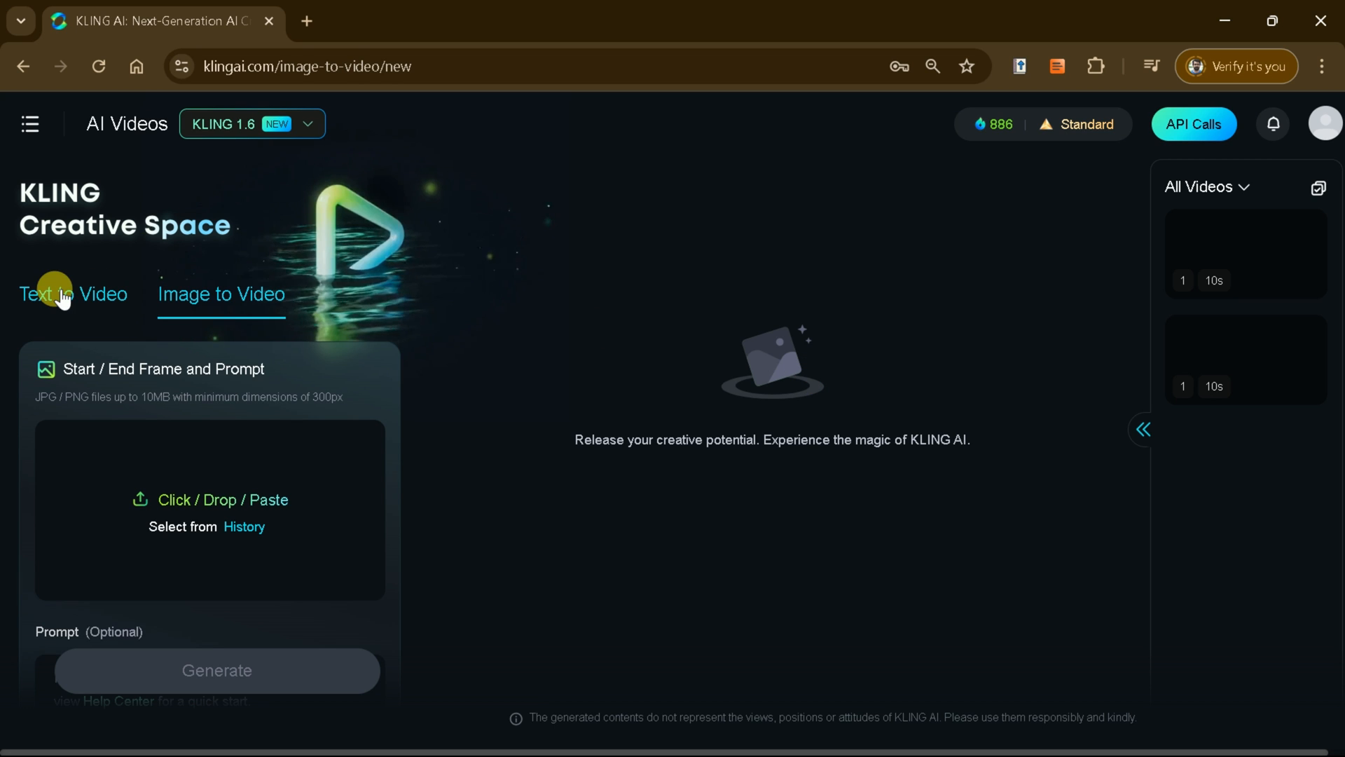
left_click(72, 293)
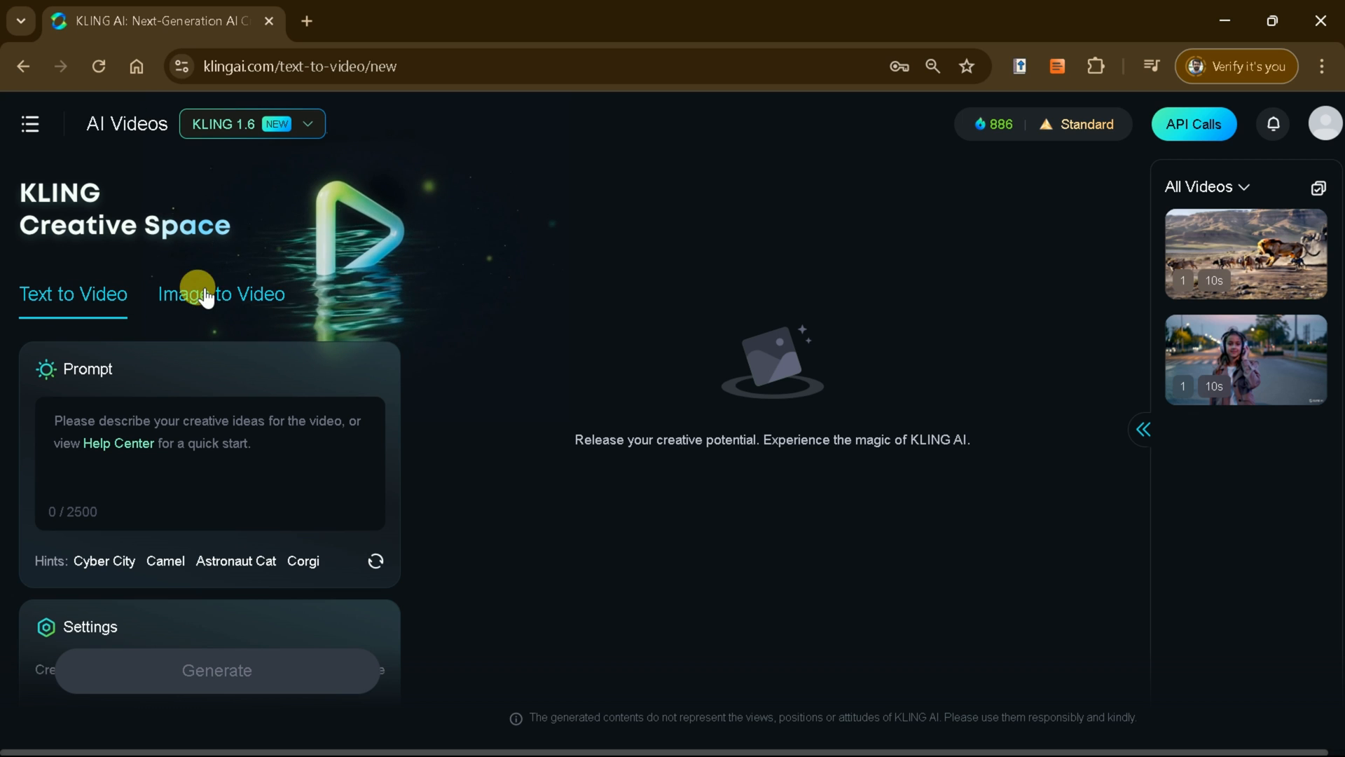
left_click(221, 294)
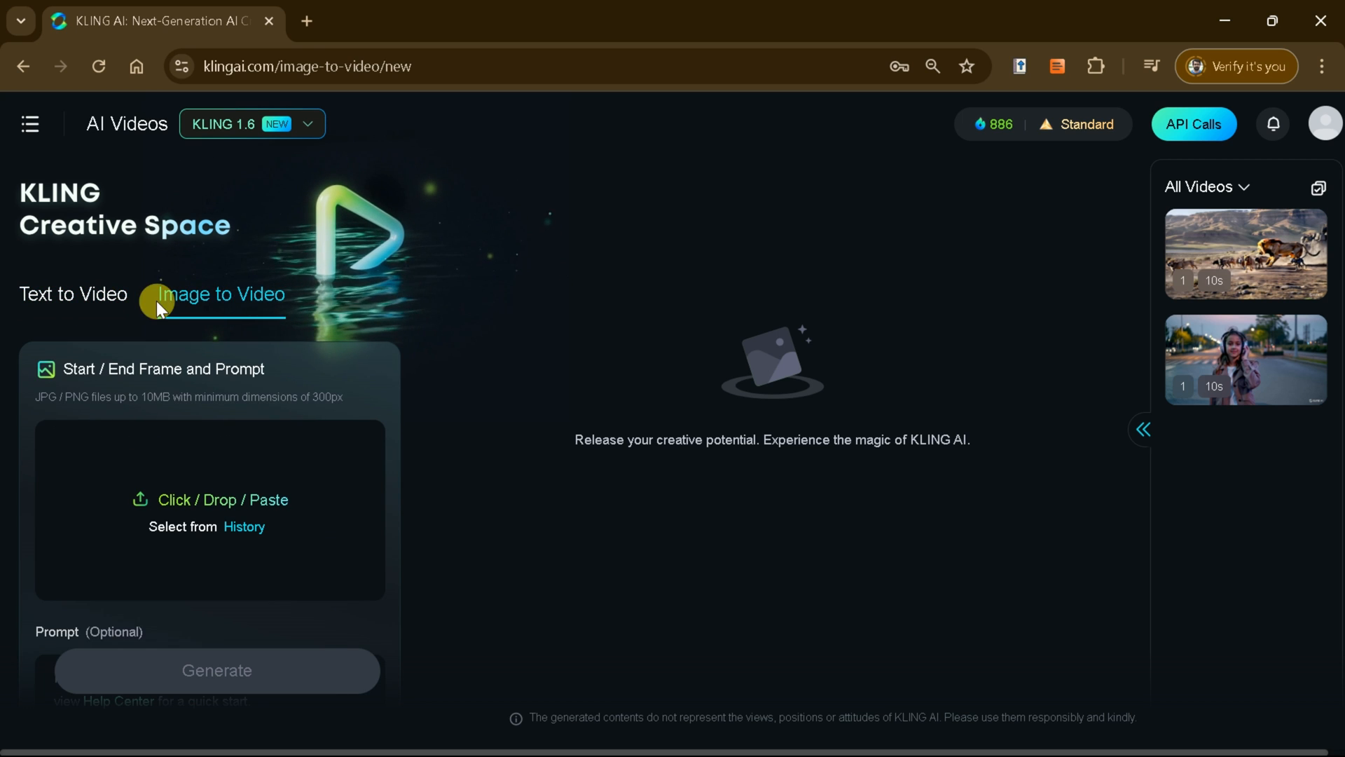
left_click(73, 294)
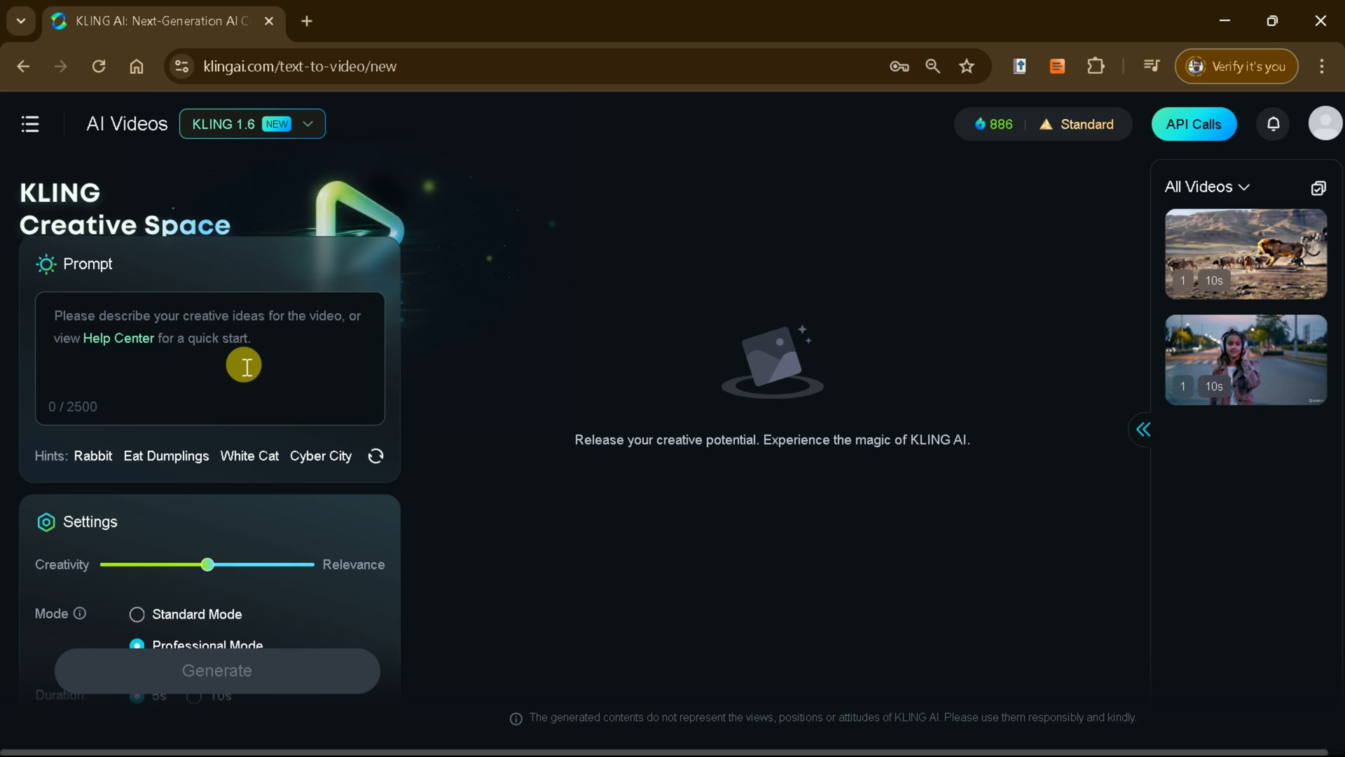
Step: Paste the prepared 121-character footballer-farming description into the Text to Video prompt
right_click(244, 367)
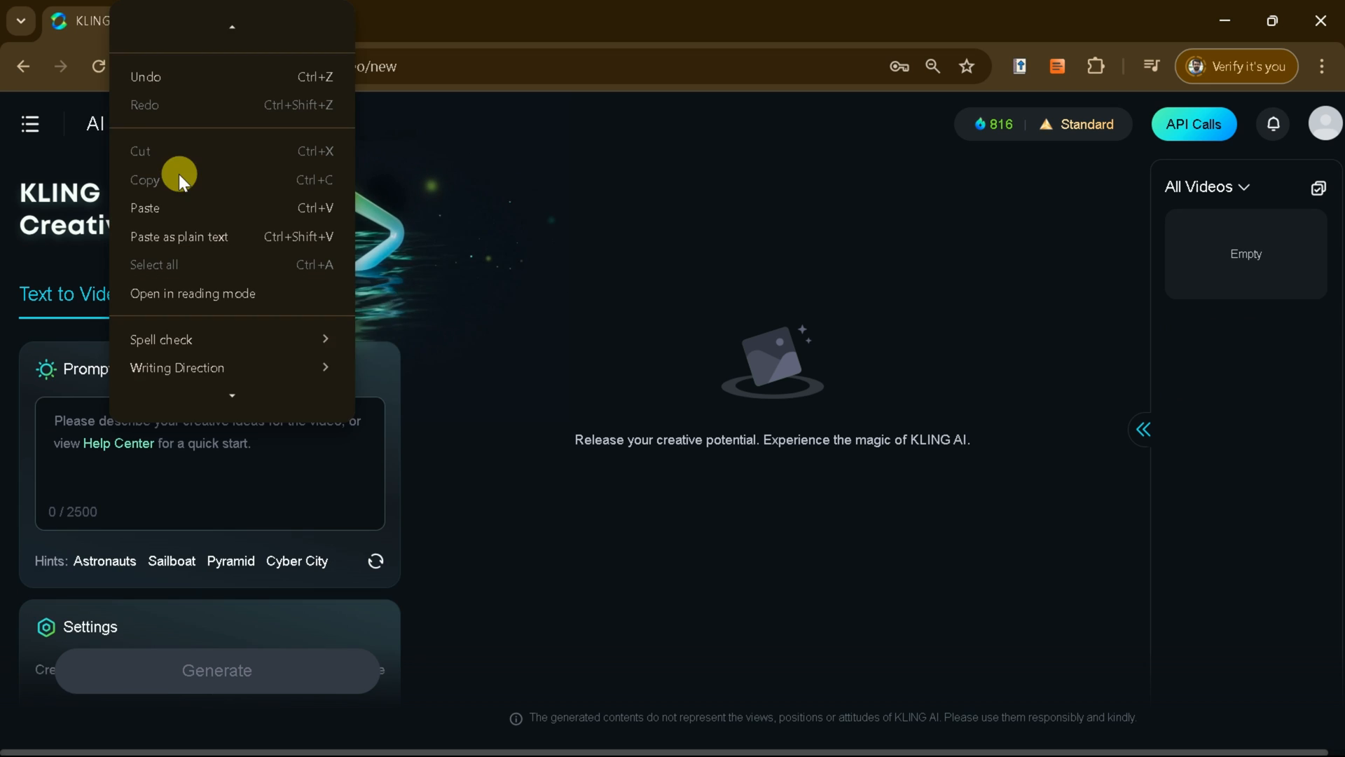
left_click(145, 208)
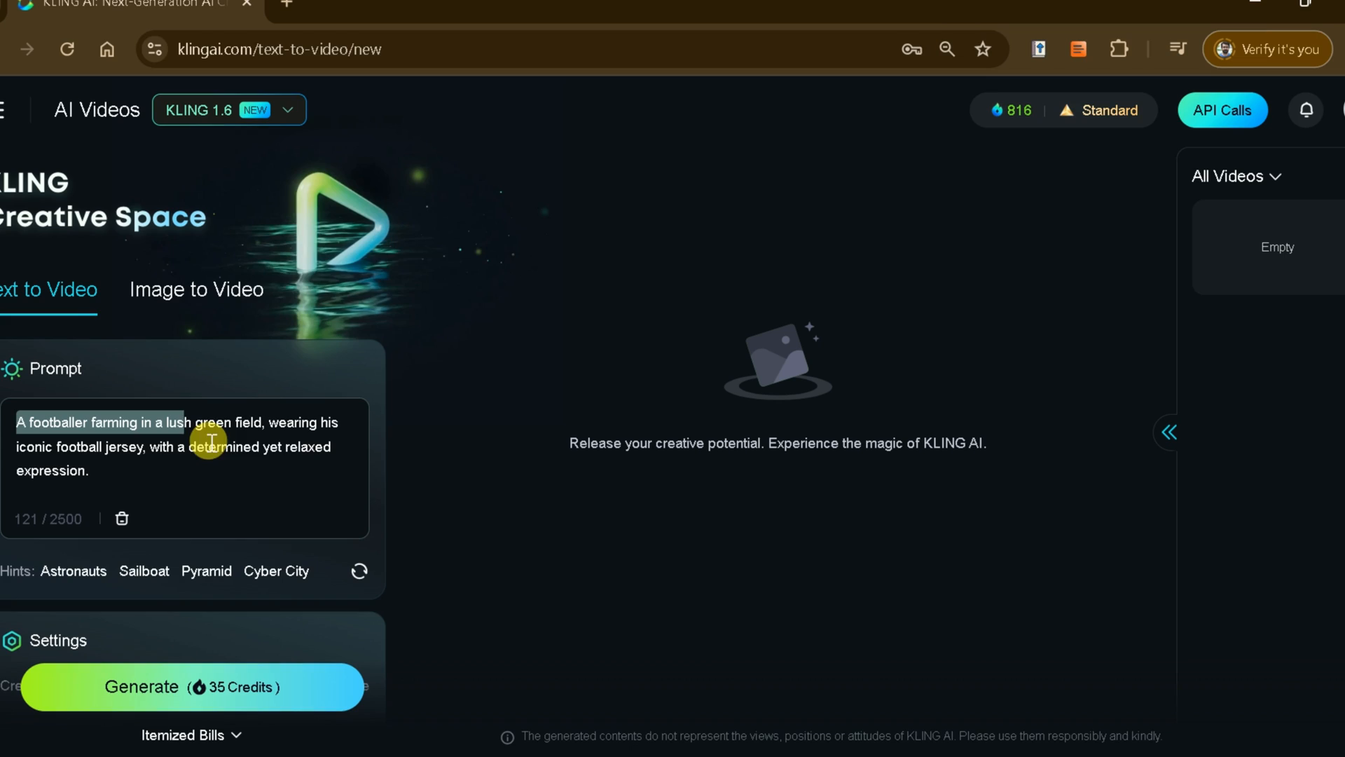
triple_click(206, 444)
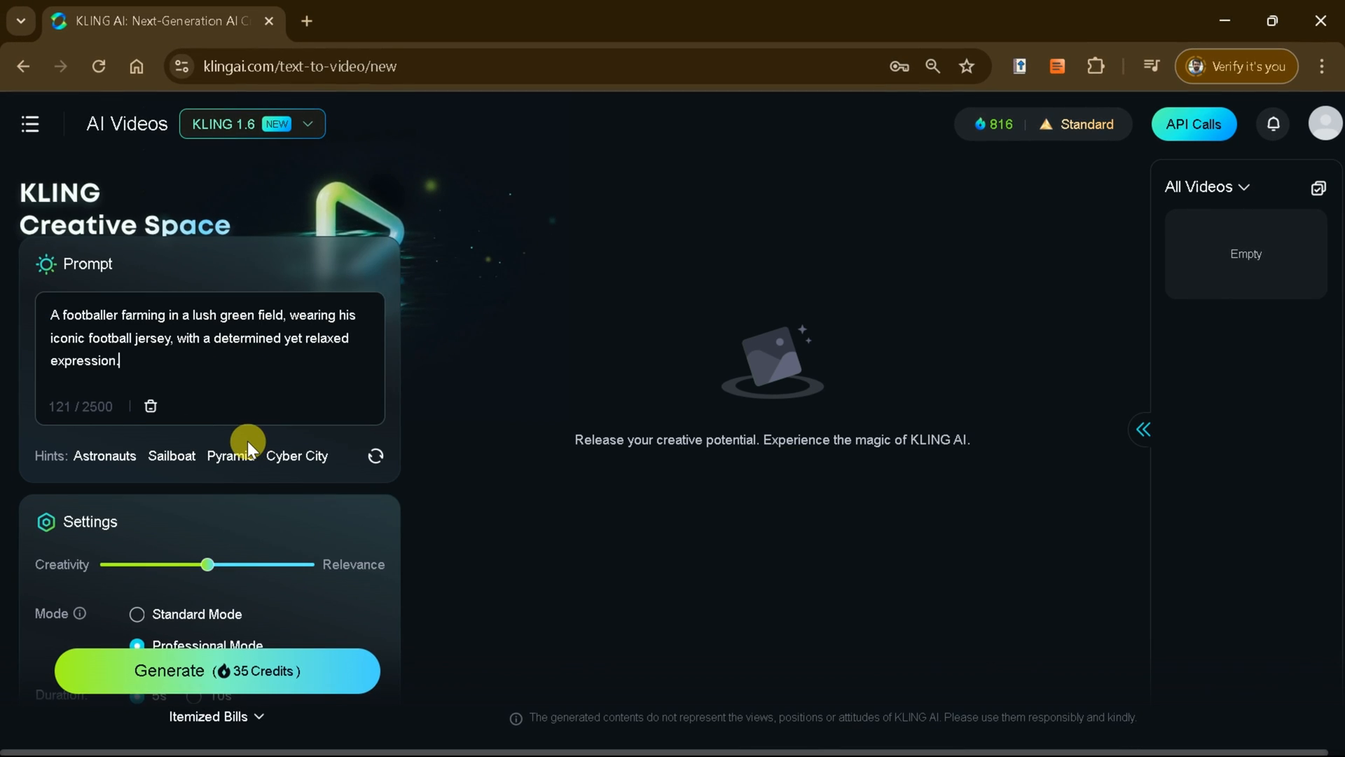
Step: Set Duration to 10s, raising the Generate cost to 70 credits
scroll("down", 3)
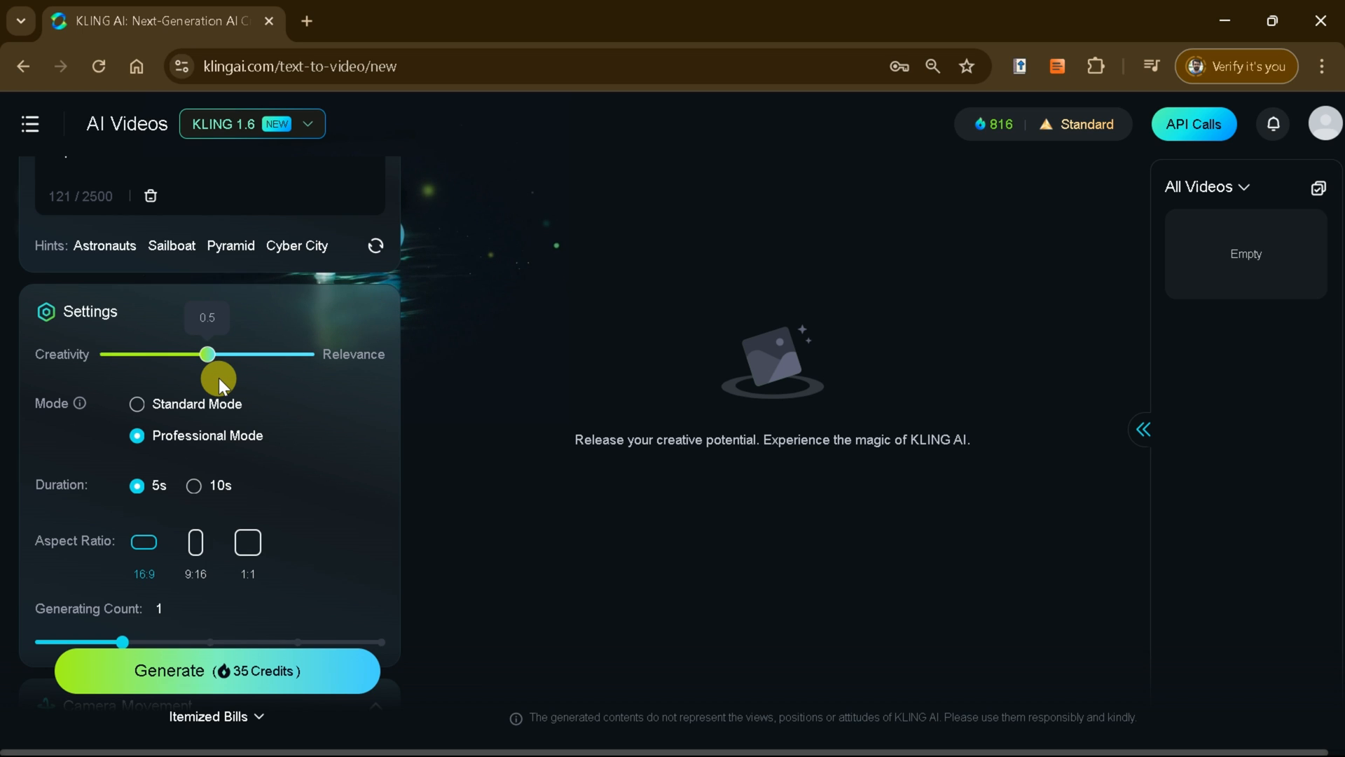
mouse_move(51, 419)
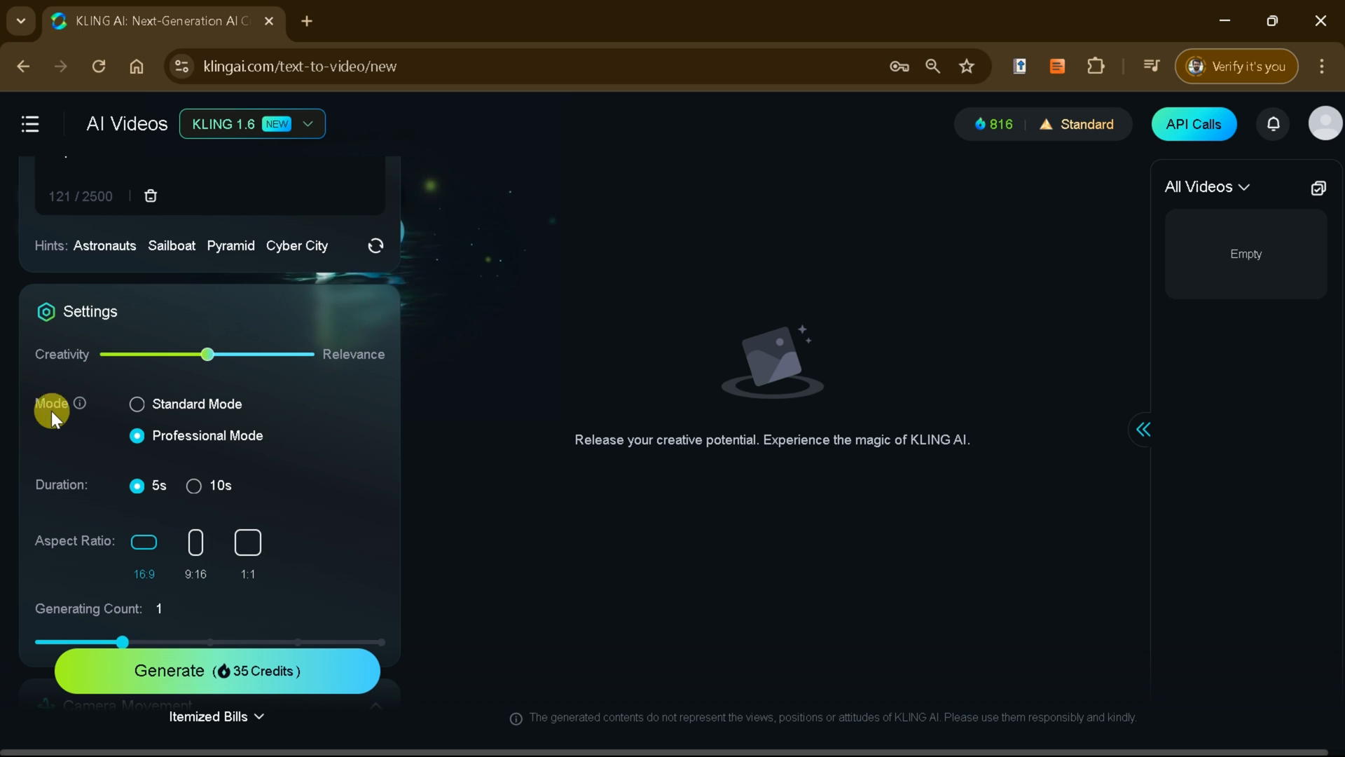
mouse_move(137, 404)
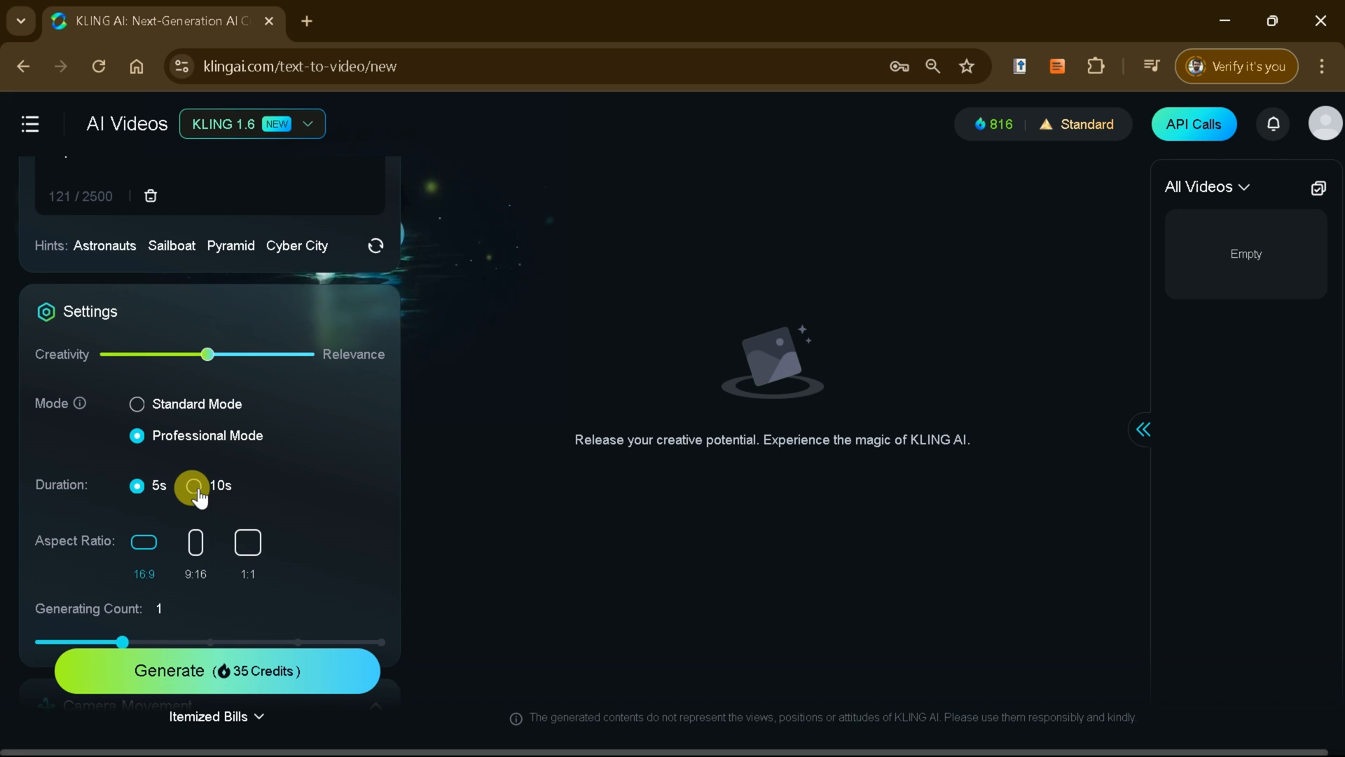
left_click(194, 485)
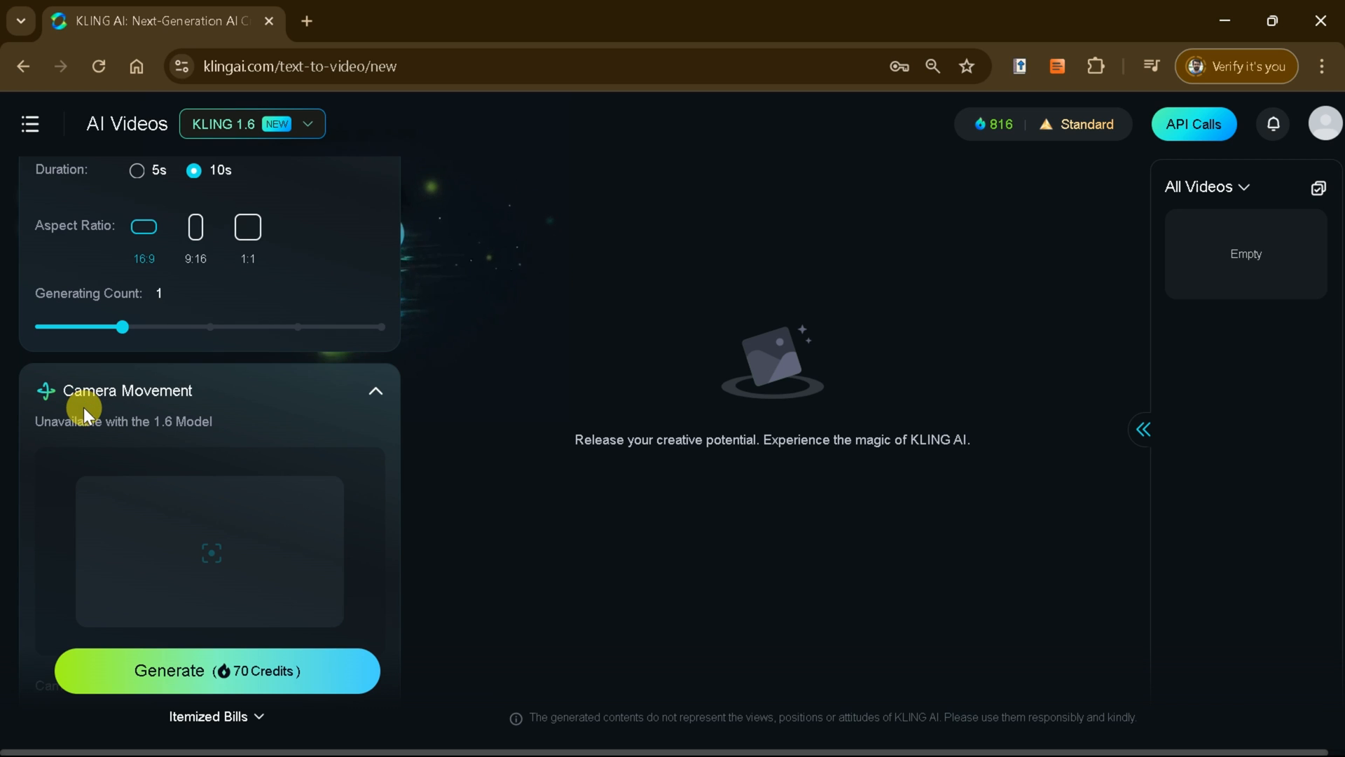
Step: Enter 'blur, poor quality, animation' as the negative prompt
scroll("down", 3)
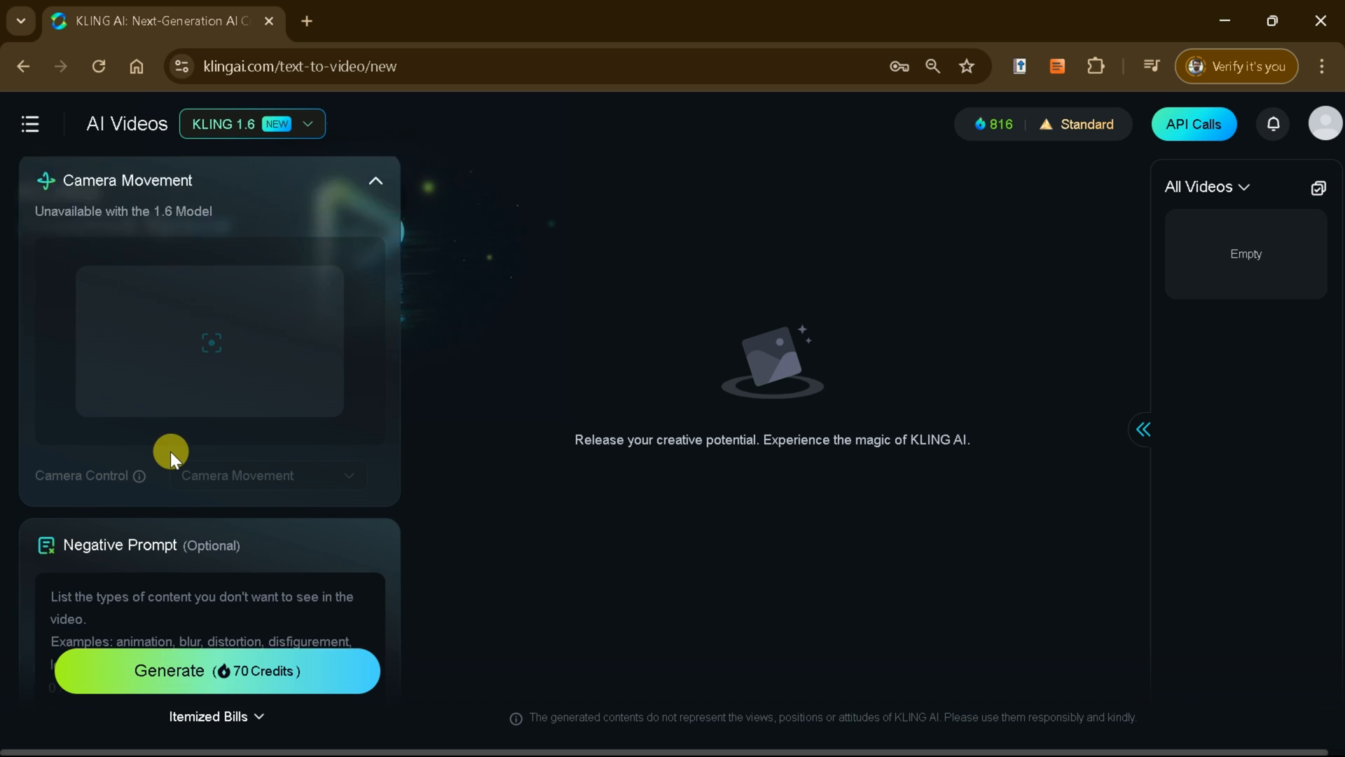
scroll("down", 3)
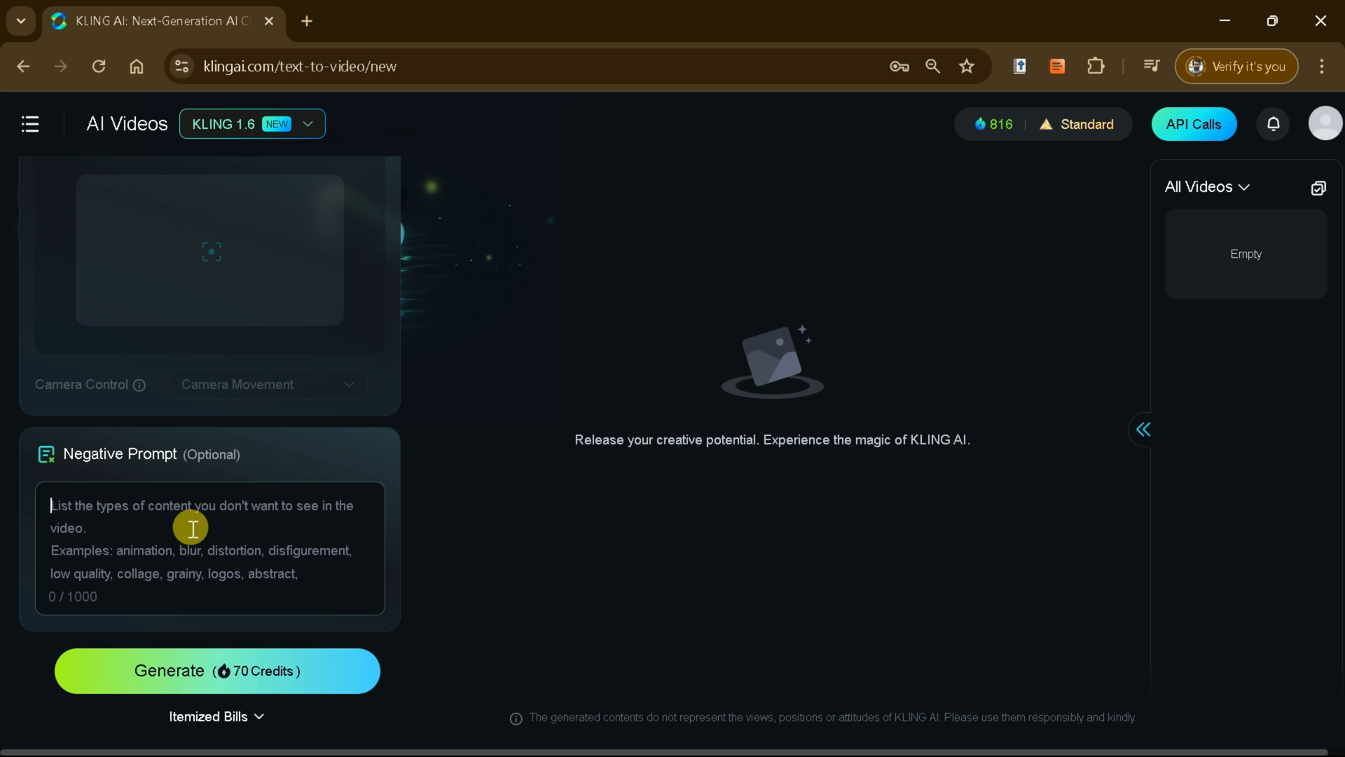
type("blur.")
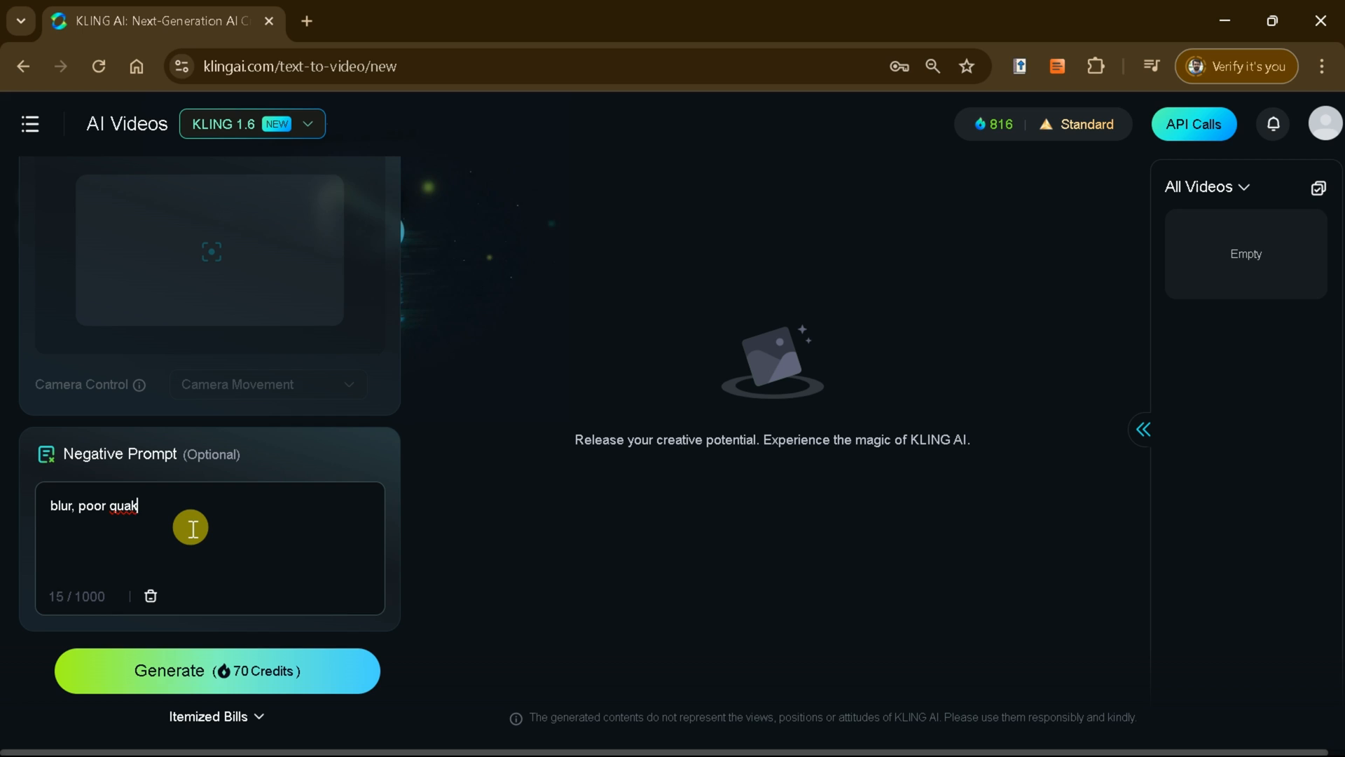
type("lity, ami,ato")
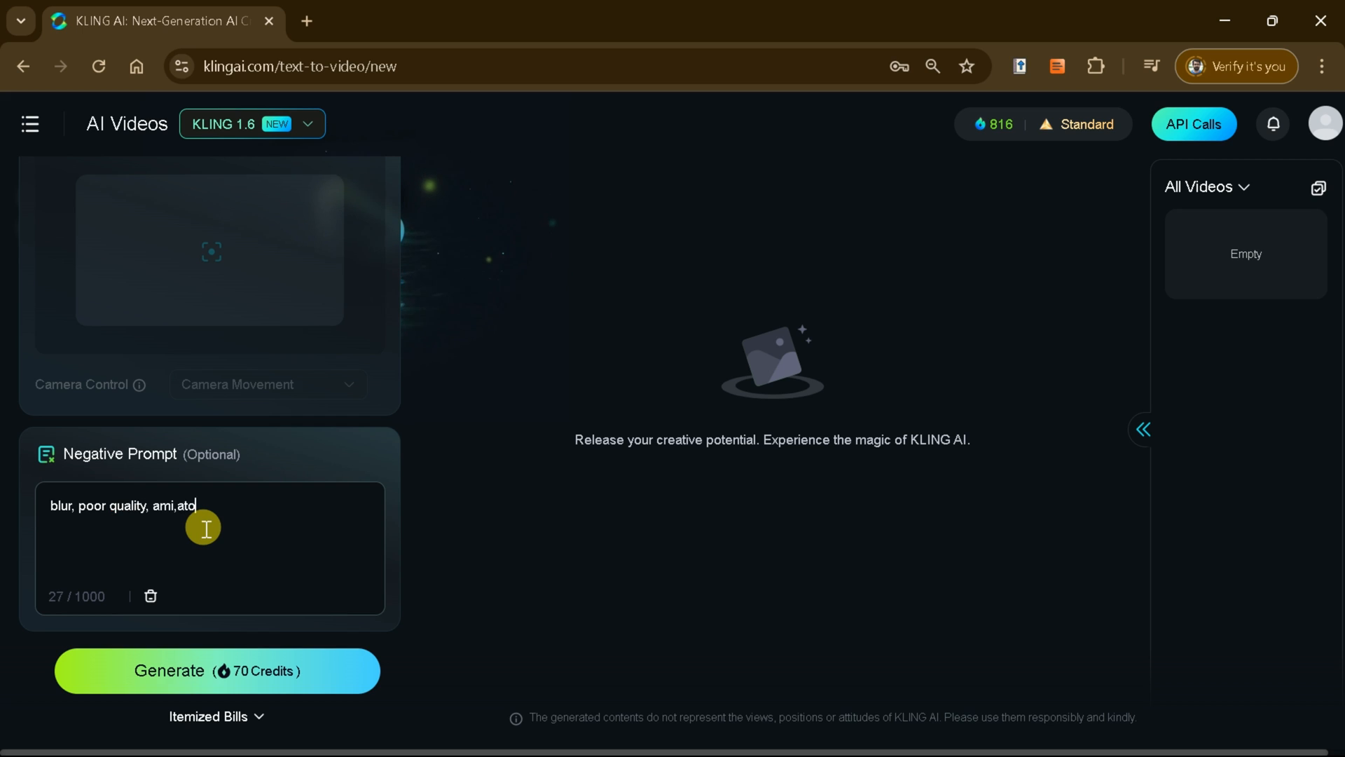
type("mimation")
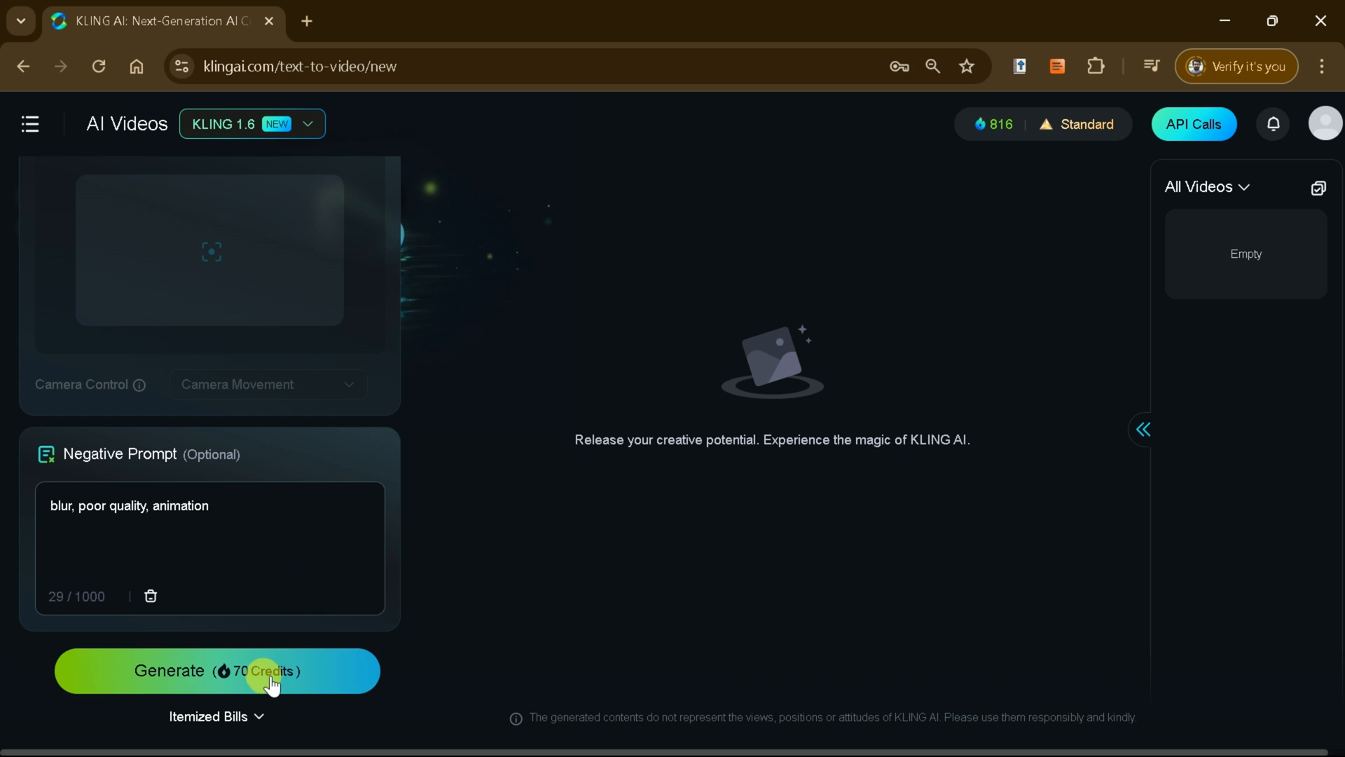
Step: Generate the footballer video for 70 credits and open the result enlarged
left_click(217, 671)
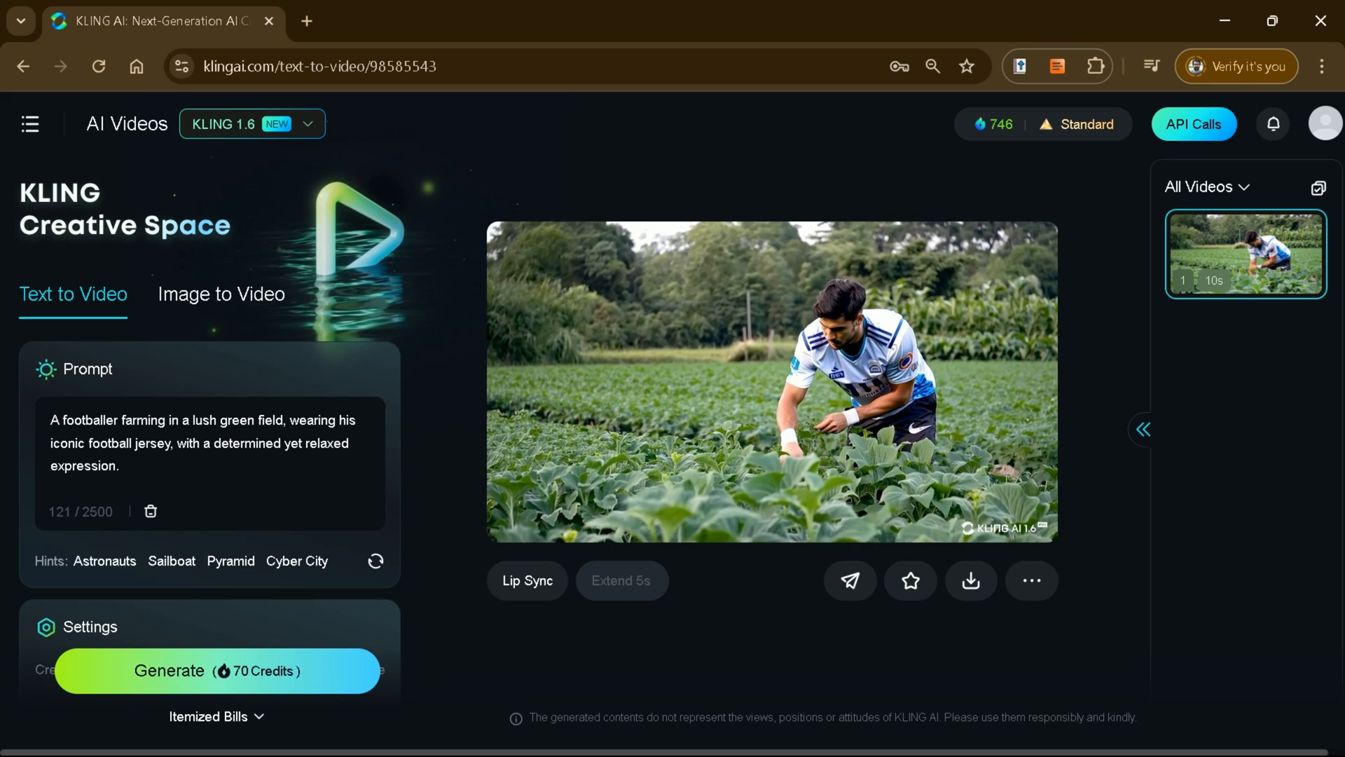
left_click(769, 381)
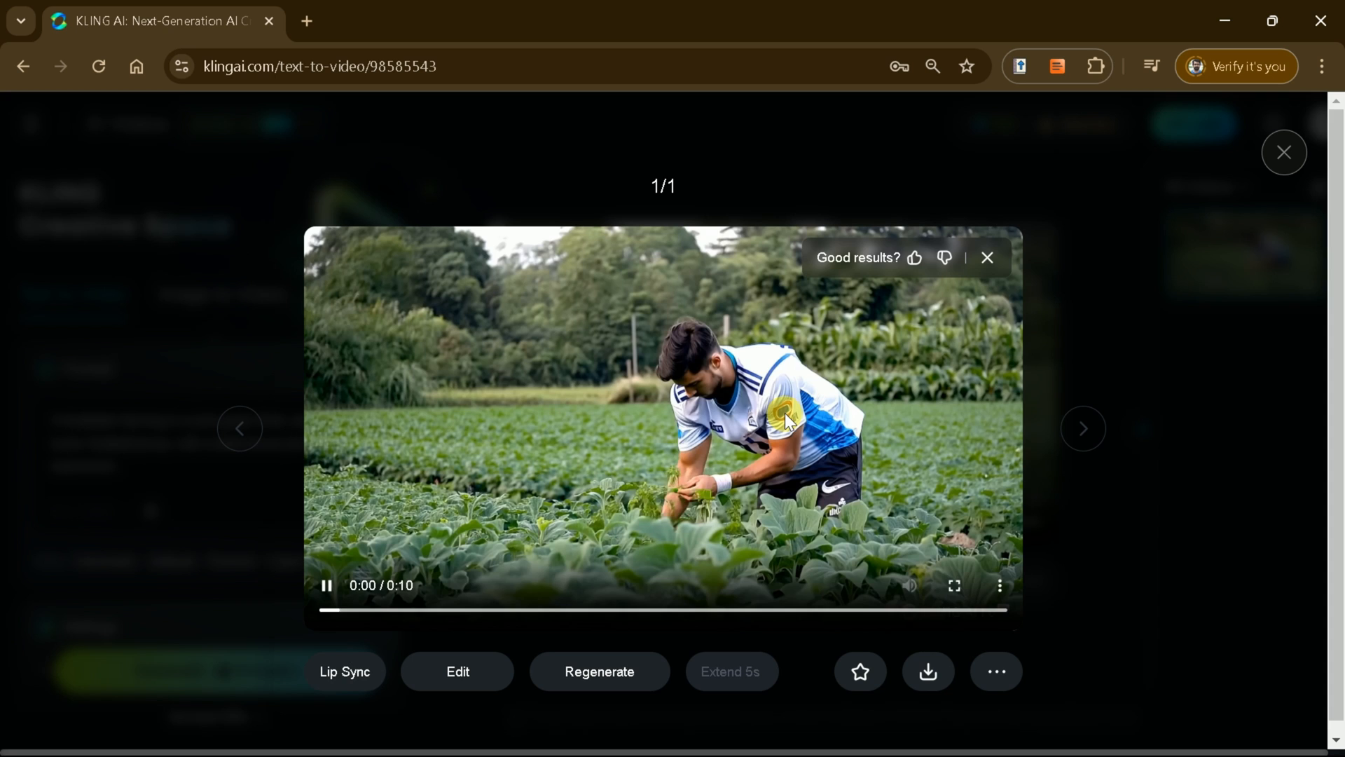
Step: Download the footballer clip without watermark and check the browser's recent downloads
left_click(1284, 152)
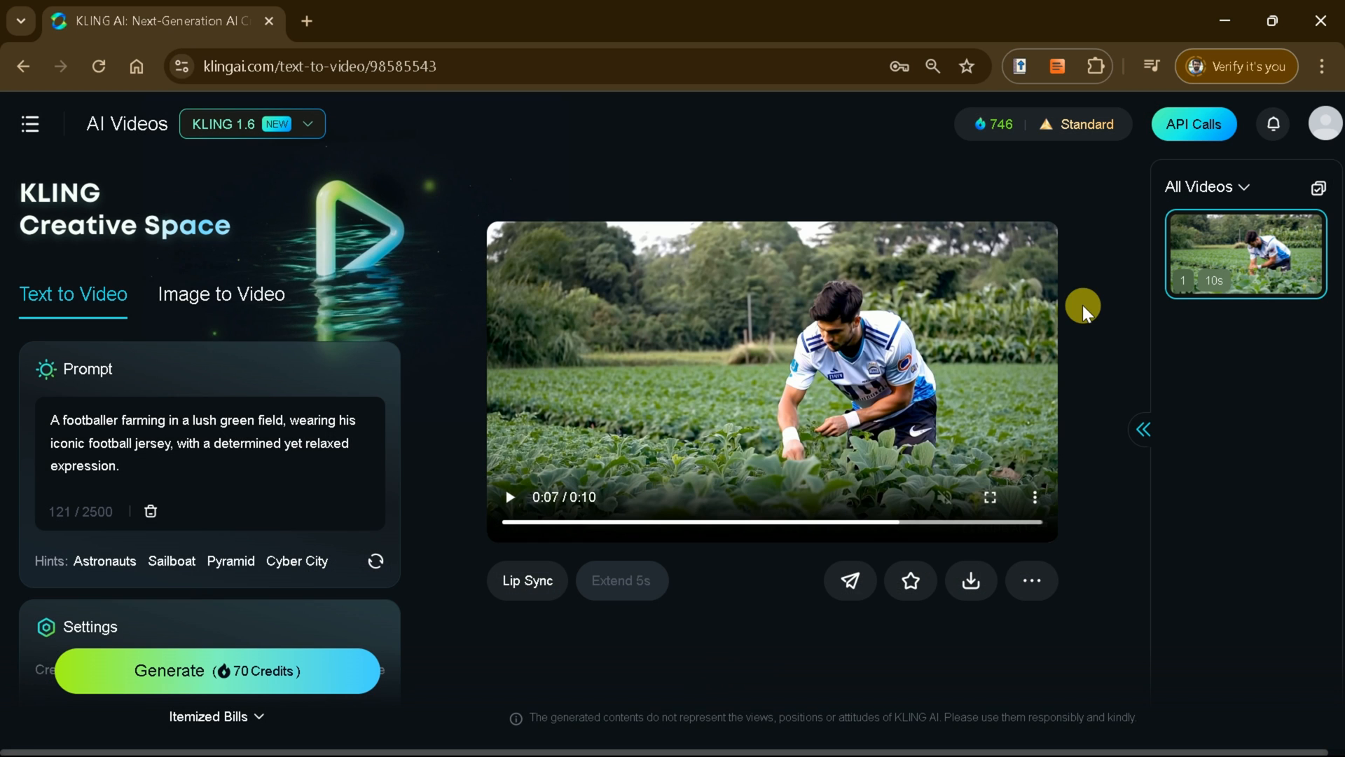
left_click(970, 580)
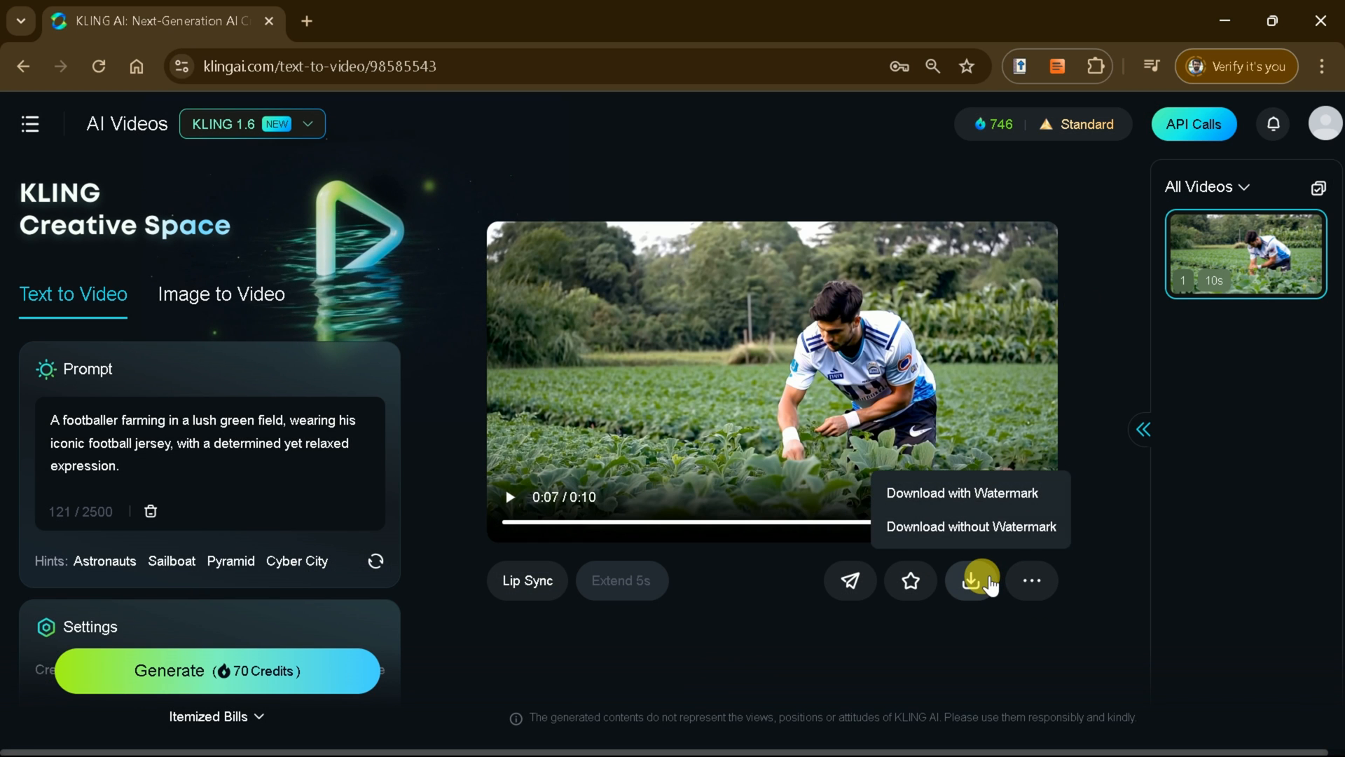
mouse_move(983, 536)
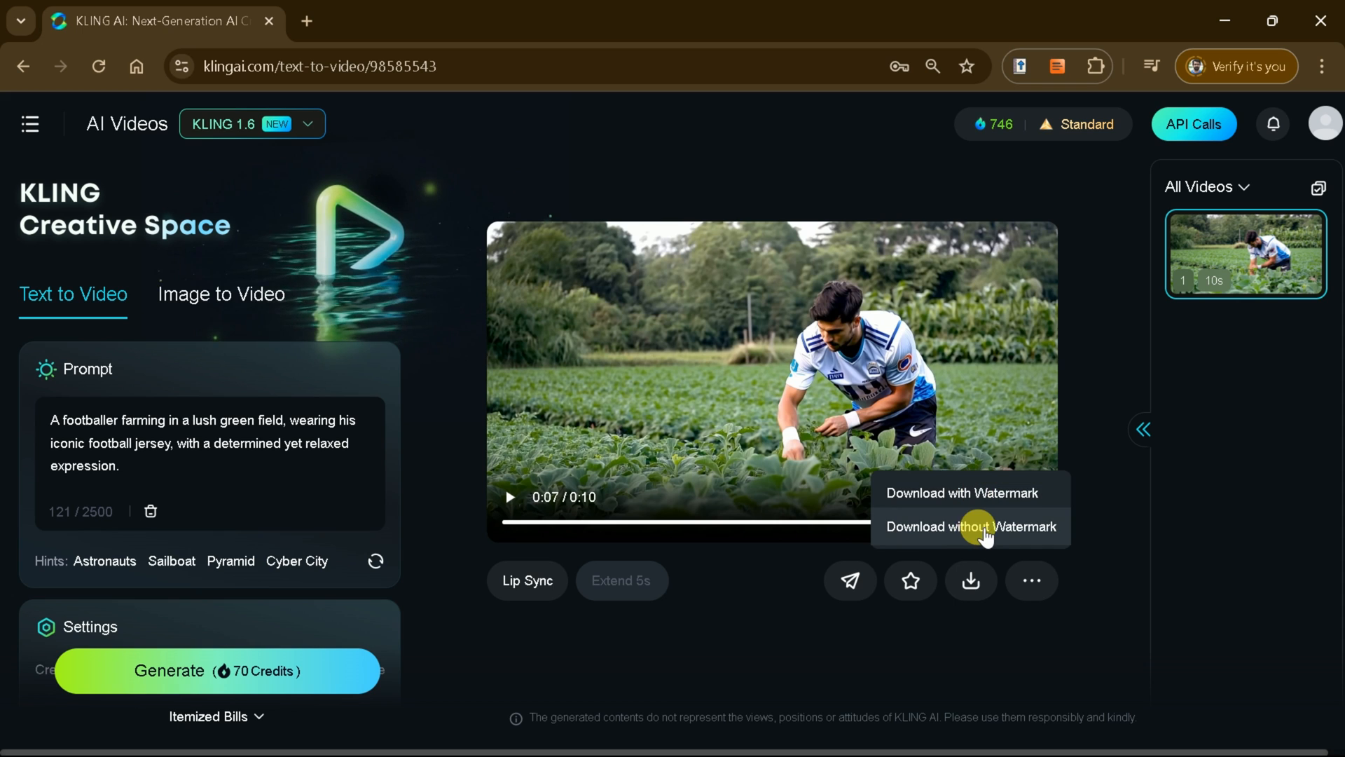
mouse_move(959, 535)
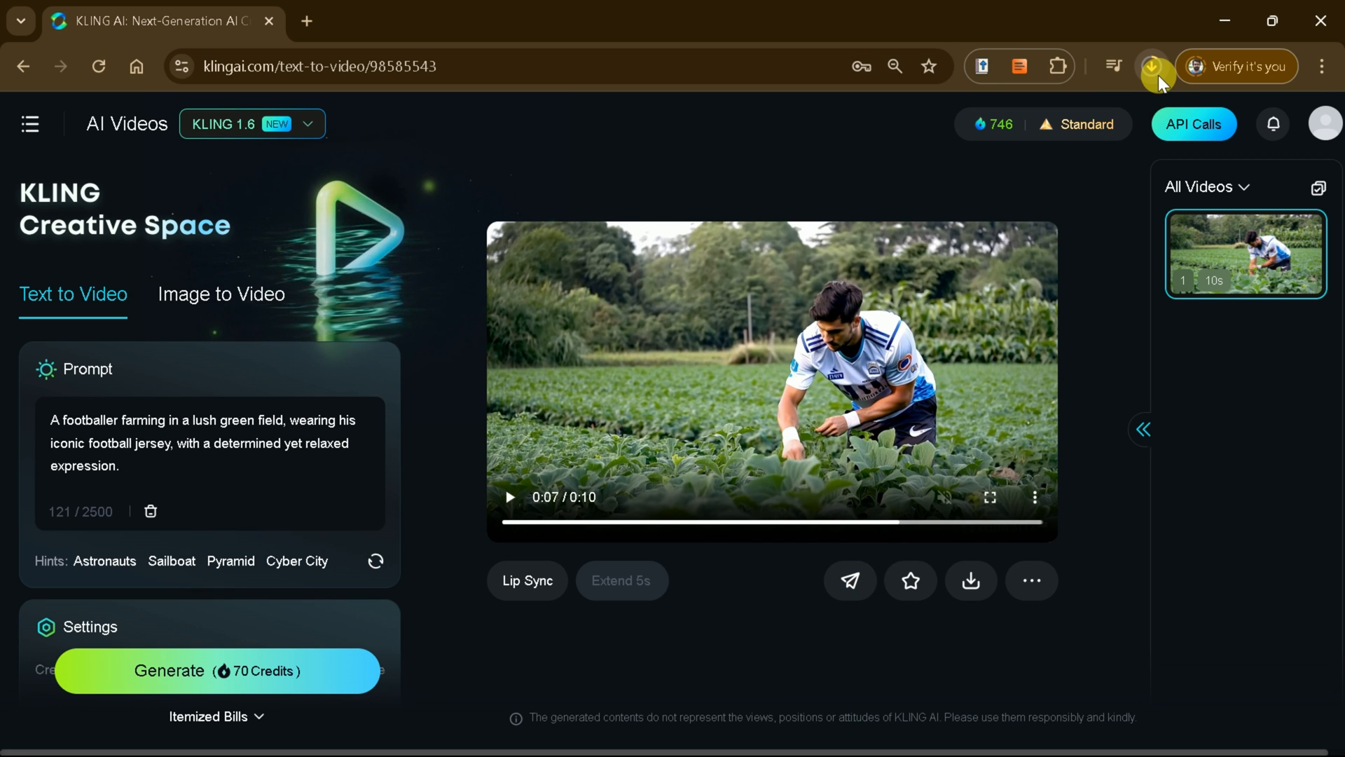
left_click(1151, 67)
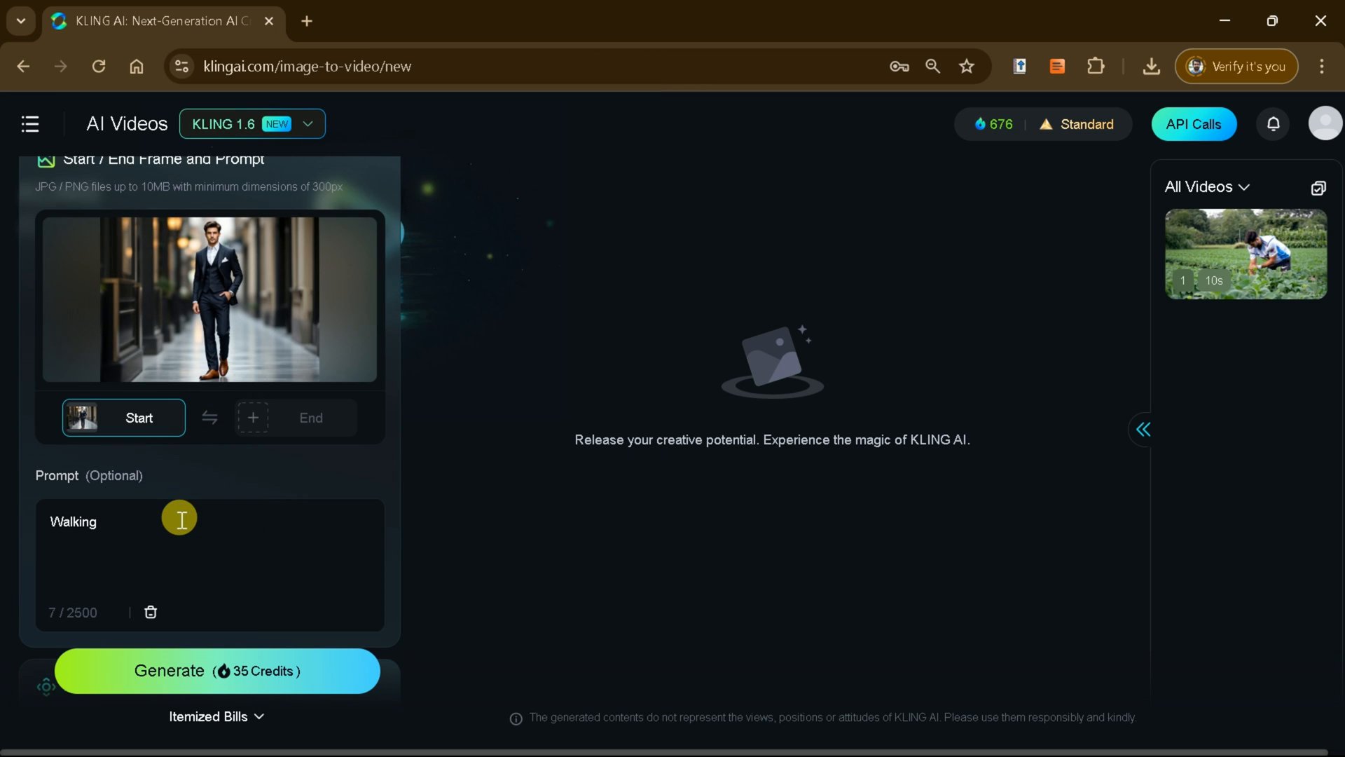
Step: Add the negative prompt 'blur, poor quality, animation' and generate the suited-man walking video
scroll("down", 3)
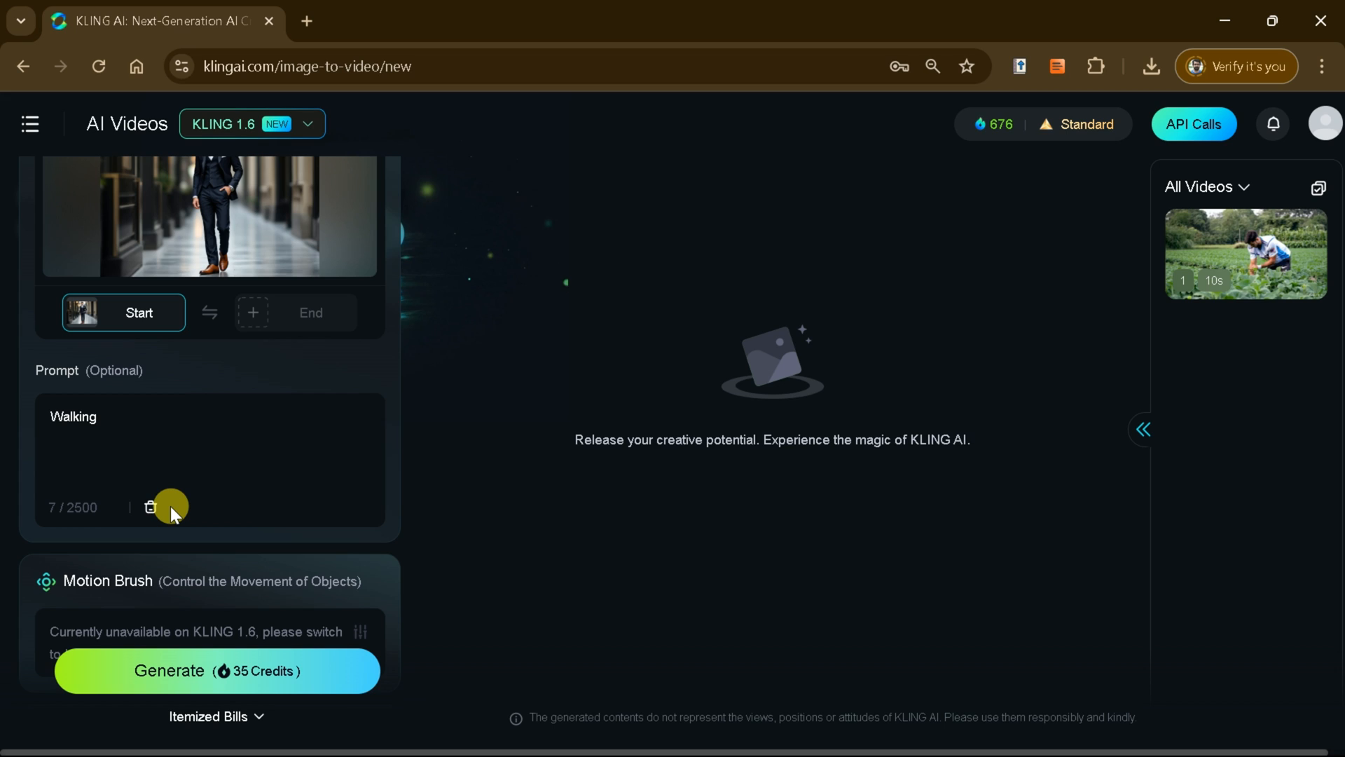
scroll("down", 3)
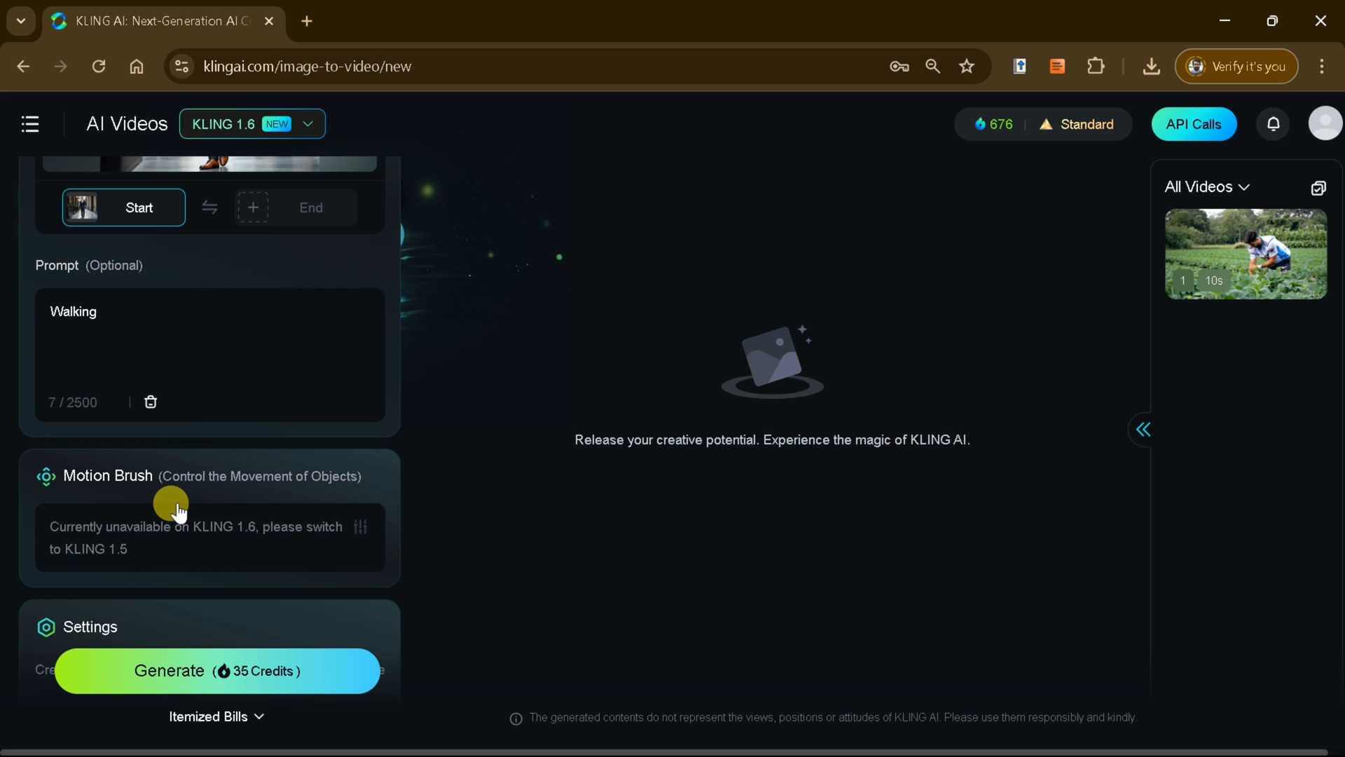
scroll("down", 3)
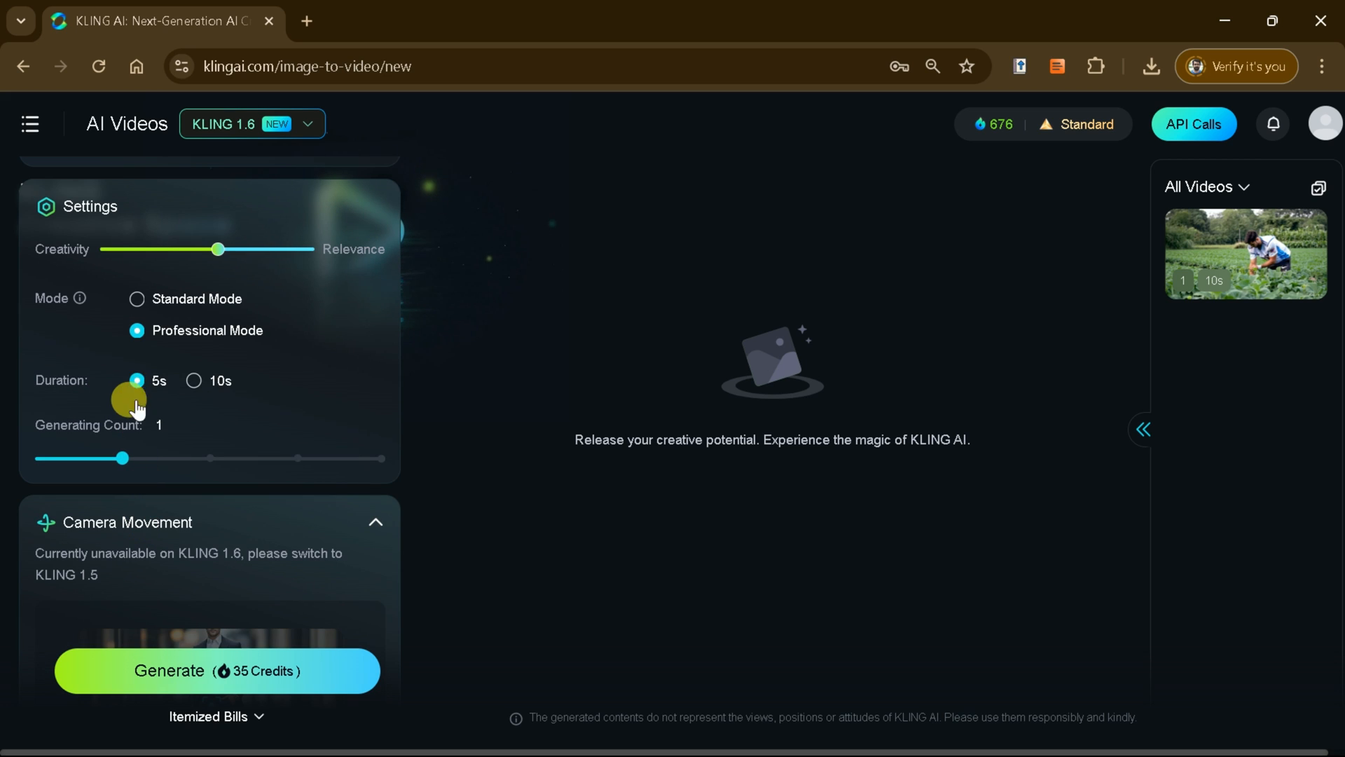
scroll("down", 3)
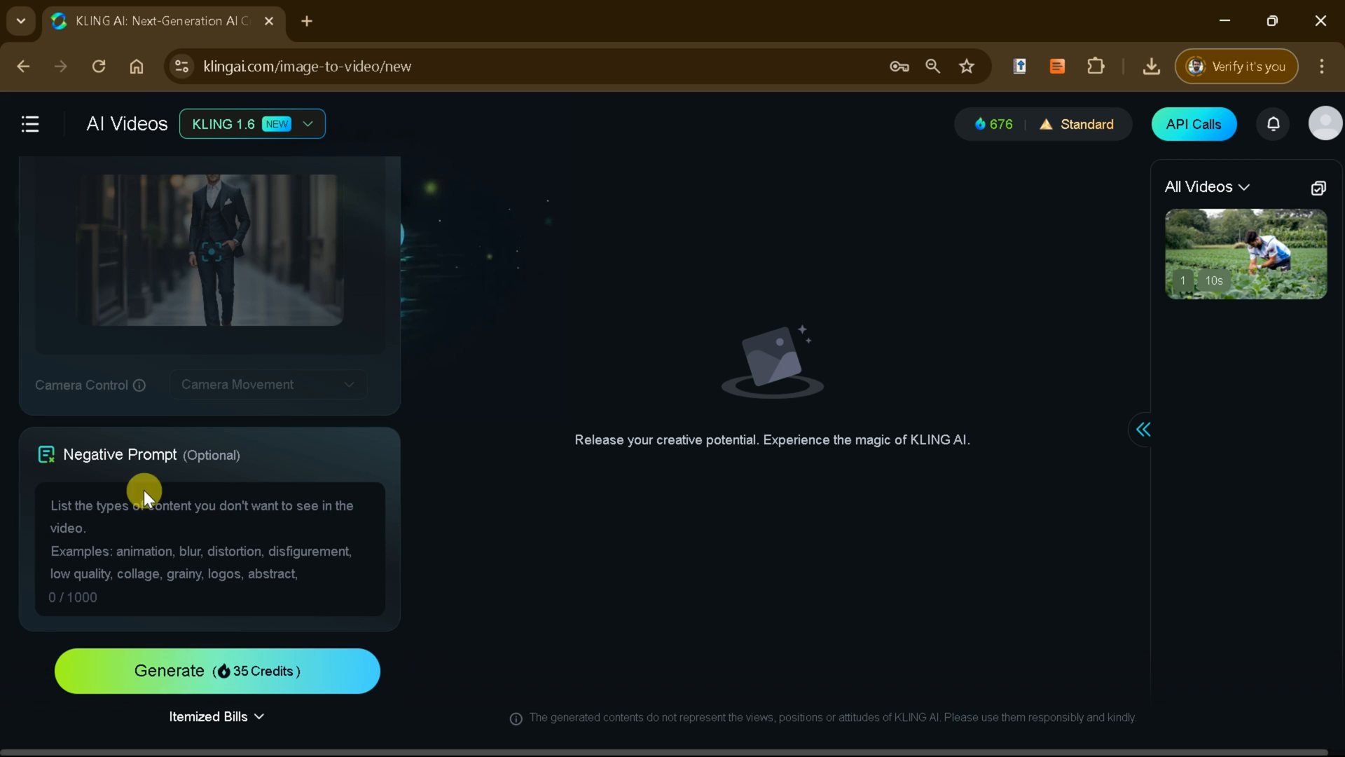
type("blur, poor qu")
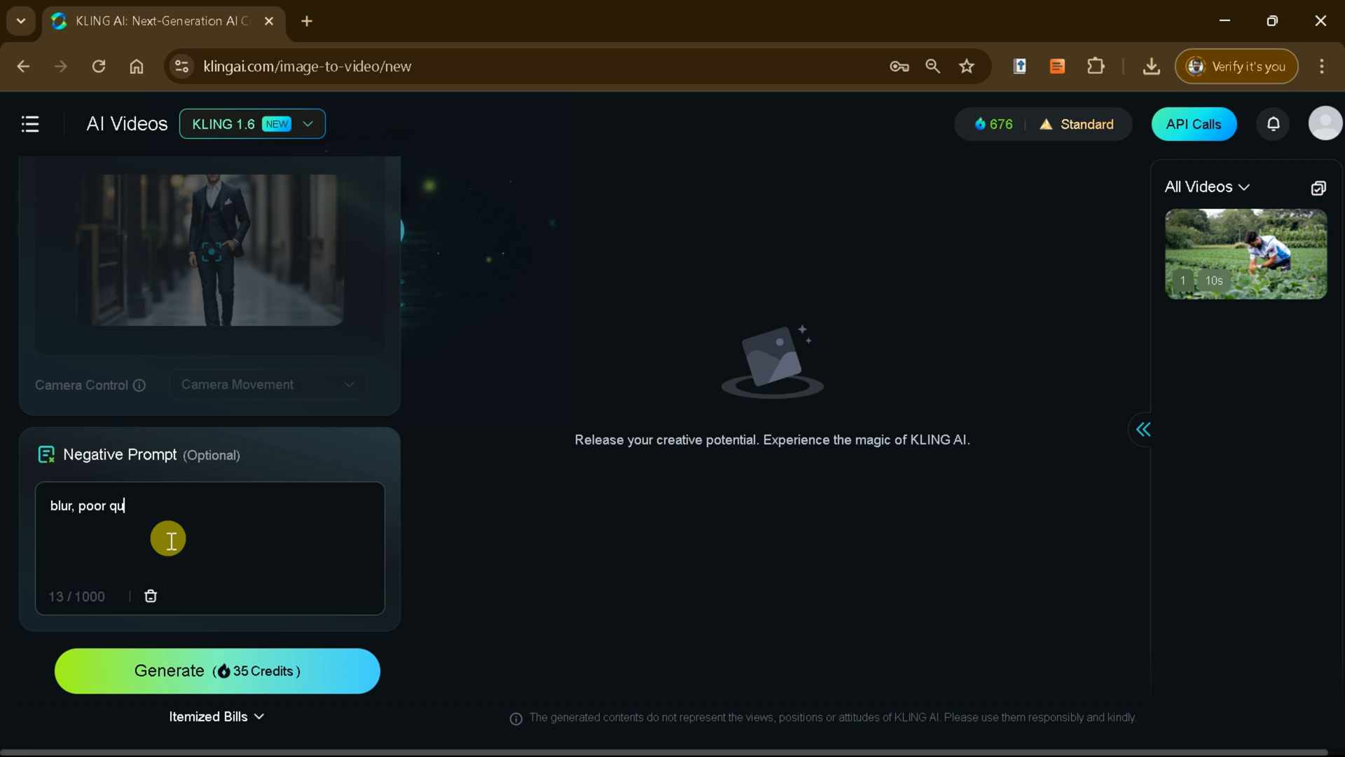
type("ality, animation")
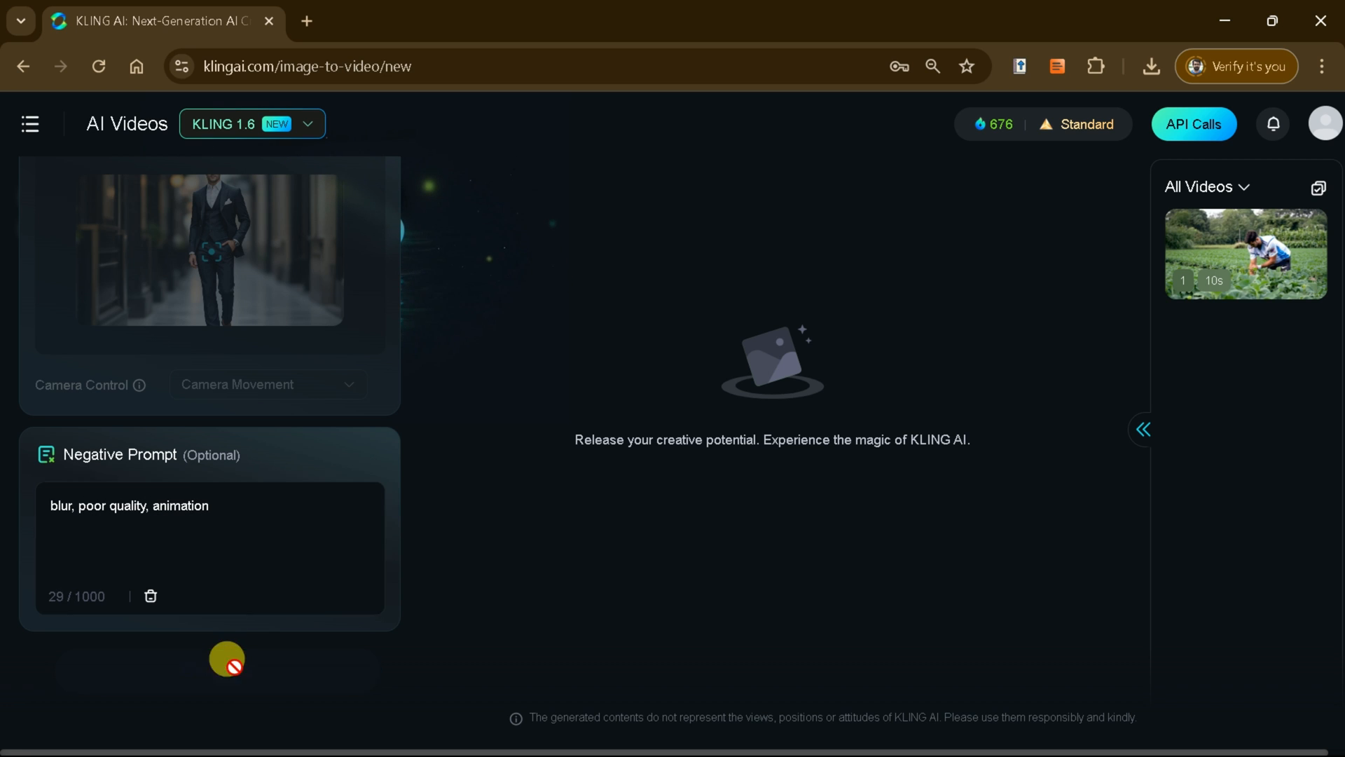
left_click(217, 671)
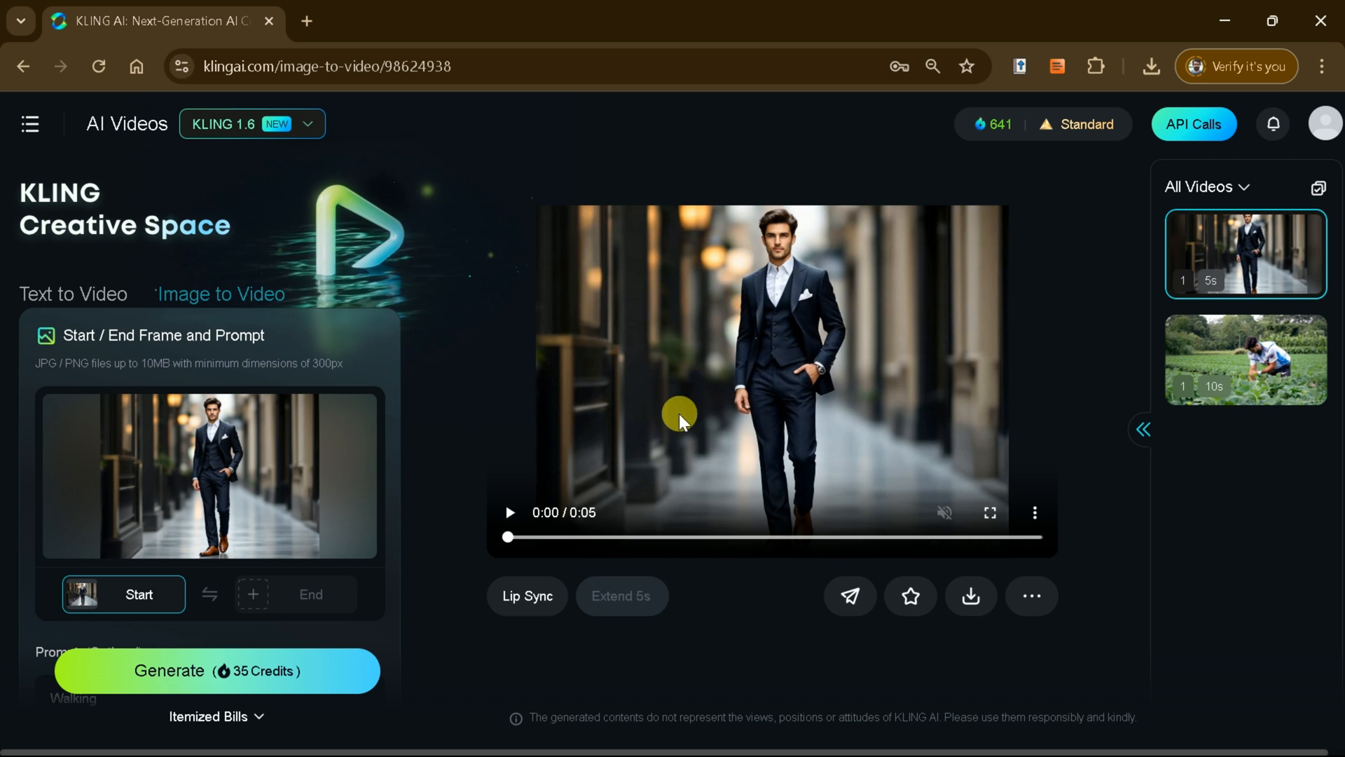
Step: Preview the suited man's walking clip, then pause and download it
left_click(509, 512)
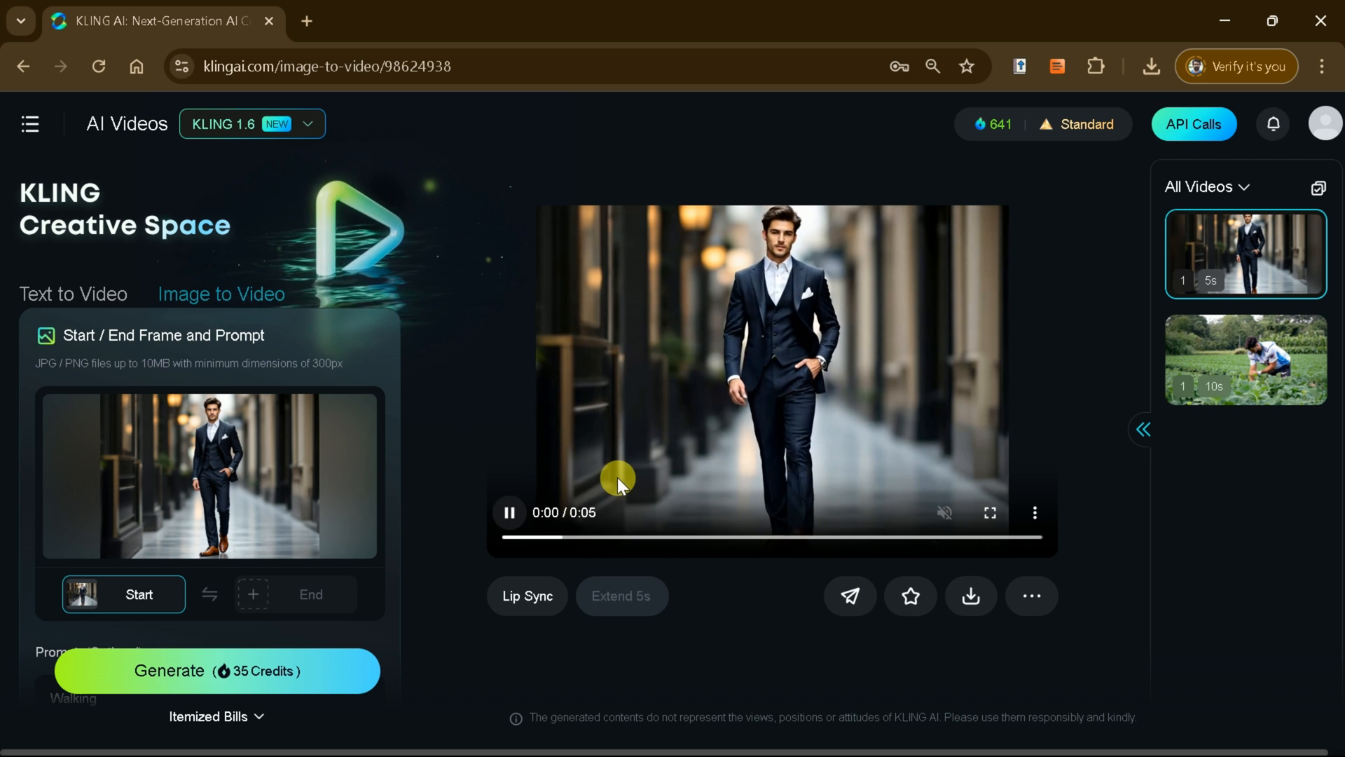
mouse_move(873, 420)
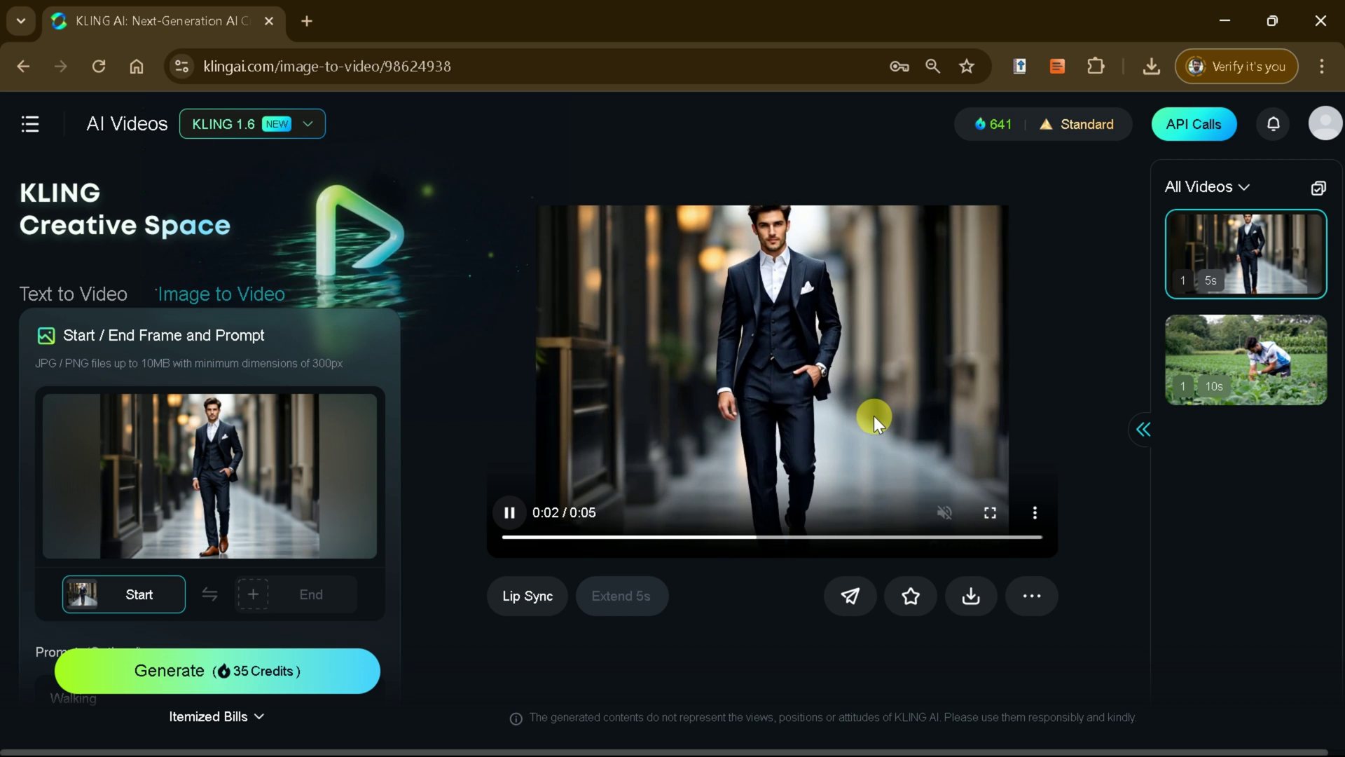
left_click(1032, 595)
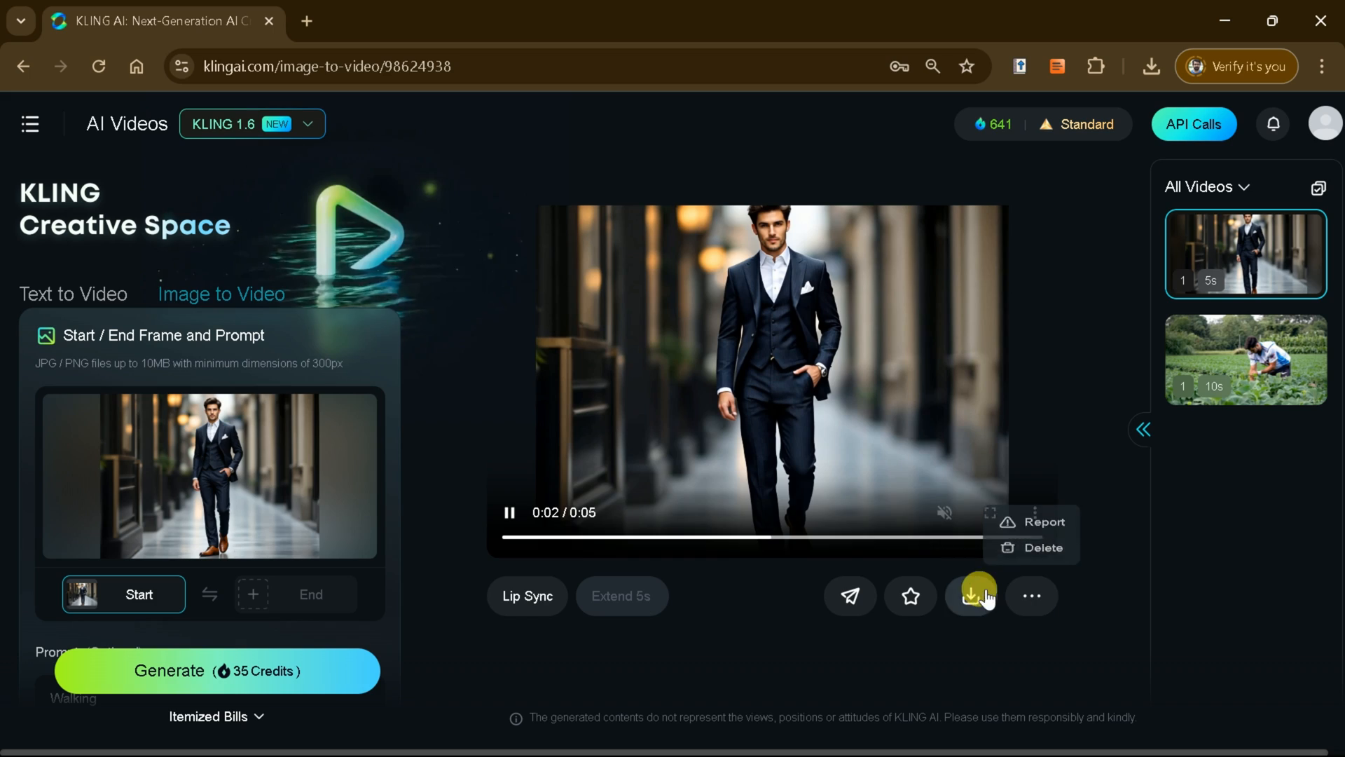
left_click(978, 595)
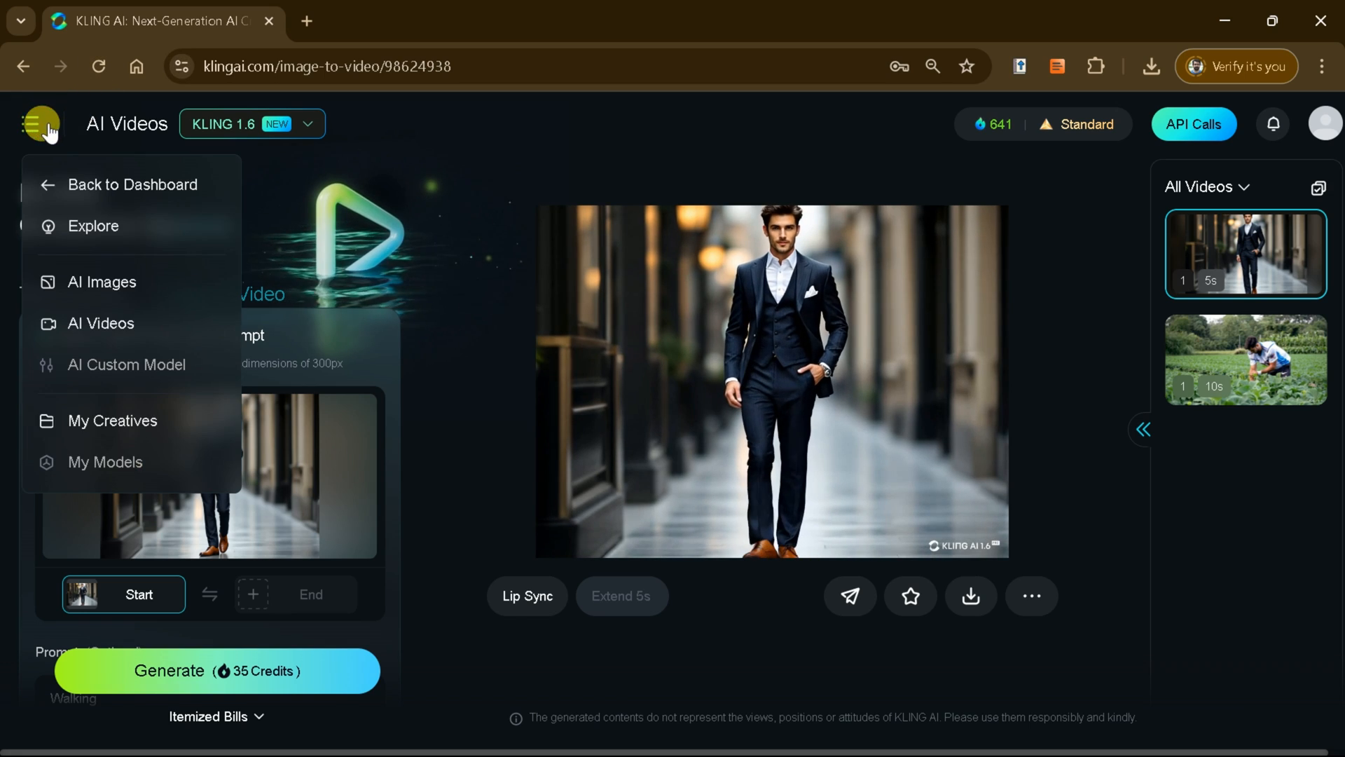
Step: From the dashboard, generate four 16:9 watercolor images of Mount Fuji with cherry blossoms
left_click(132, 184)
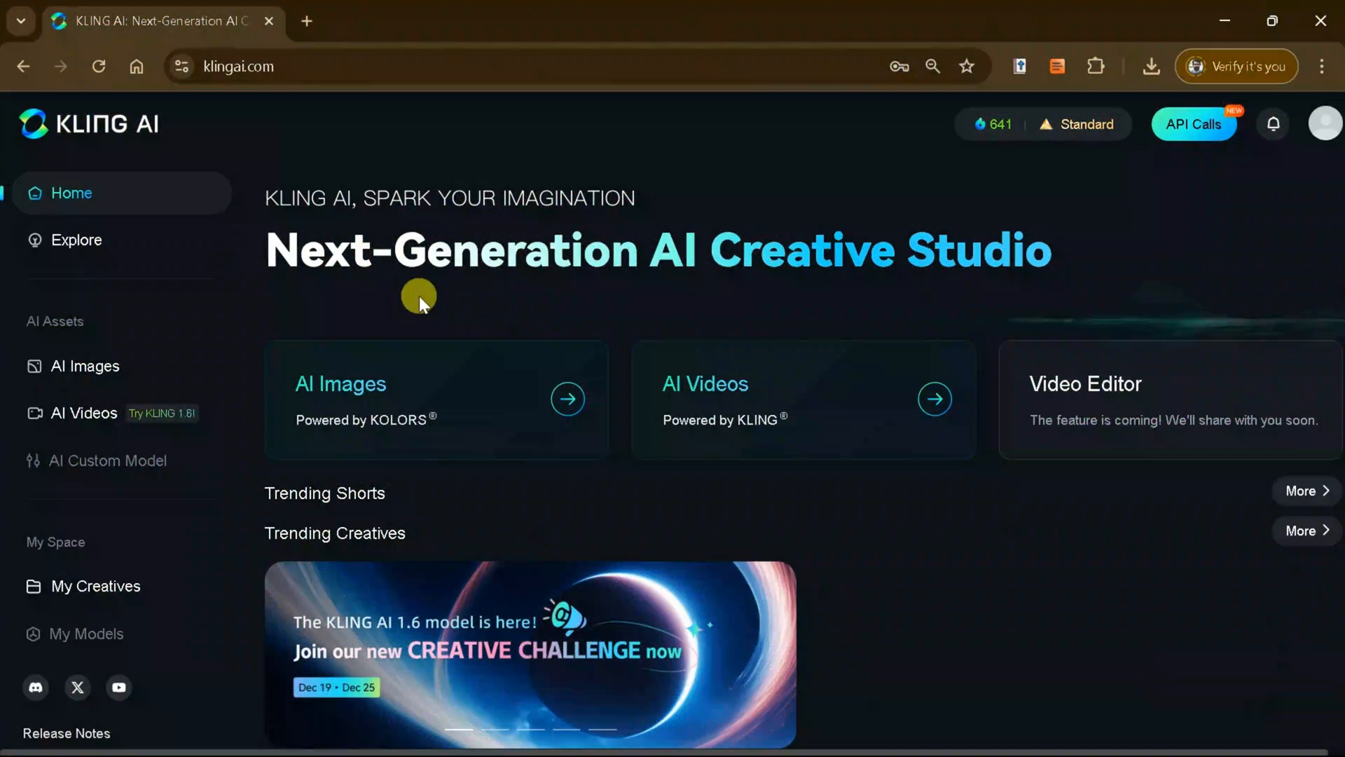
mouse_move(466, 435)
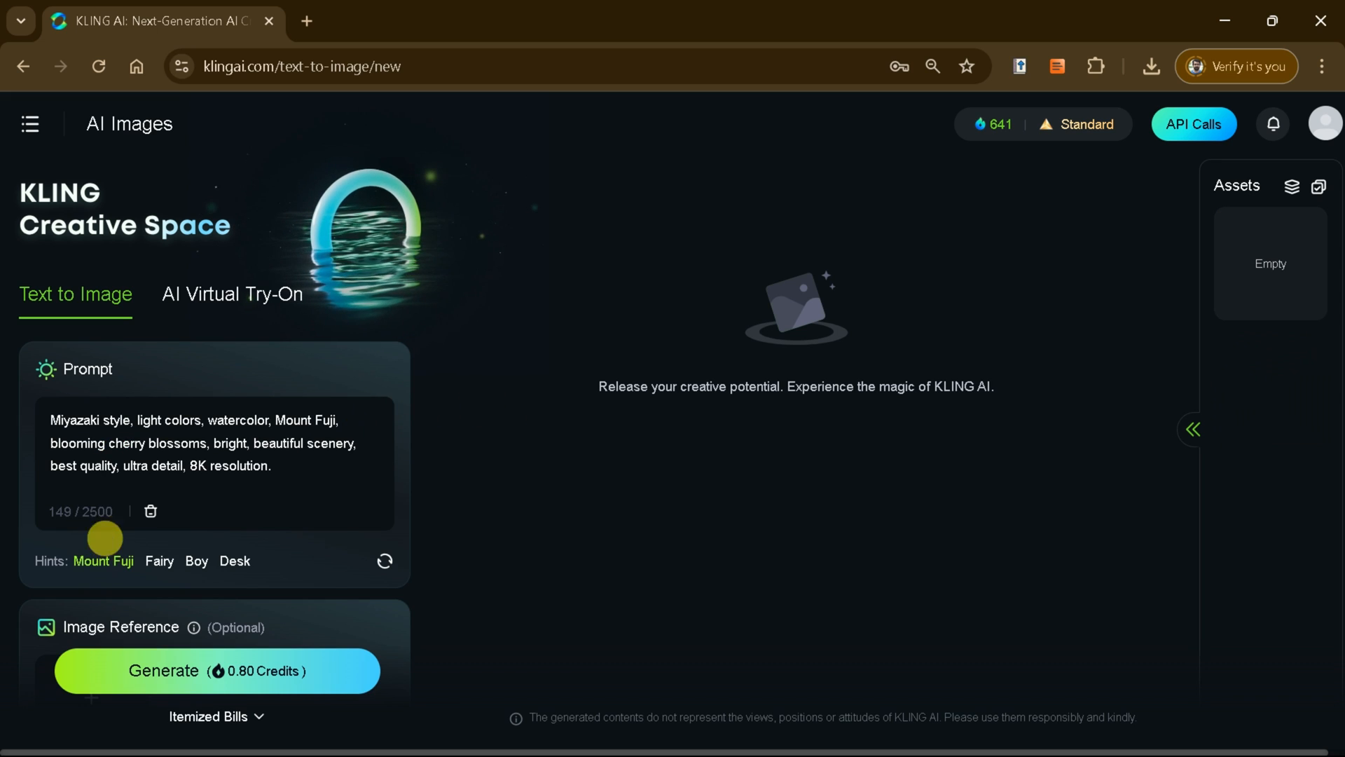
scroll("down", 3)
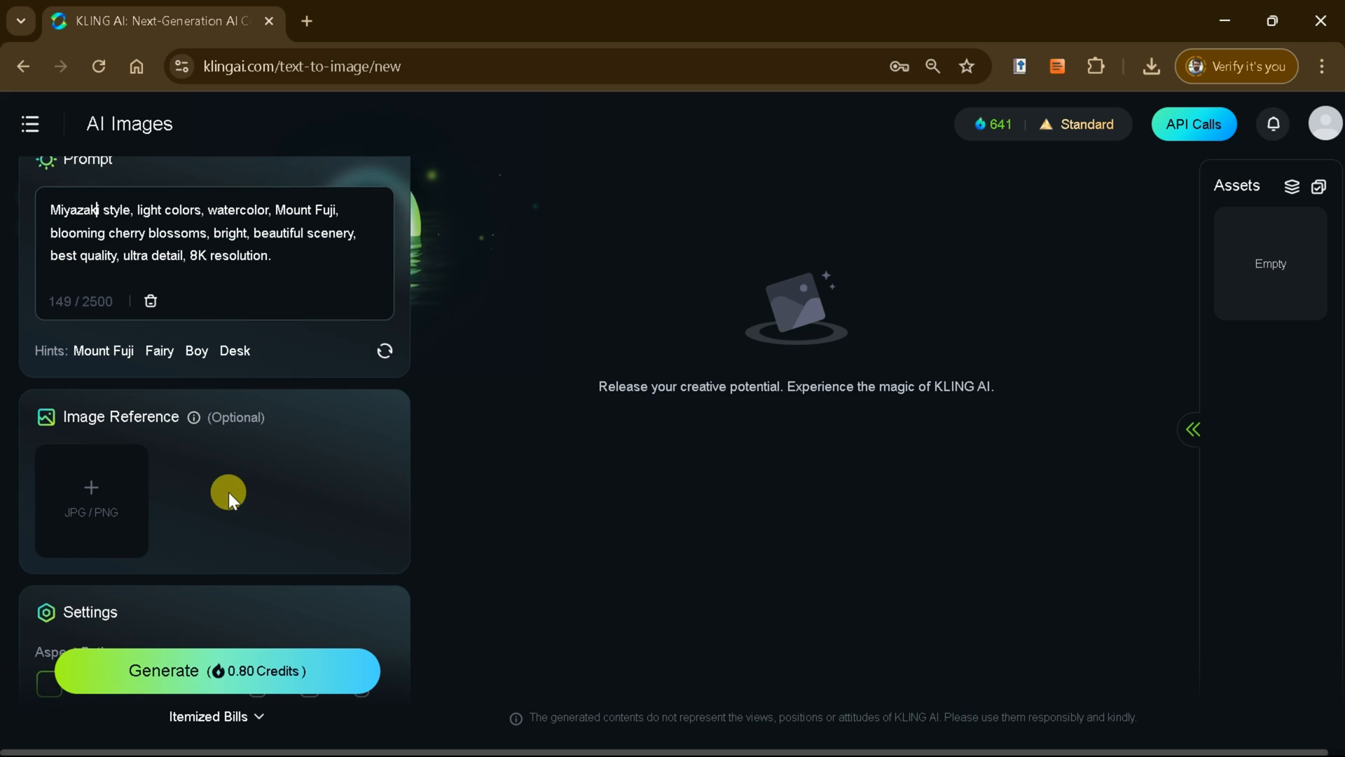
mouse_move(180, 452)
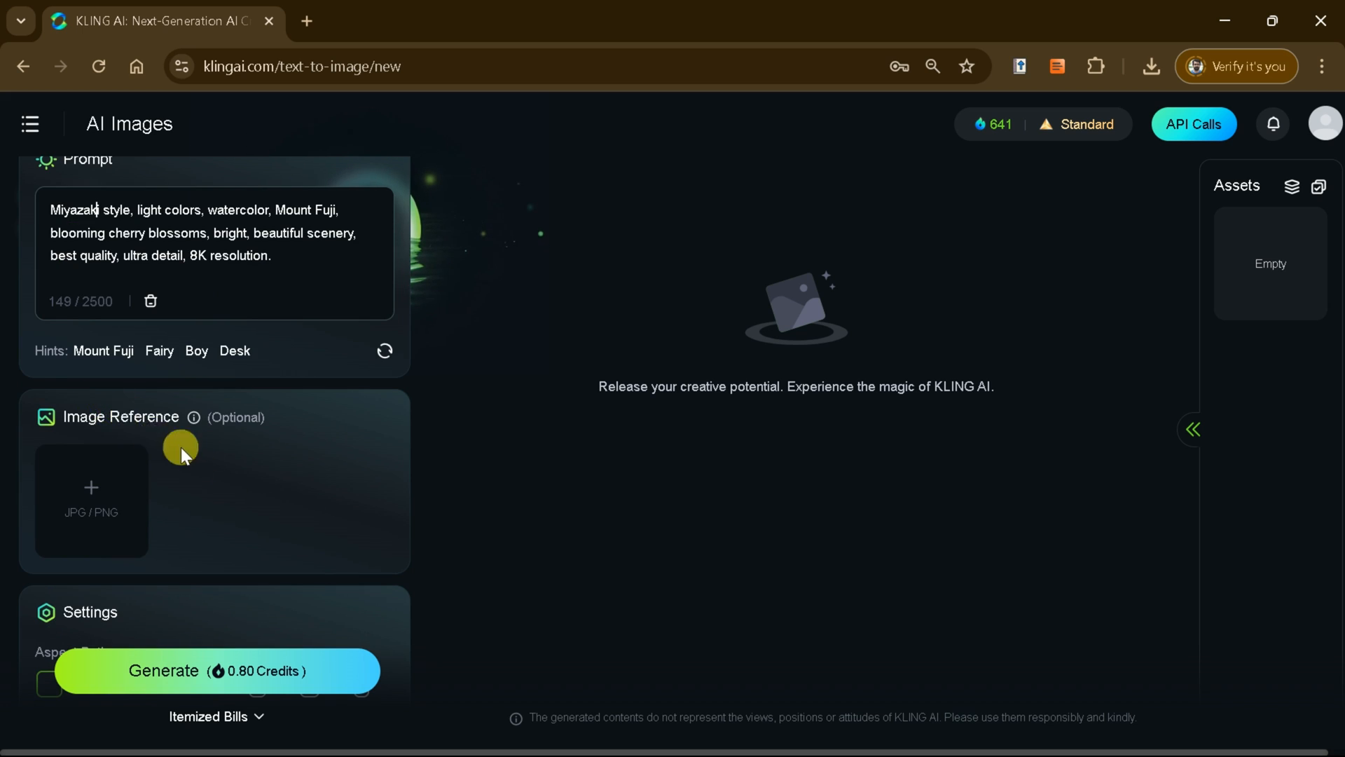
scroll("down", 3)
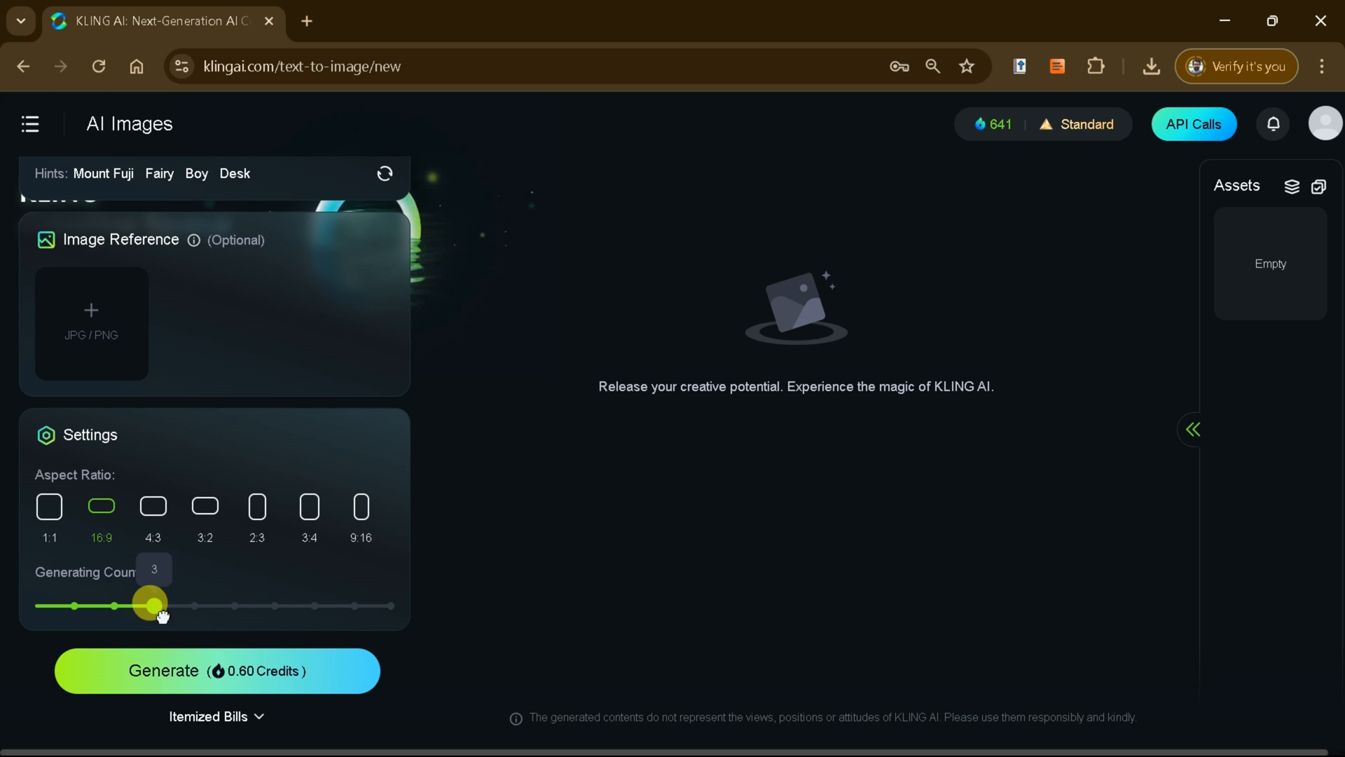
scroll("up", 3)
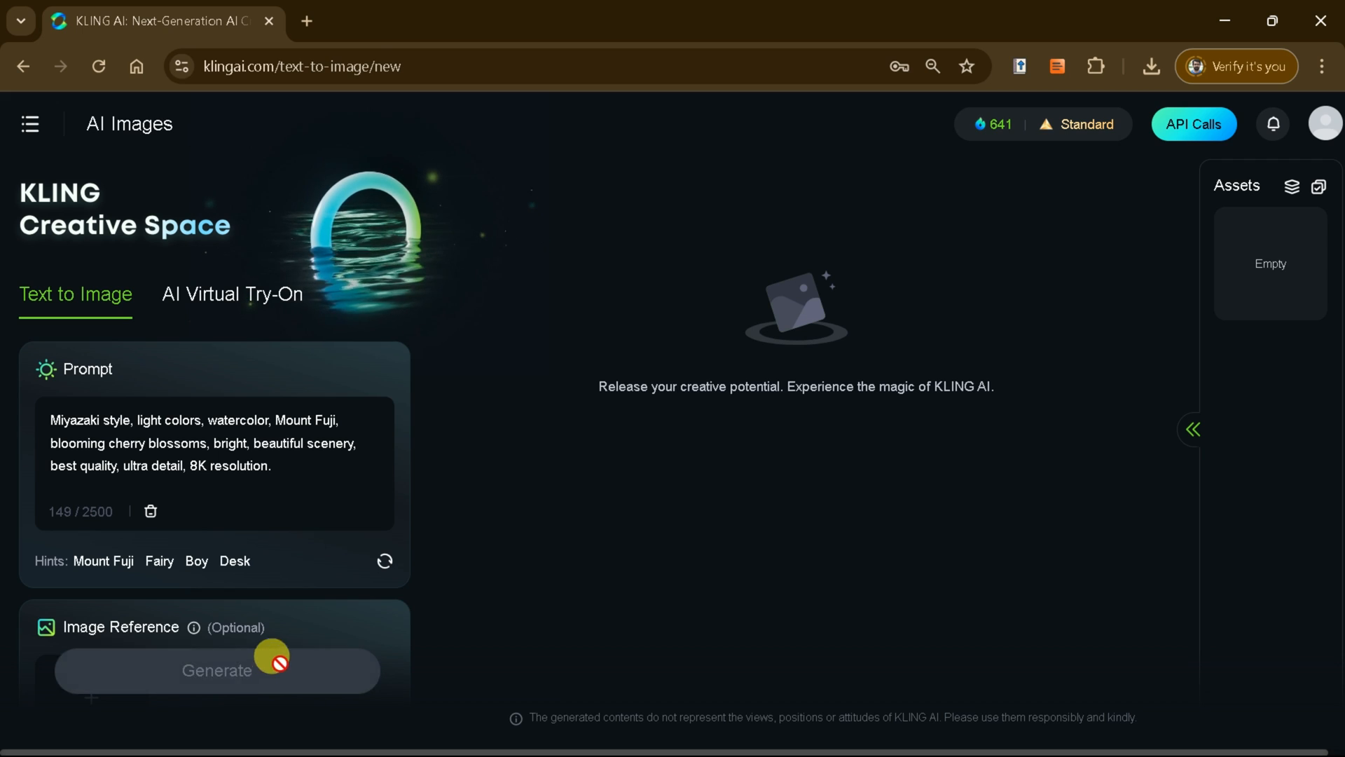
left_click(217, 670)
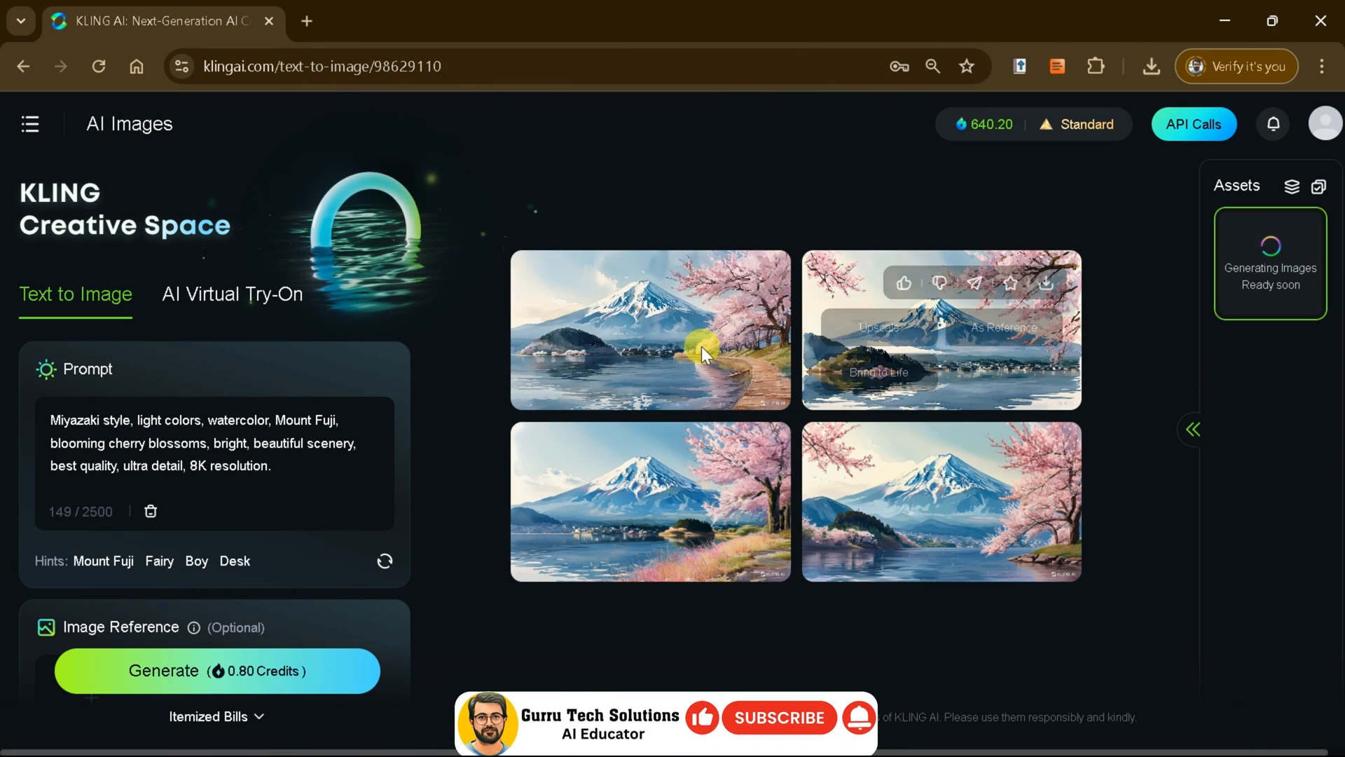
mouse_move(934, 536)
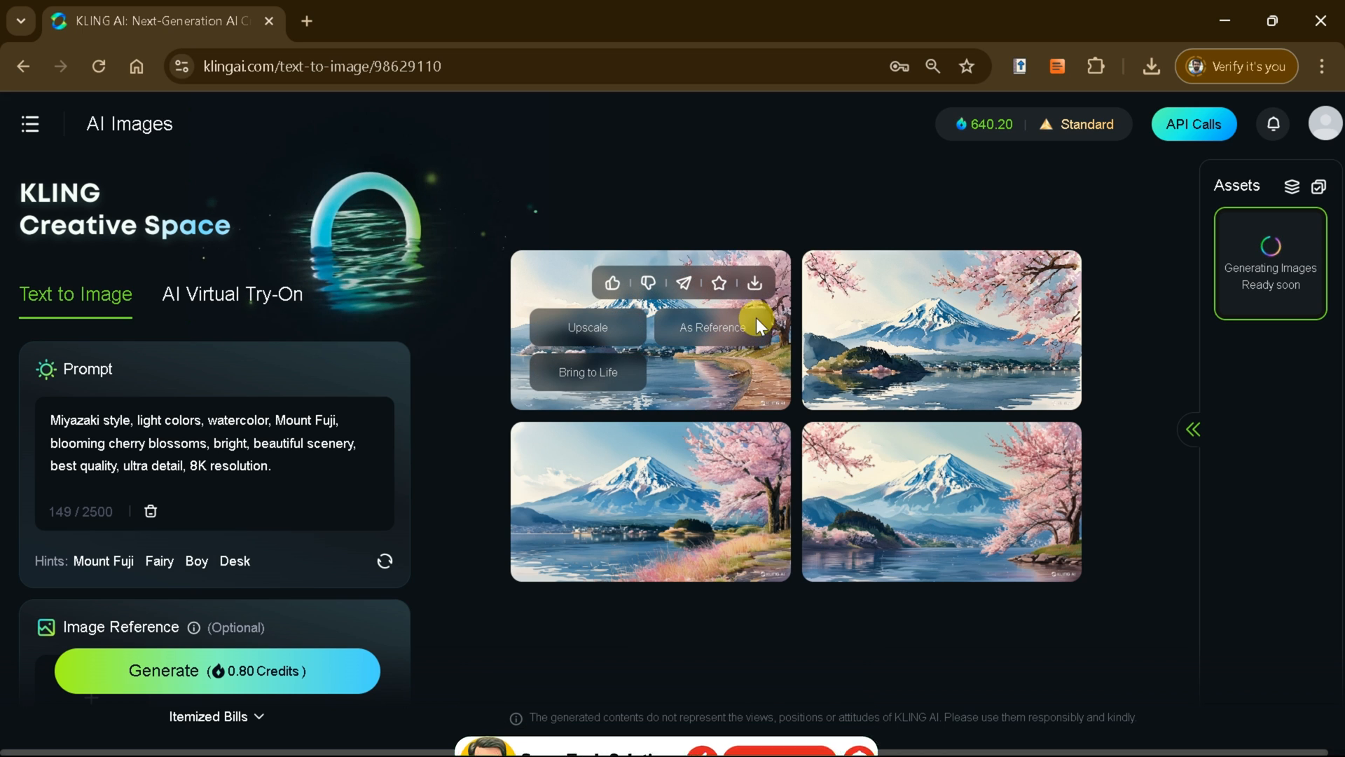
mouse_move(757, 283)
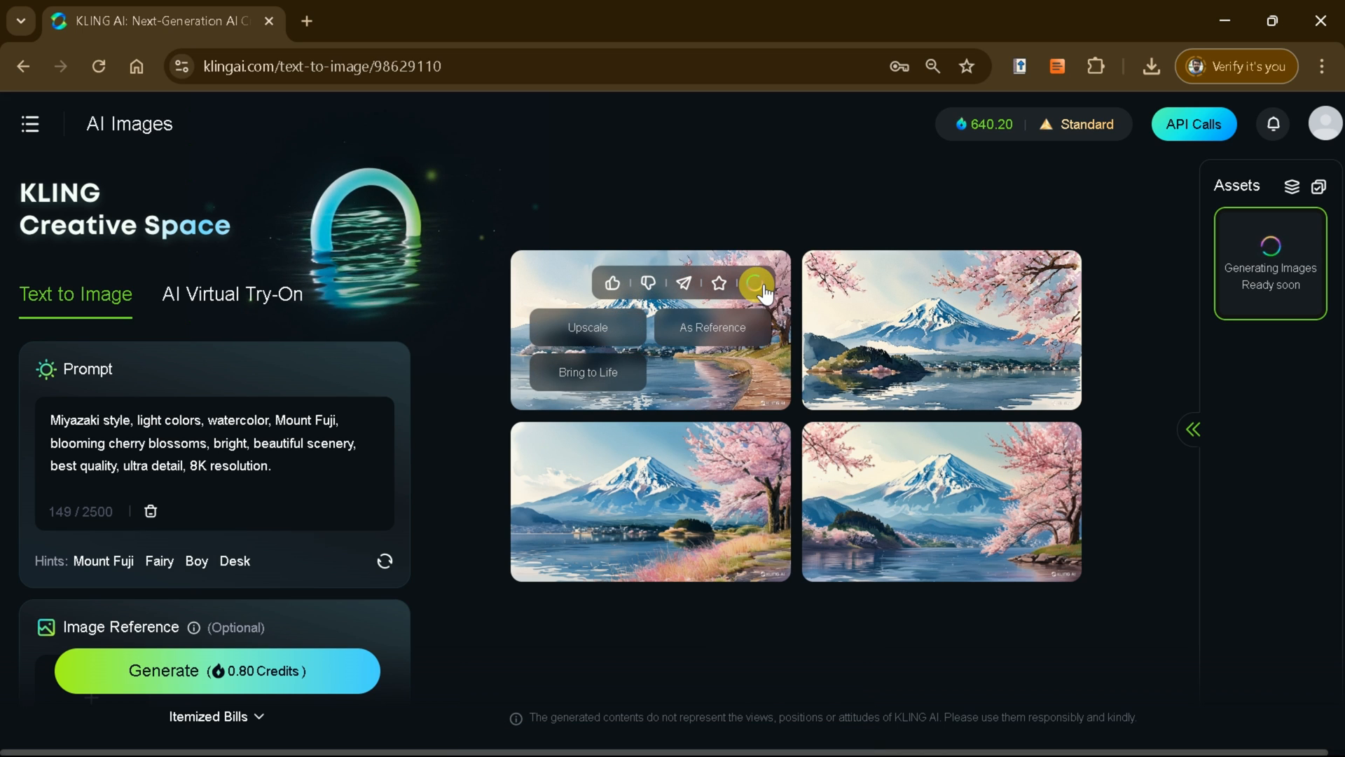
Step: Download the first Mount Fuji watercolor as a 1344×768 PNG
left_click(753, 283)
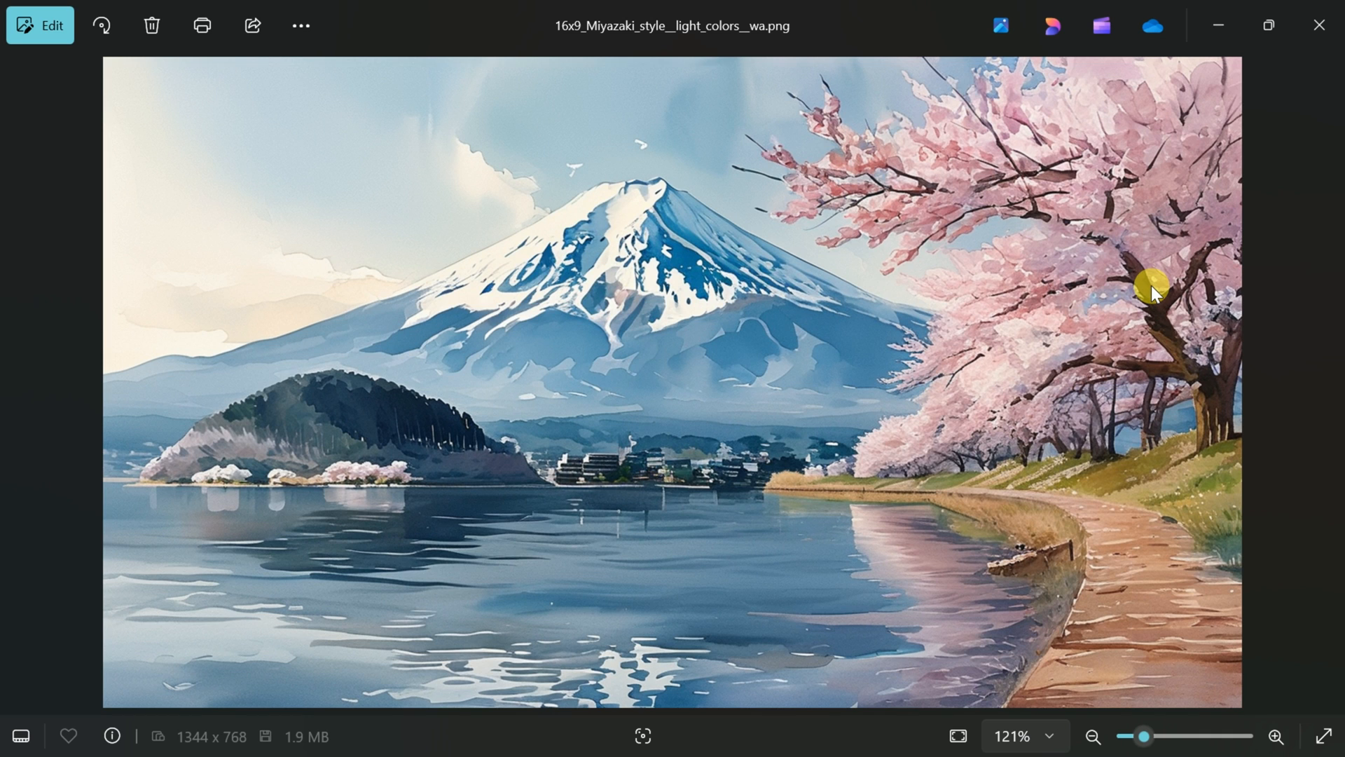
Step: Close the downloaded Fuji PNG in Windows Photos after viewing it
left_click(1093, 737)
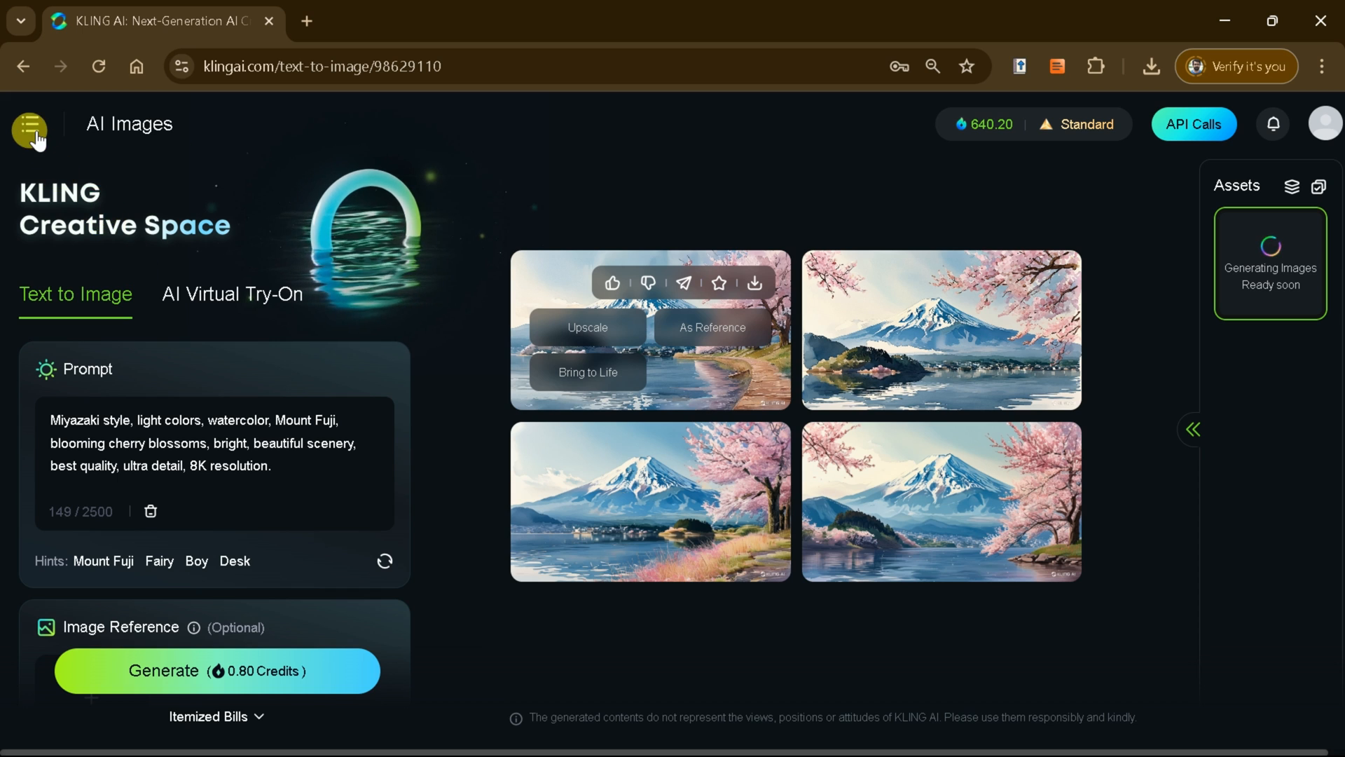
Step: Browse the community Explore feed and narrow it to images only
left_click(29, 123)
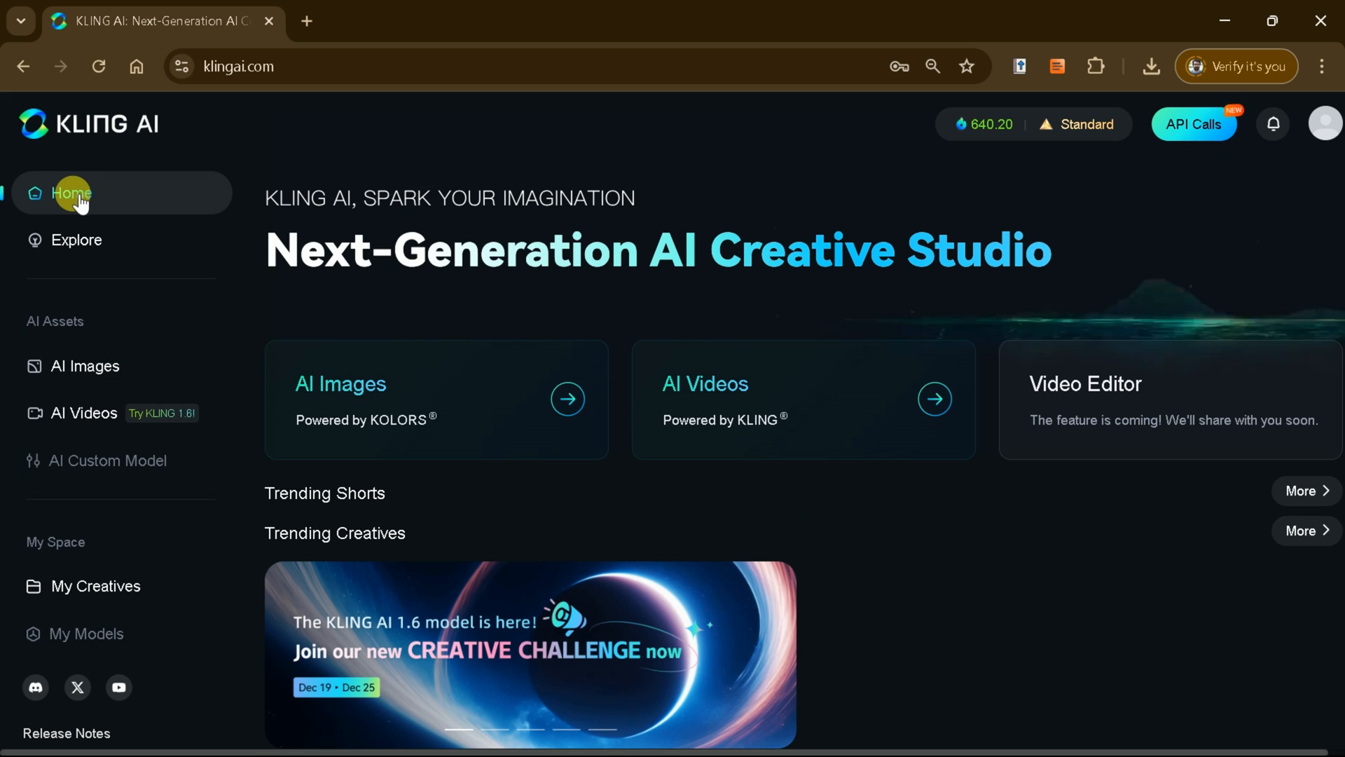
scroll("down", 3)
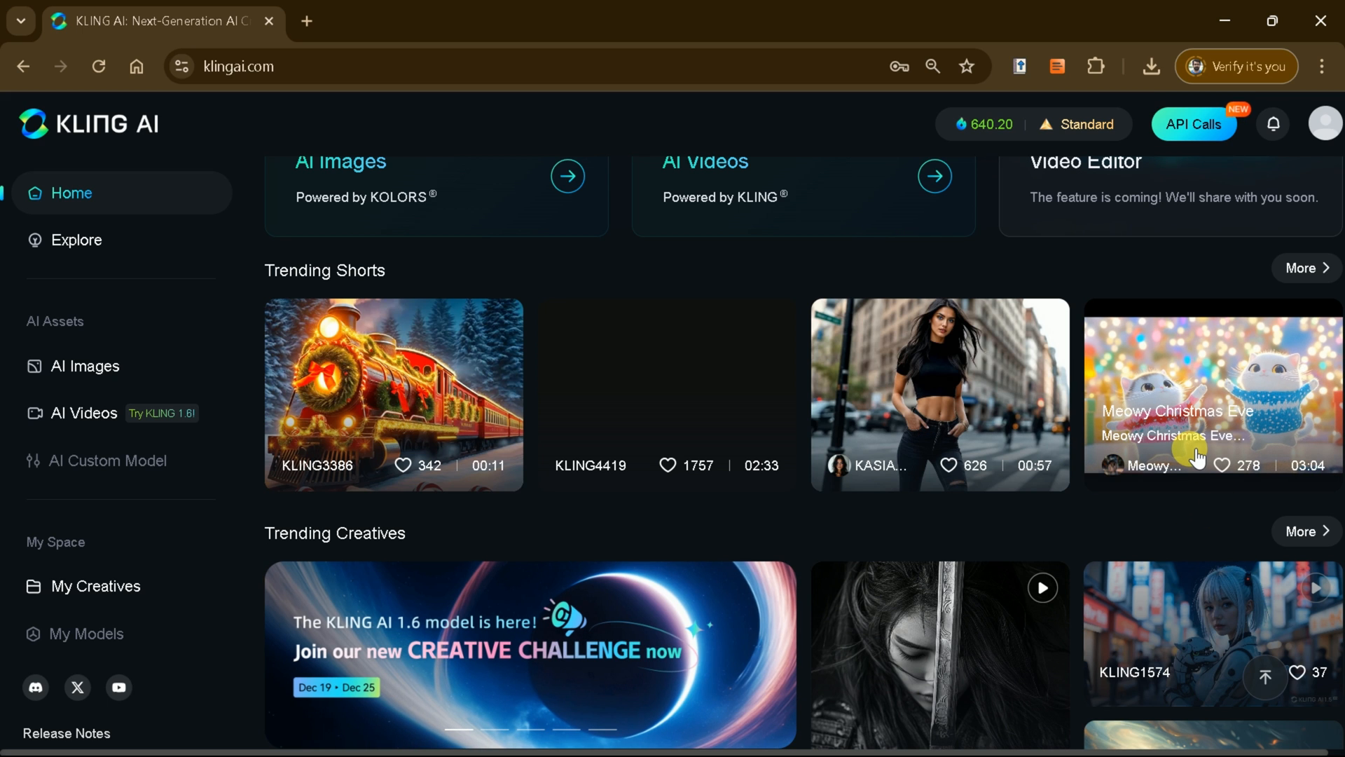
left_click(76, 240)
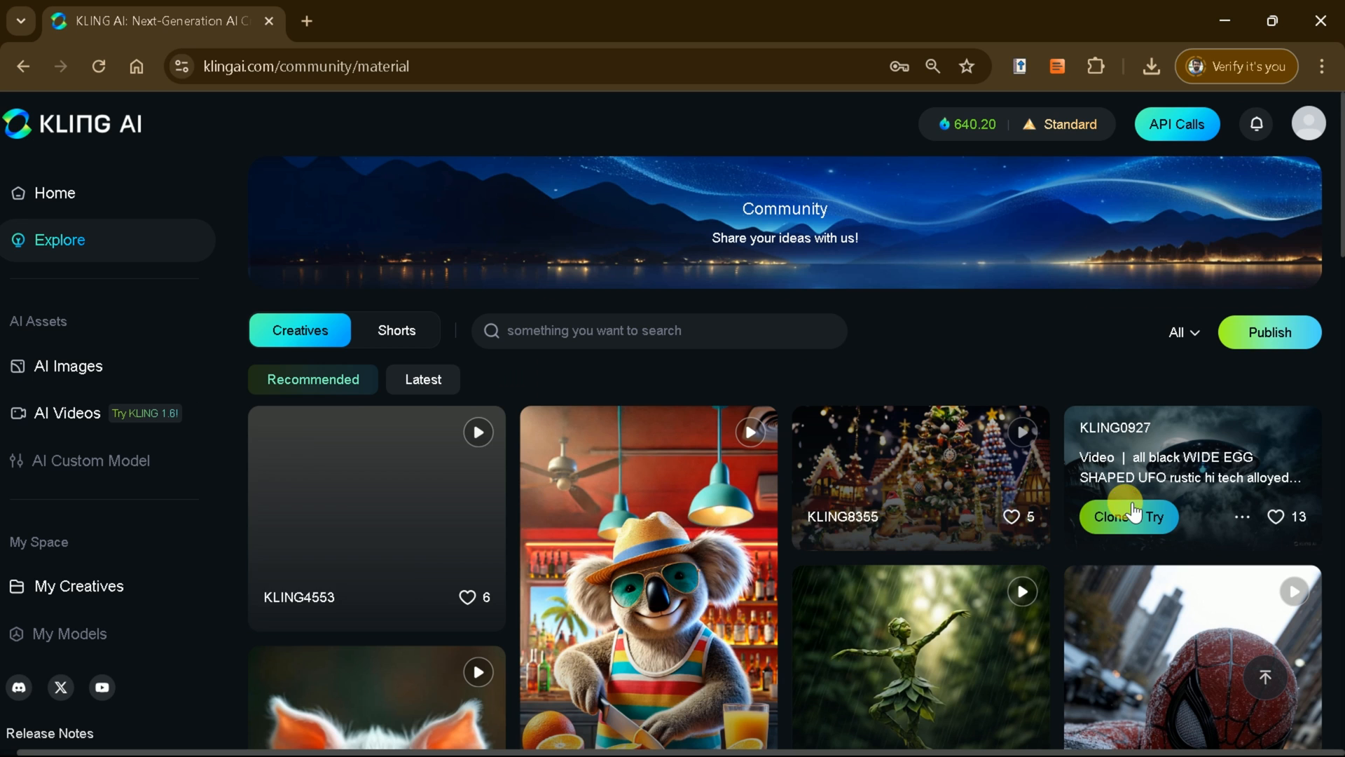
scroll("down", 3)
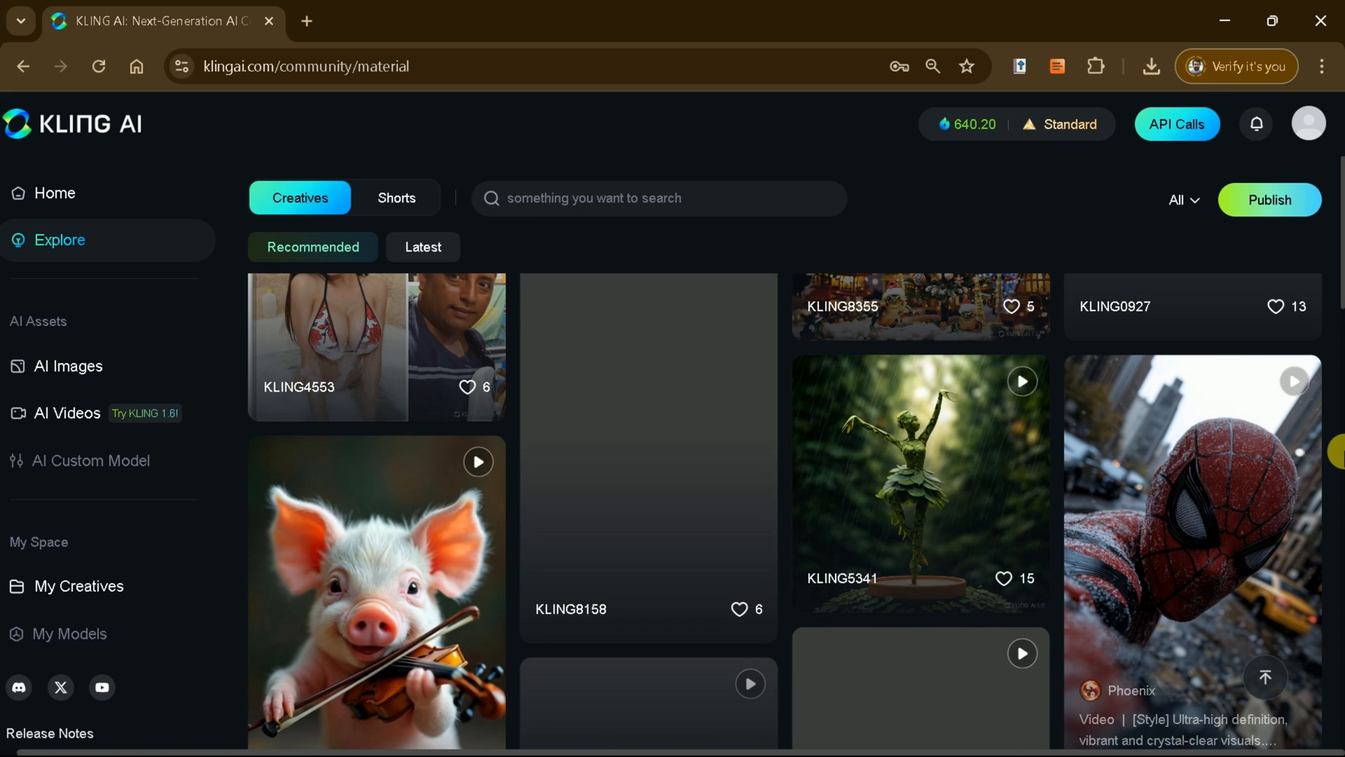
scroll("up", 3)
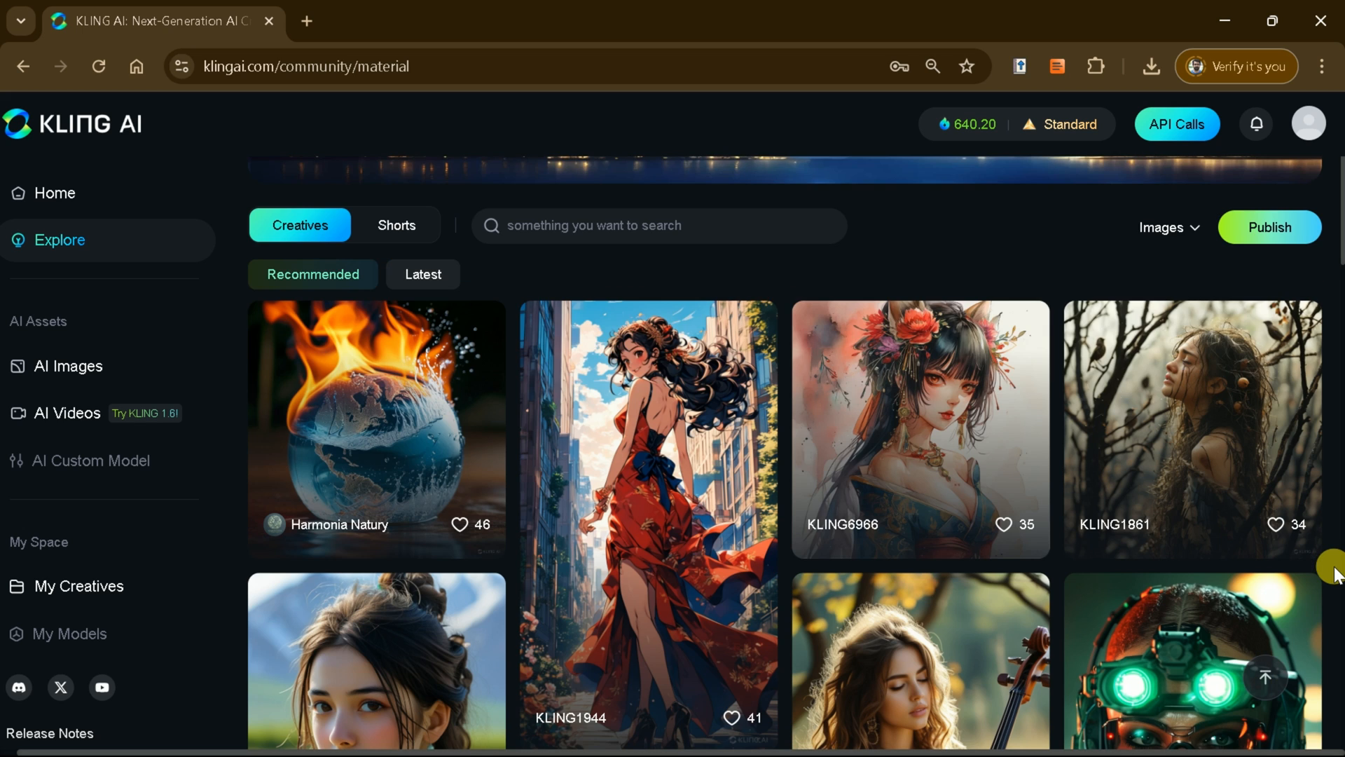
scroll("down", 3)
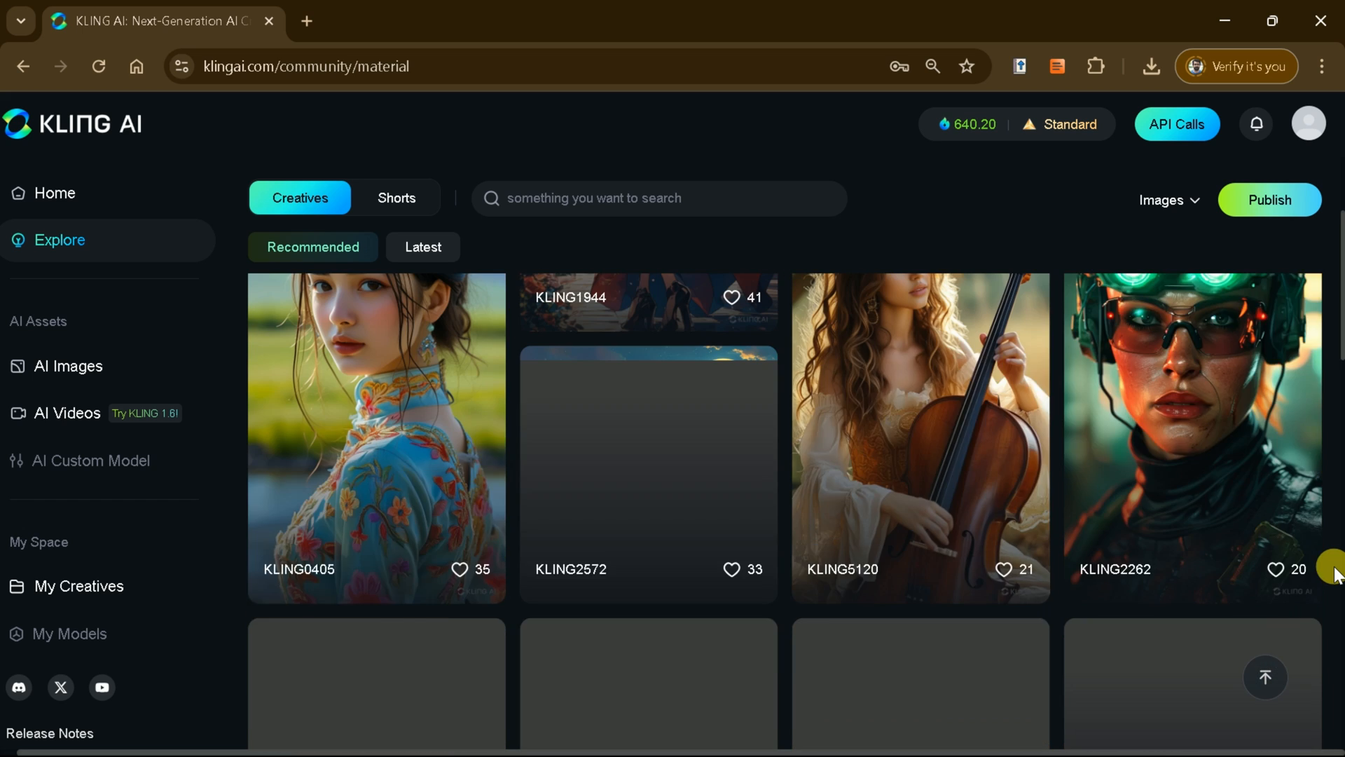
scroll("up", 3)
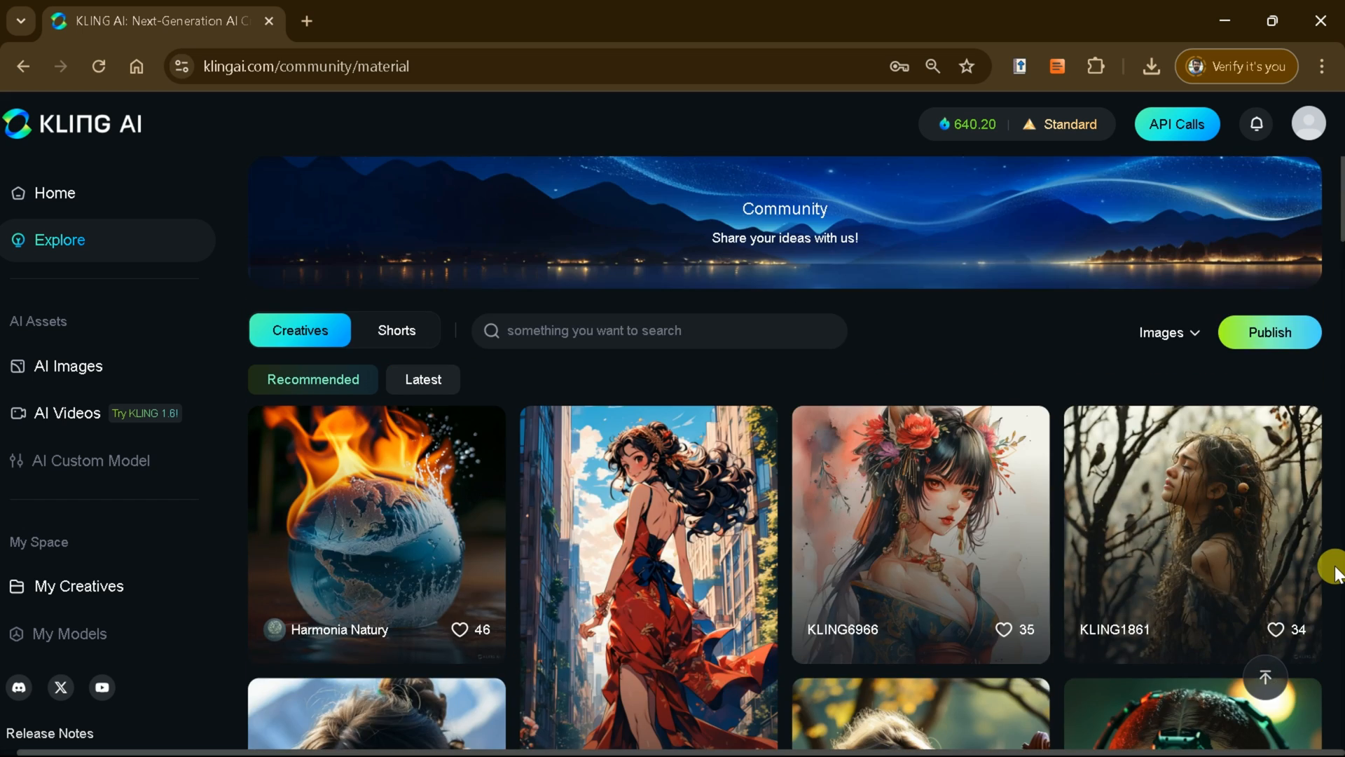
mouse_move(1058, 358)
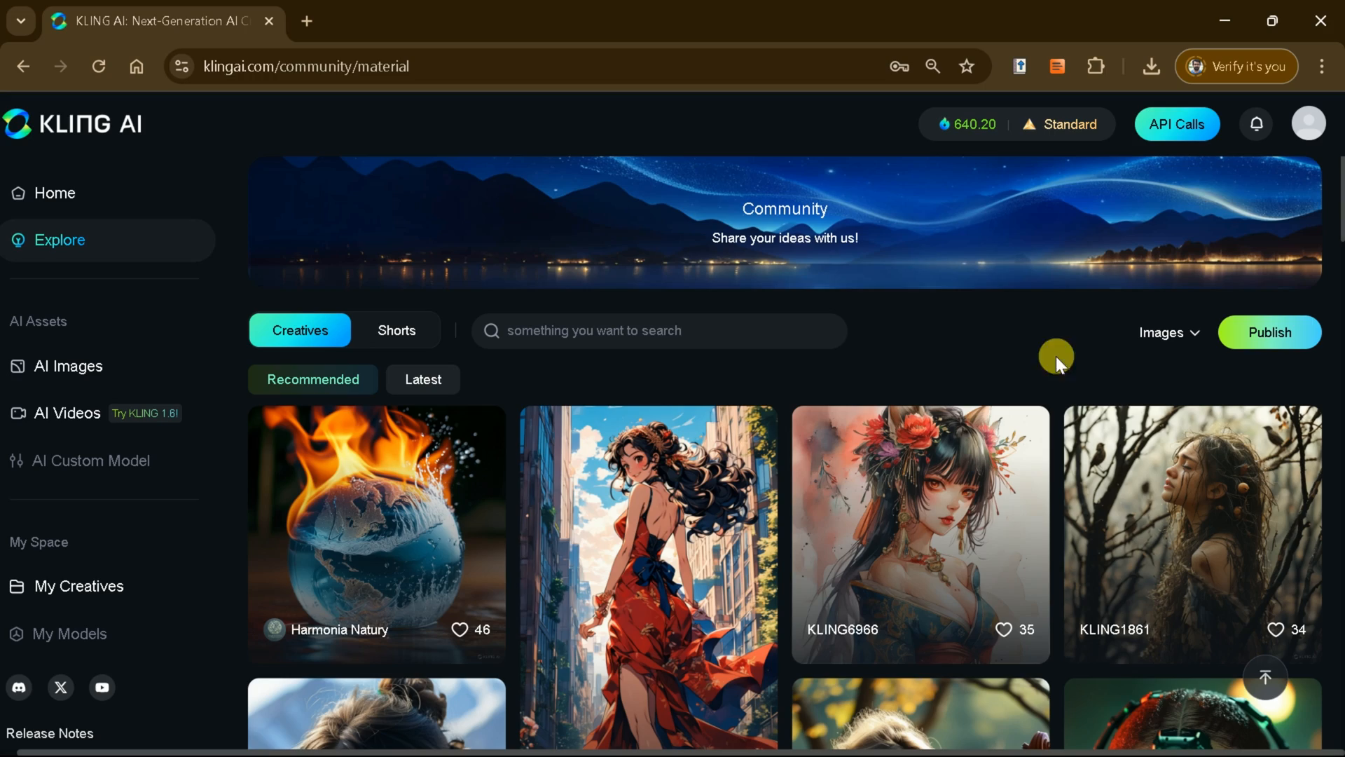
left_click(54, 192)
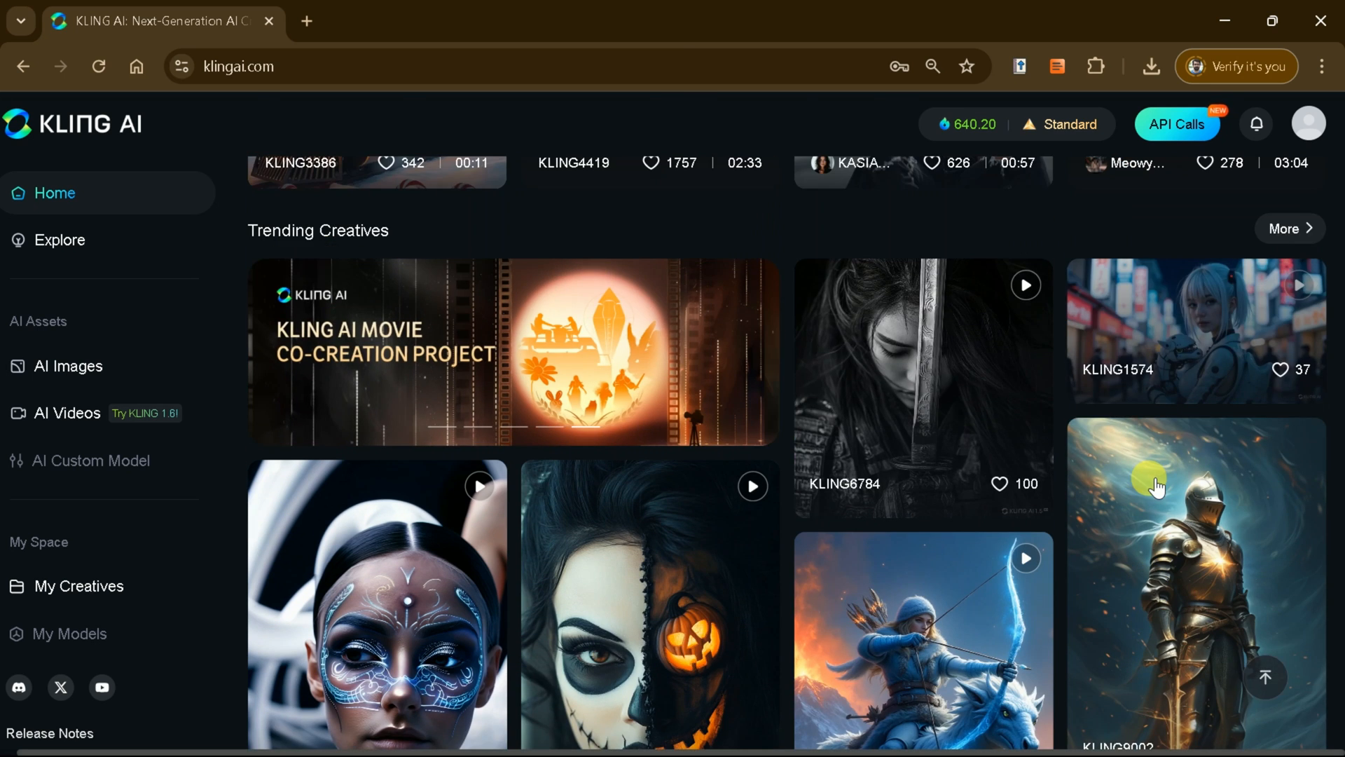
Step: Scroll down the home page's Trending Creatives gallery to the radiant-knight image
scroll("down", 3)
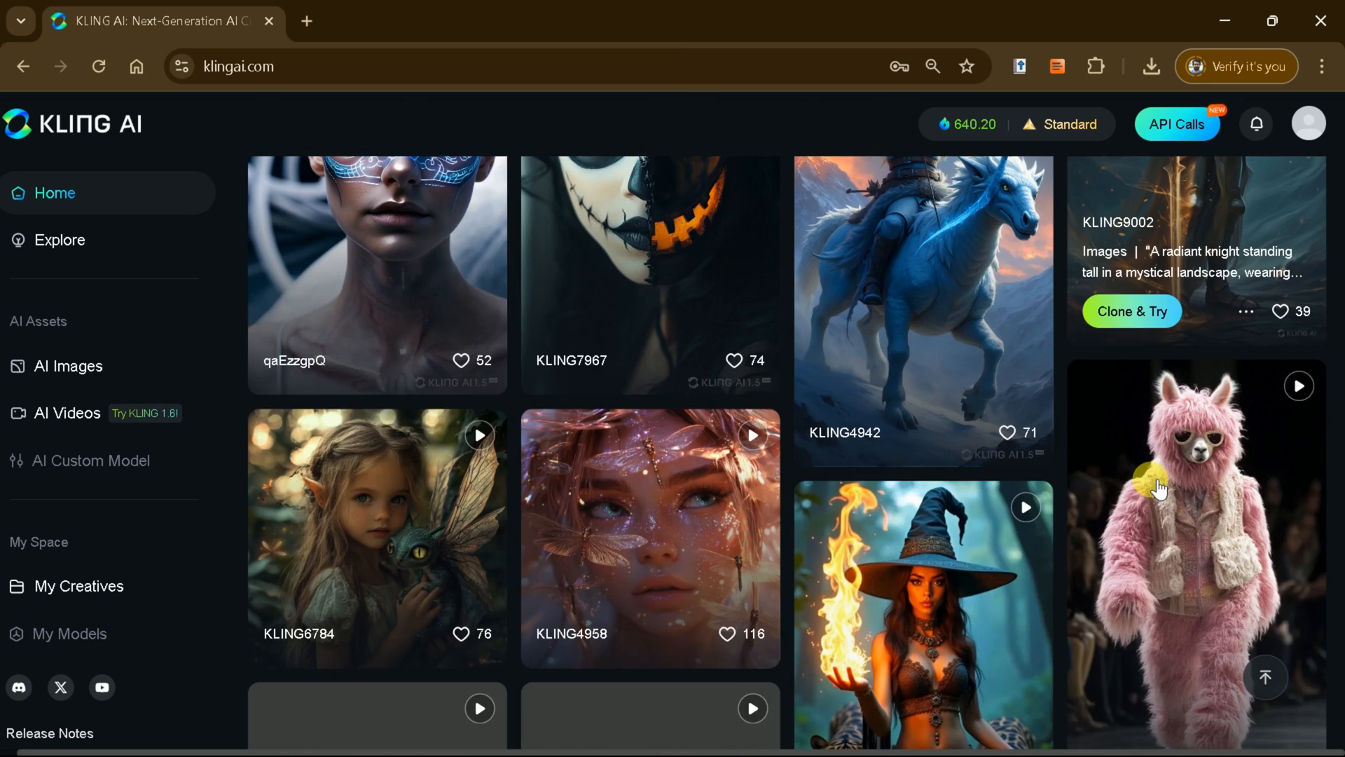